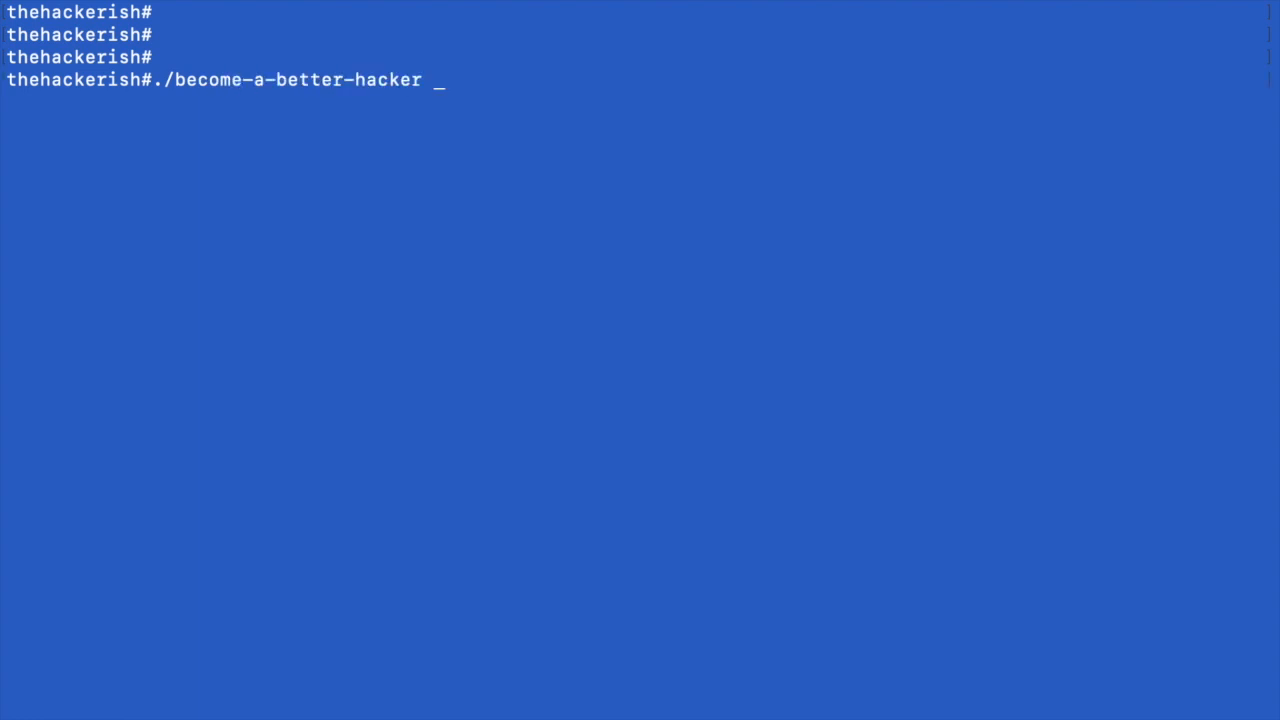
Run ./become-a-better-hacker at the terminal prompt
key("Return")
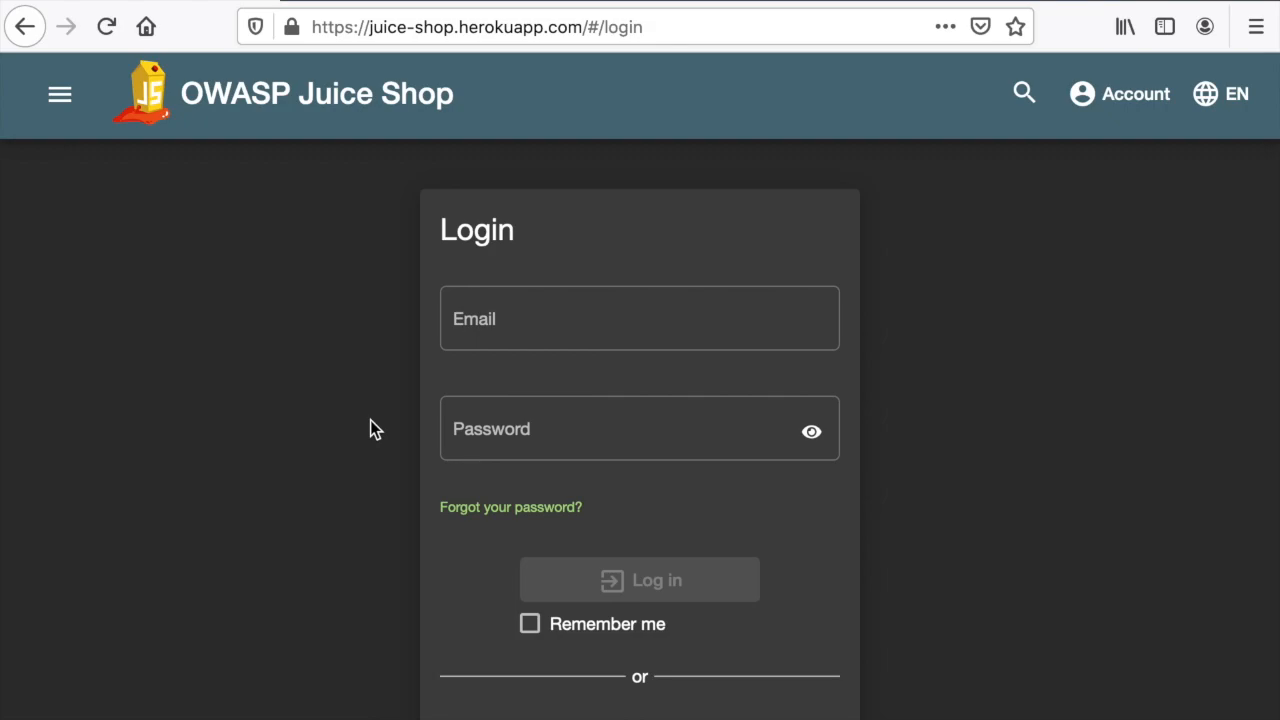
mouse_move(476, 370)
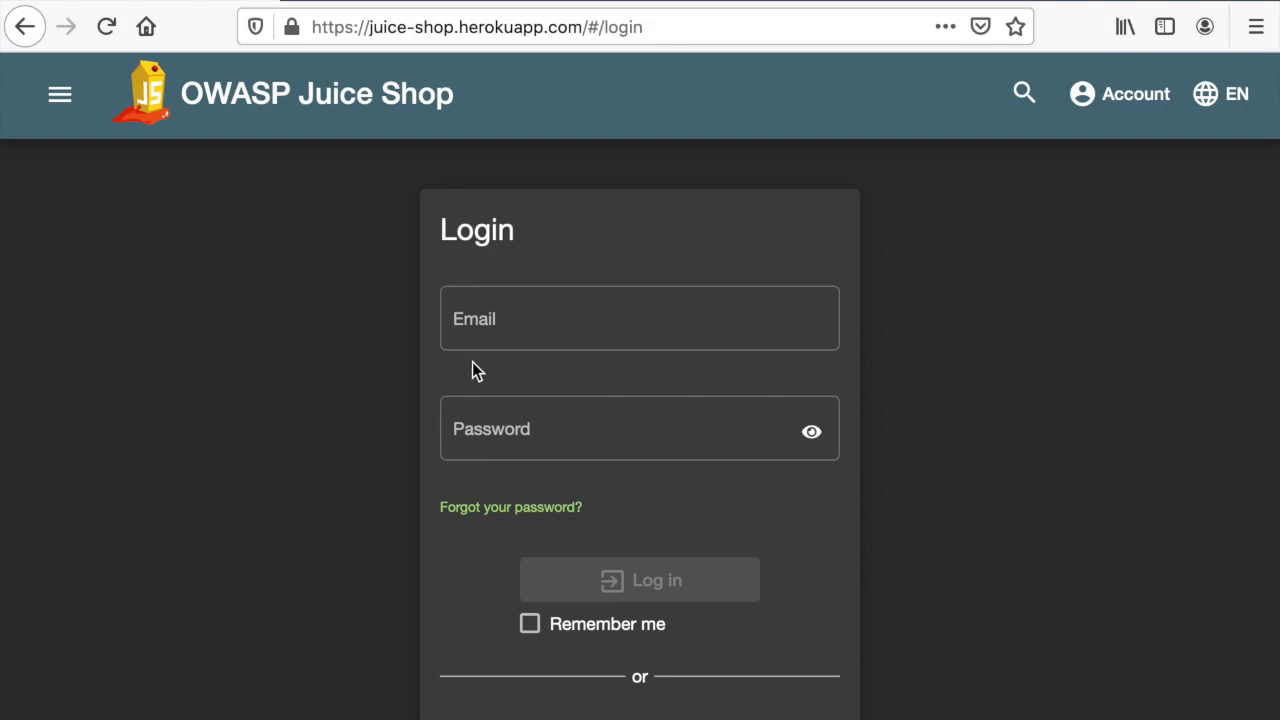
mouse_move(364, 370)
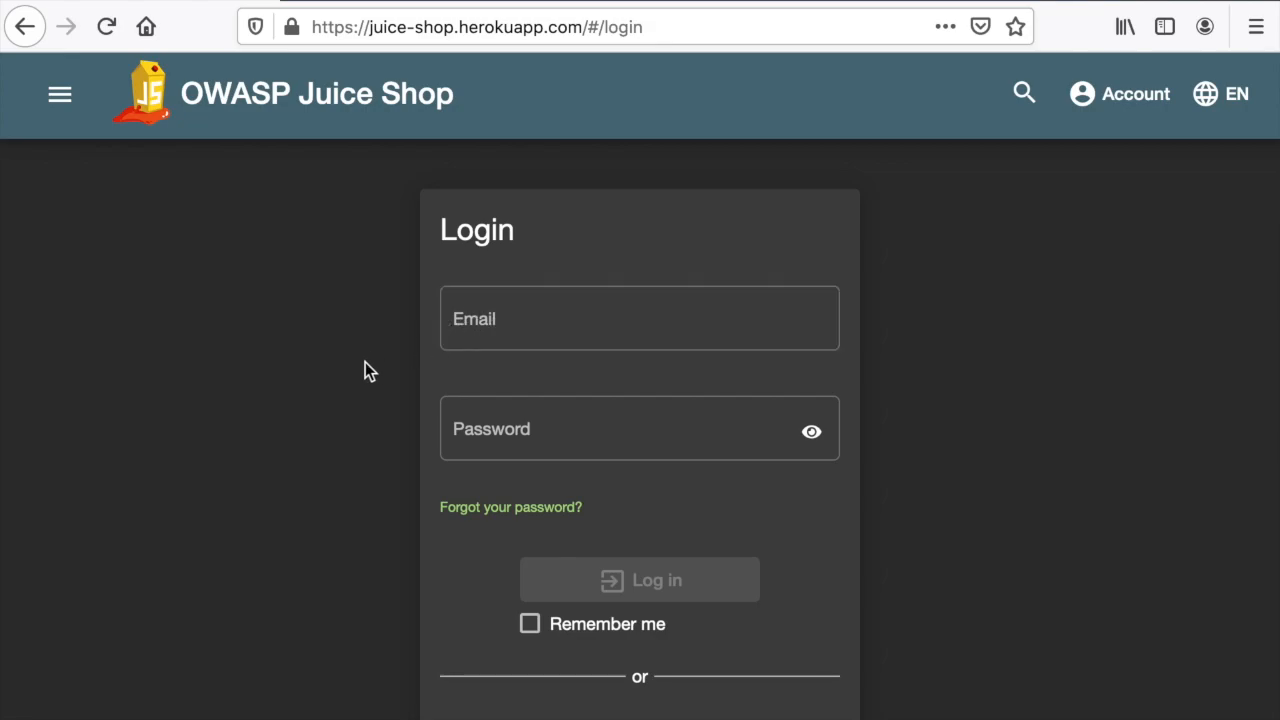
Log in with the SQL injection ' or 1=1-- as the email to reach All Products
type("' or 1=")
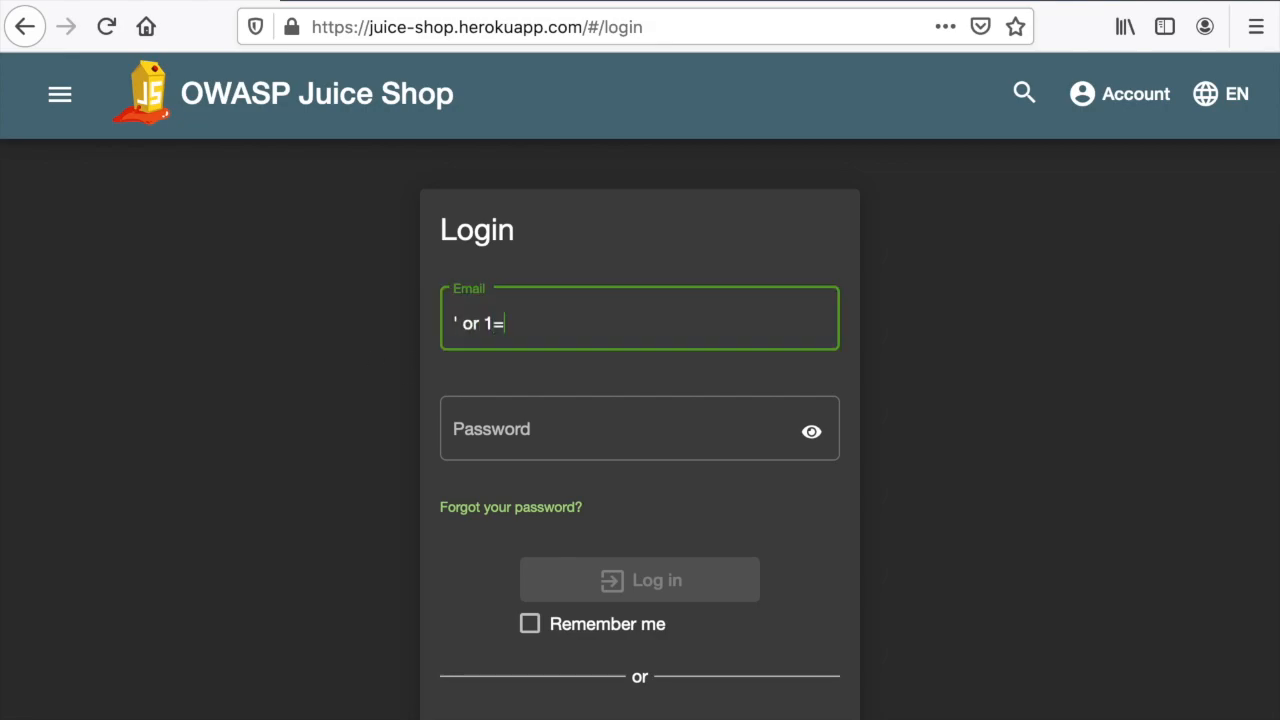
left_click(640, 580)
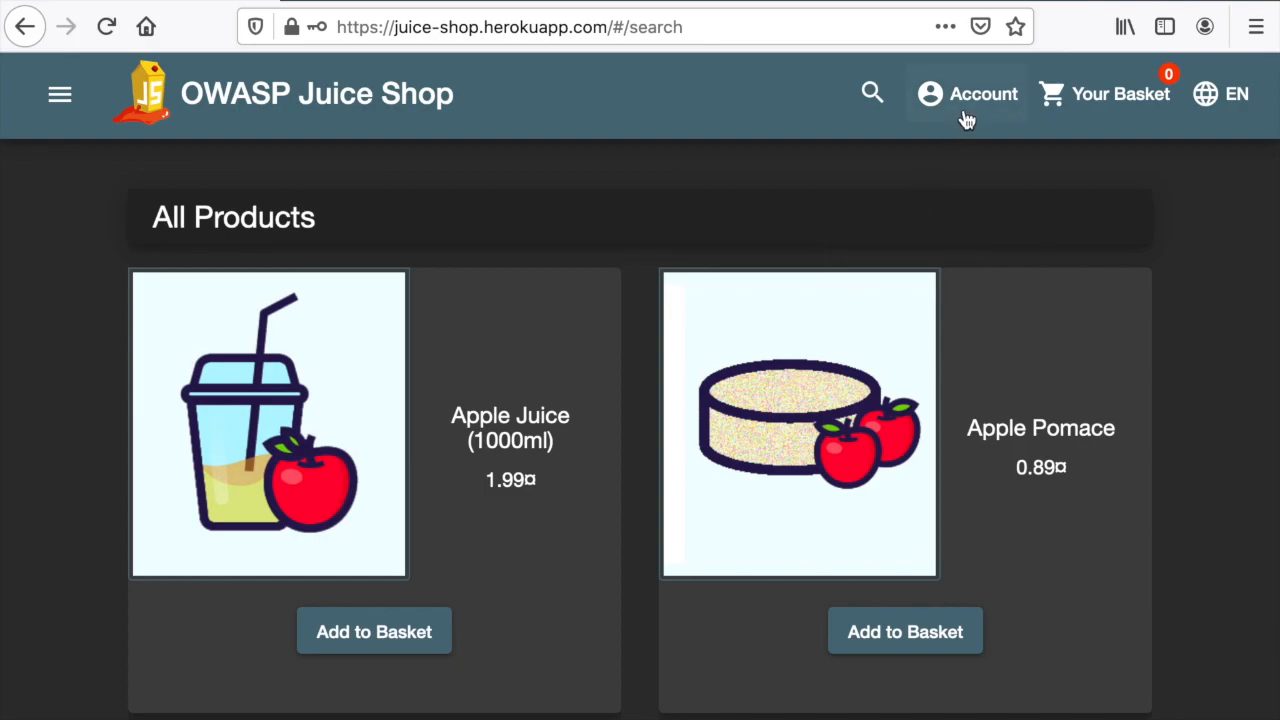
Reach the User Profile page with Burp proxying, cancelling the image file picker
left_click(966, 94)
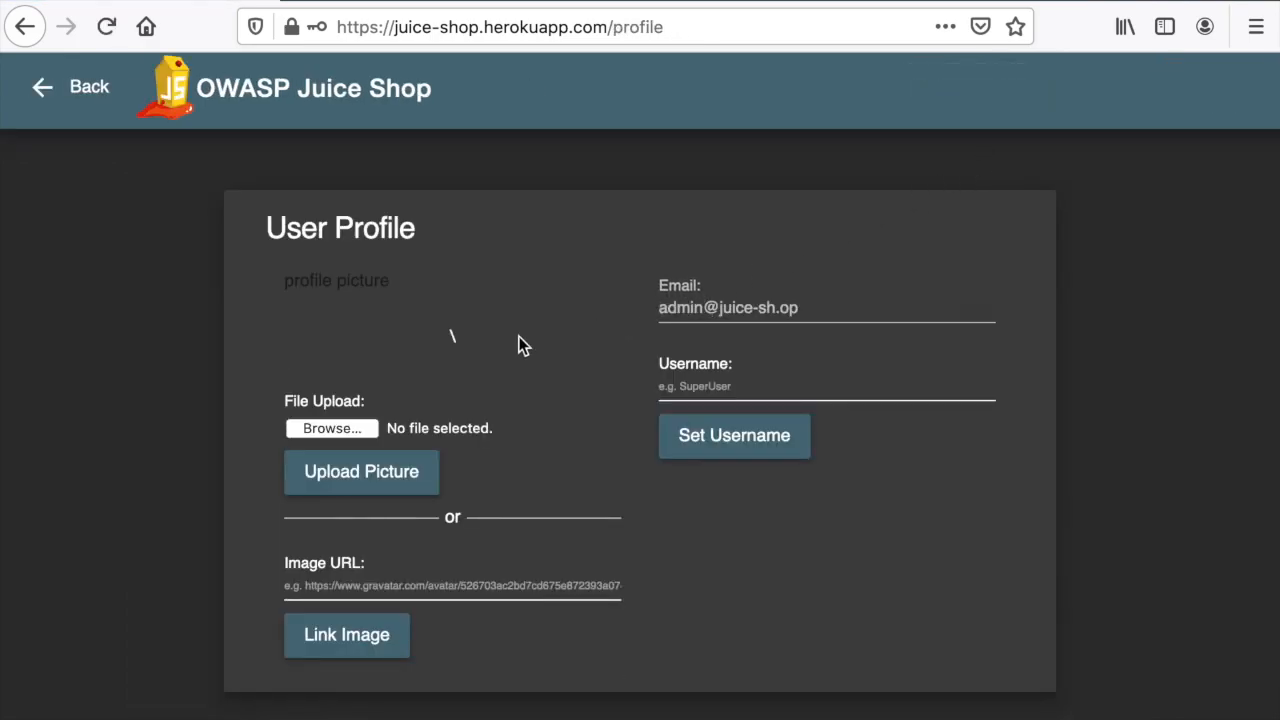
mouse_move(372, 380)
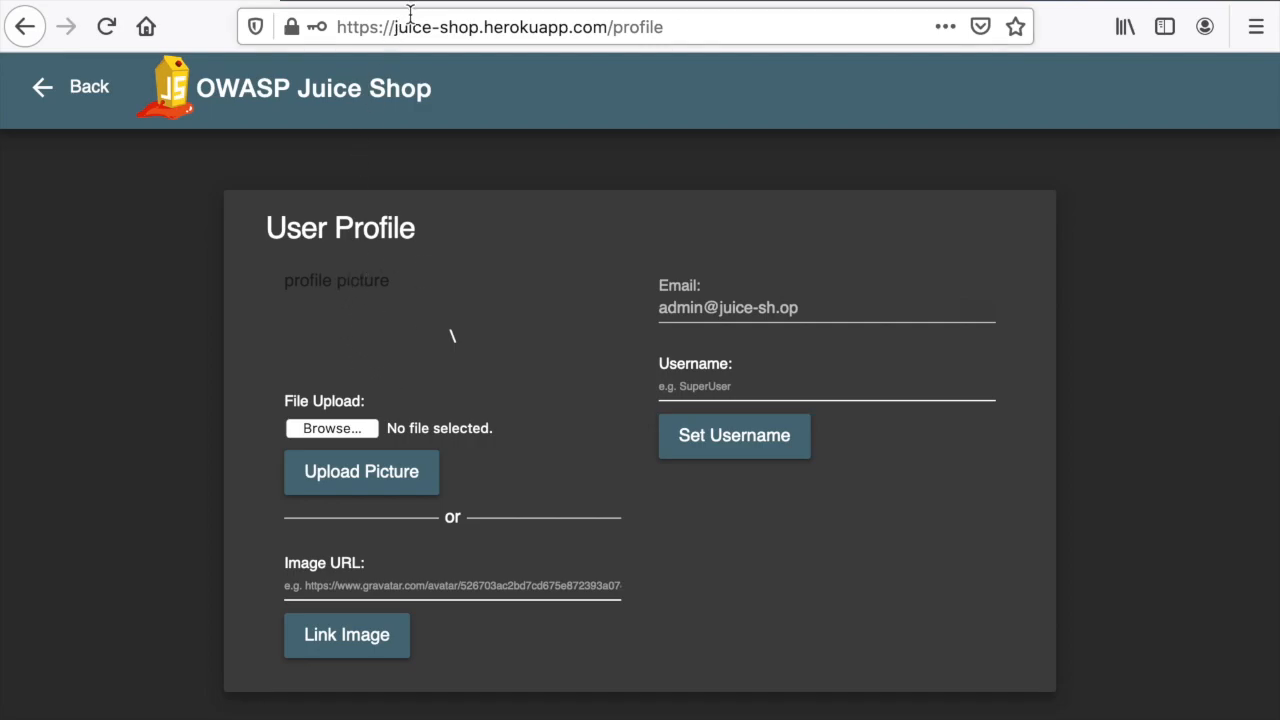
mouse_move(464, 72)
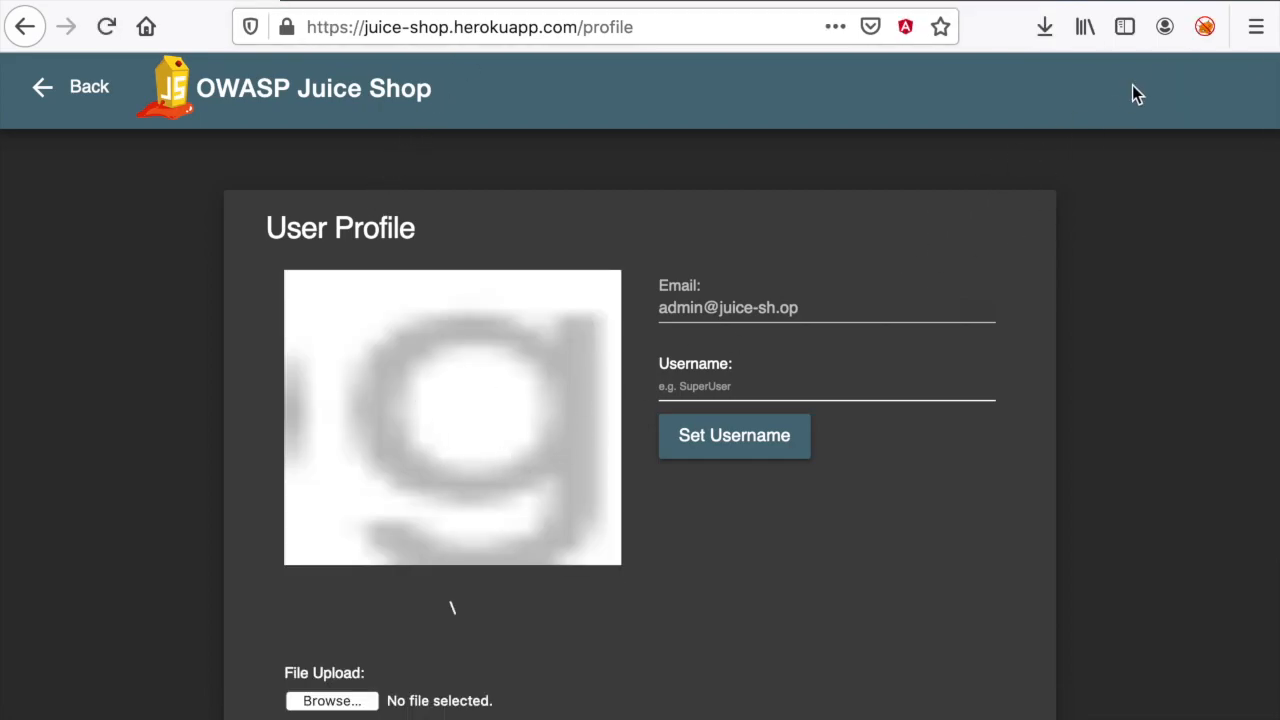
left_click(1204, 28)
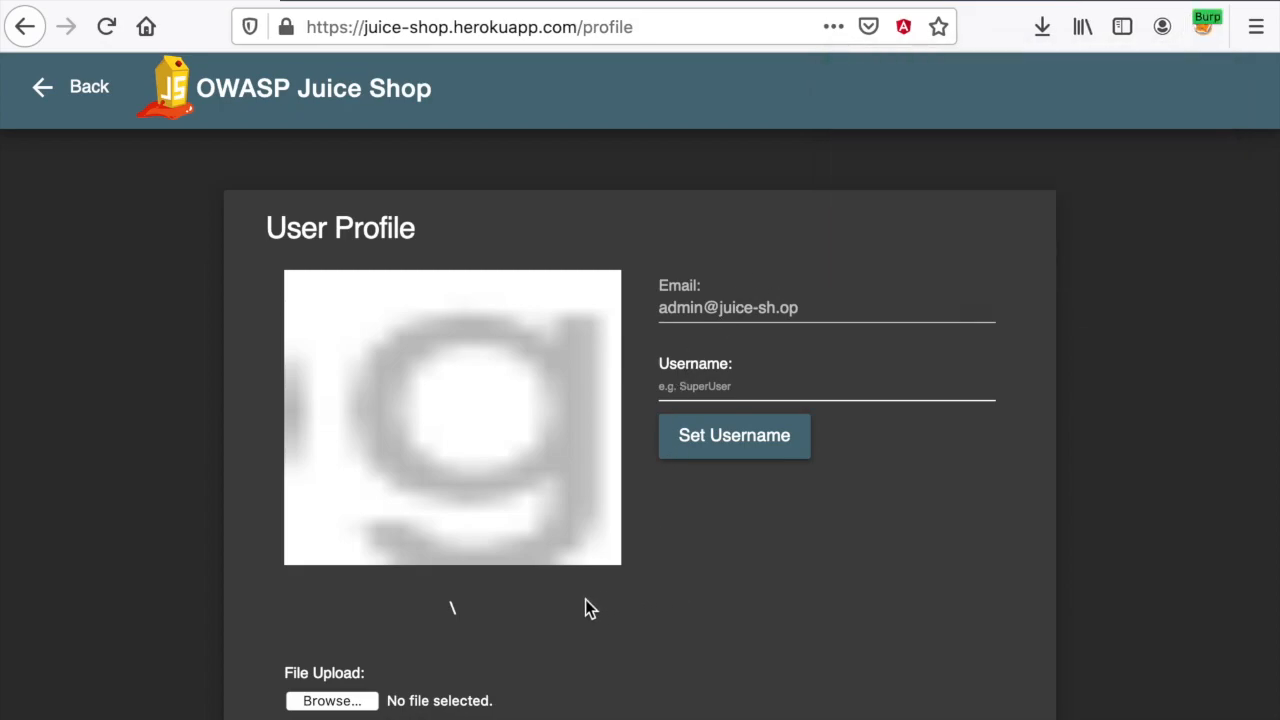
left_click(332, 700)
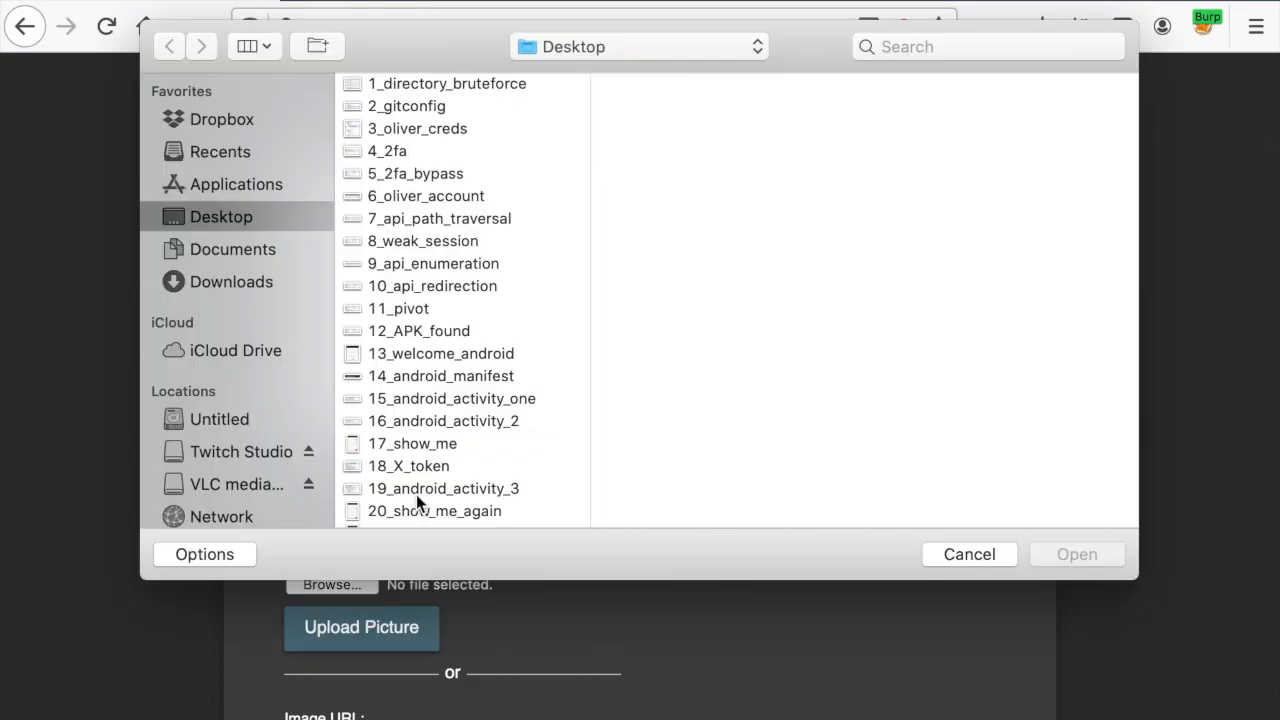
left_click(968, 554)
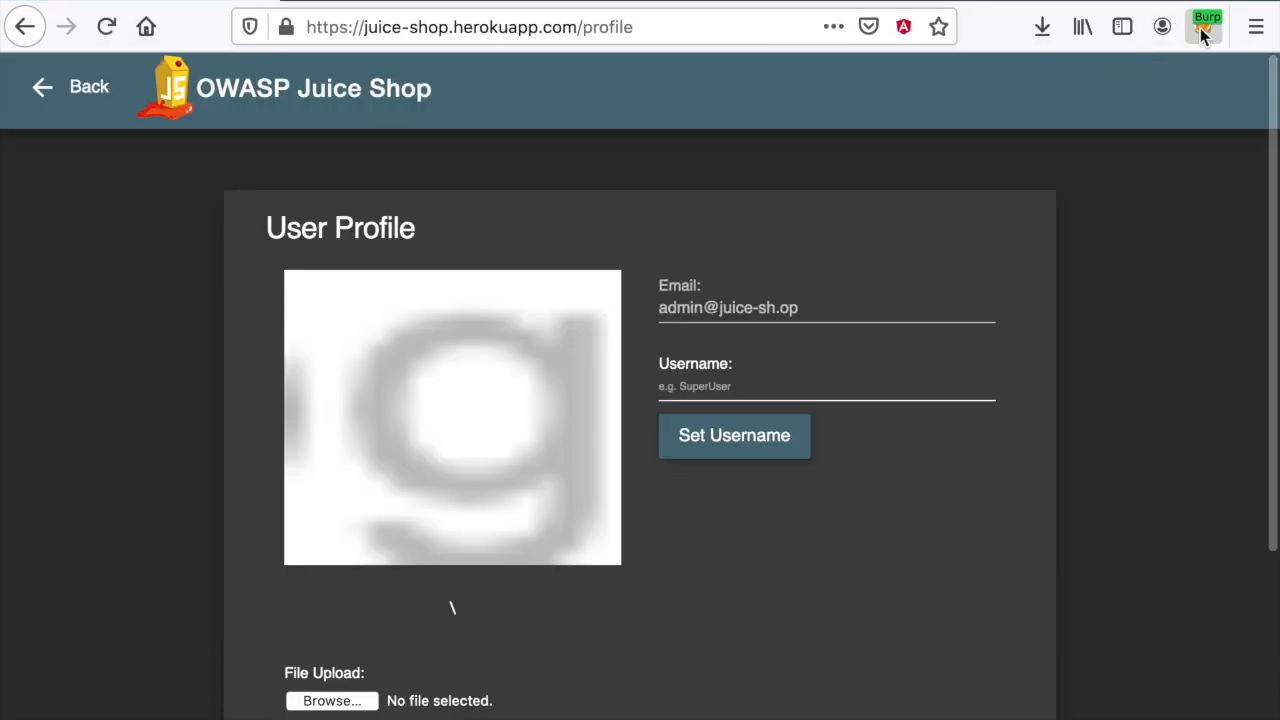
left_click(1206, 28)
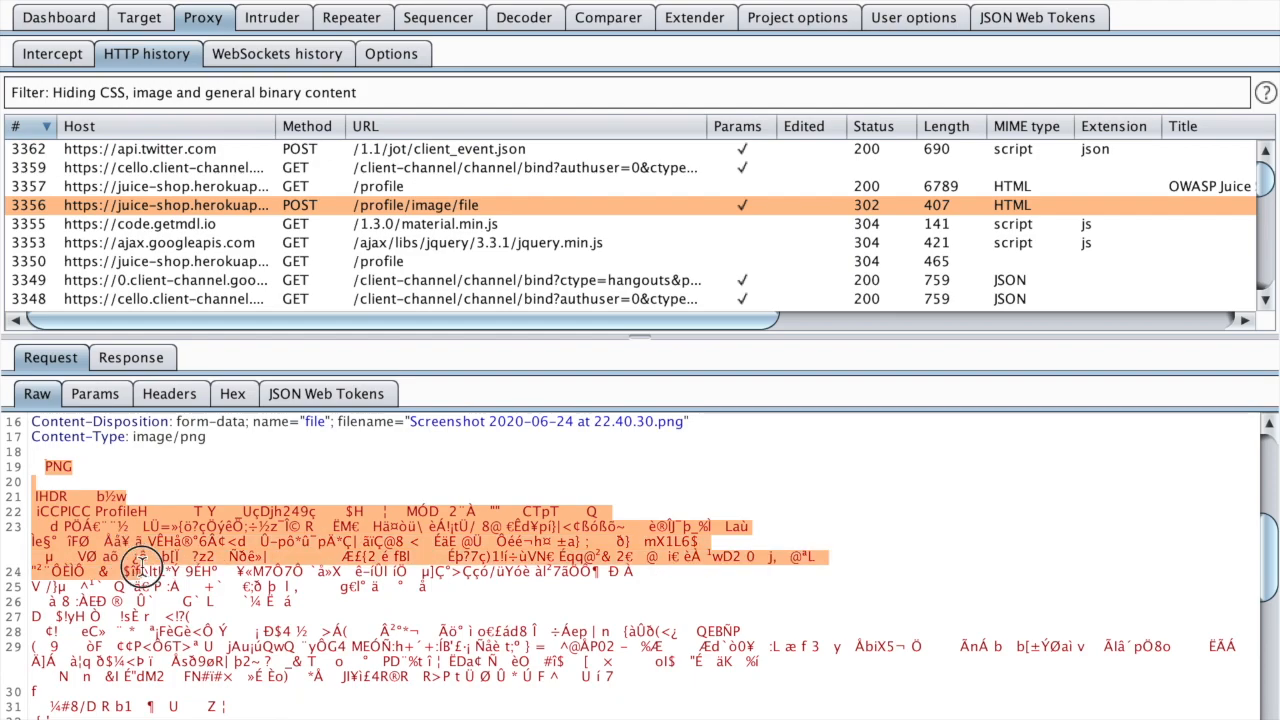
Send the POST /profile/image/file request from HTTP history to Repeater
scroll("up", 3)
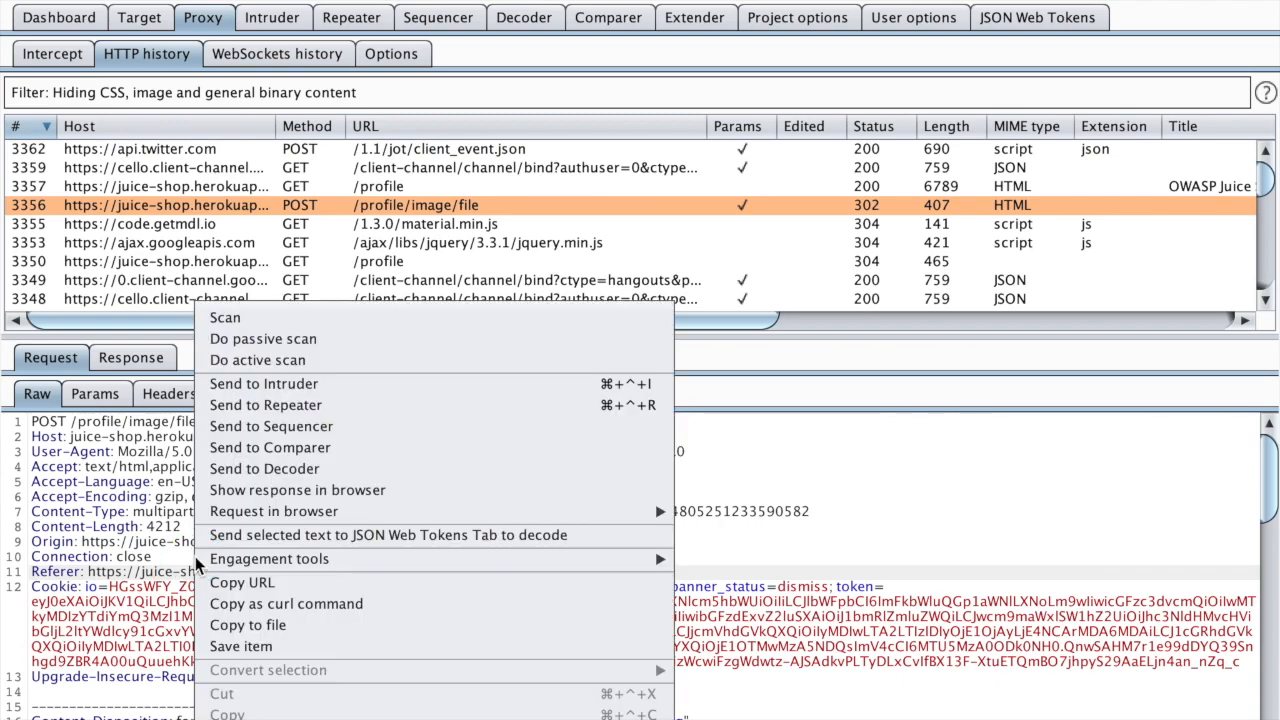
left_click(264, 404)
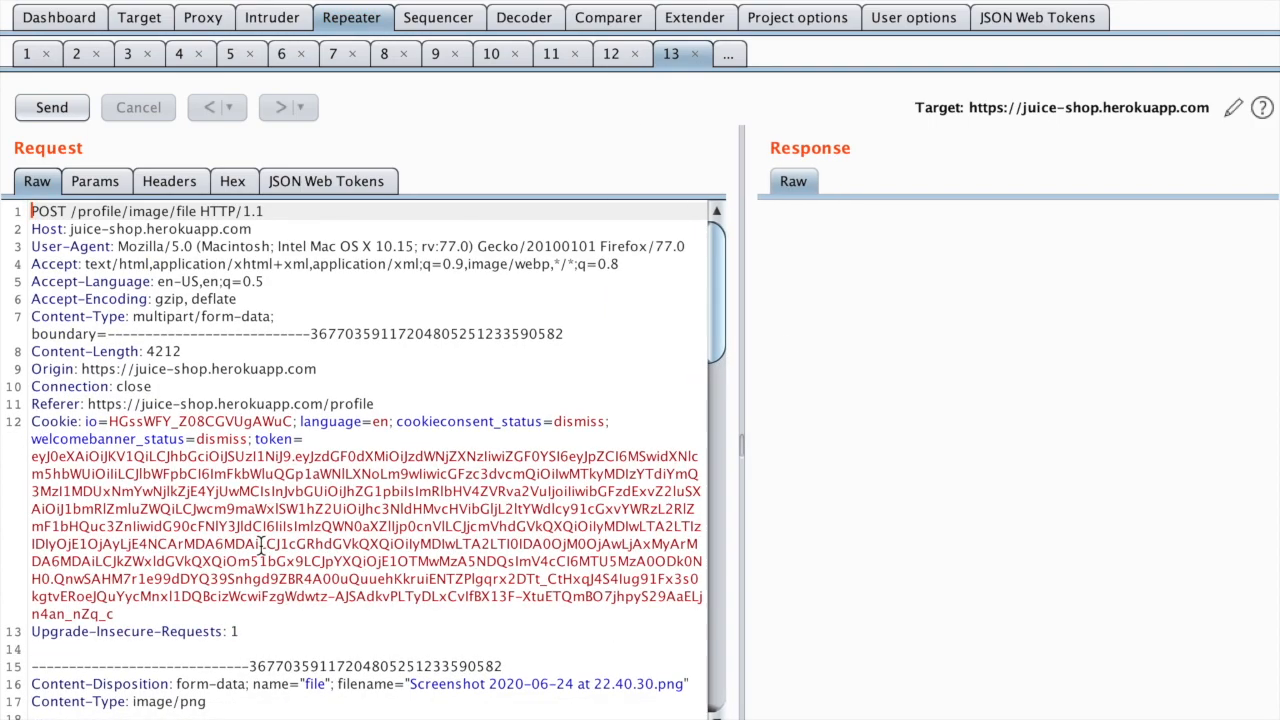
Edit the multipart body near the PNG data and resend, getting a 500 'mime' TypeError
scroll("down", 3)
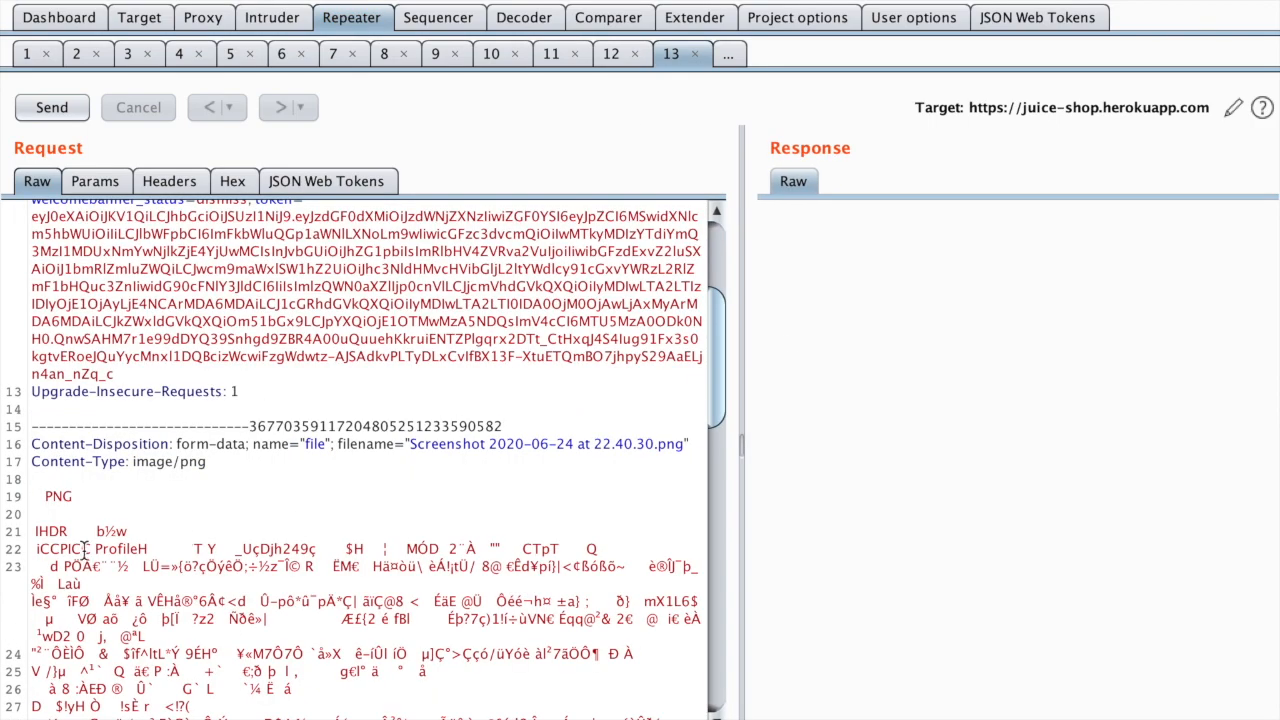
double_click(56, 496)
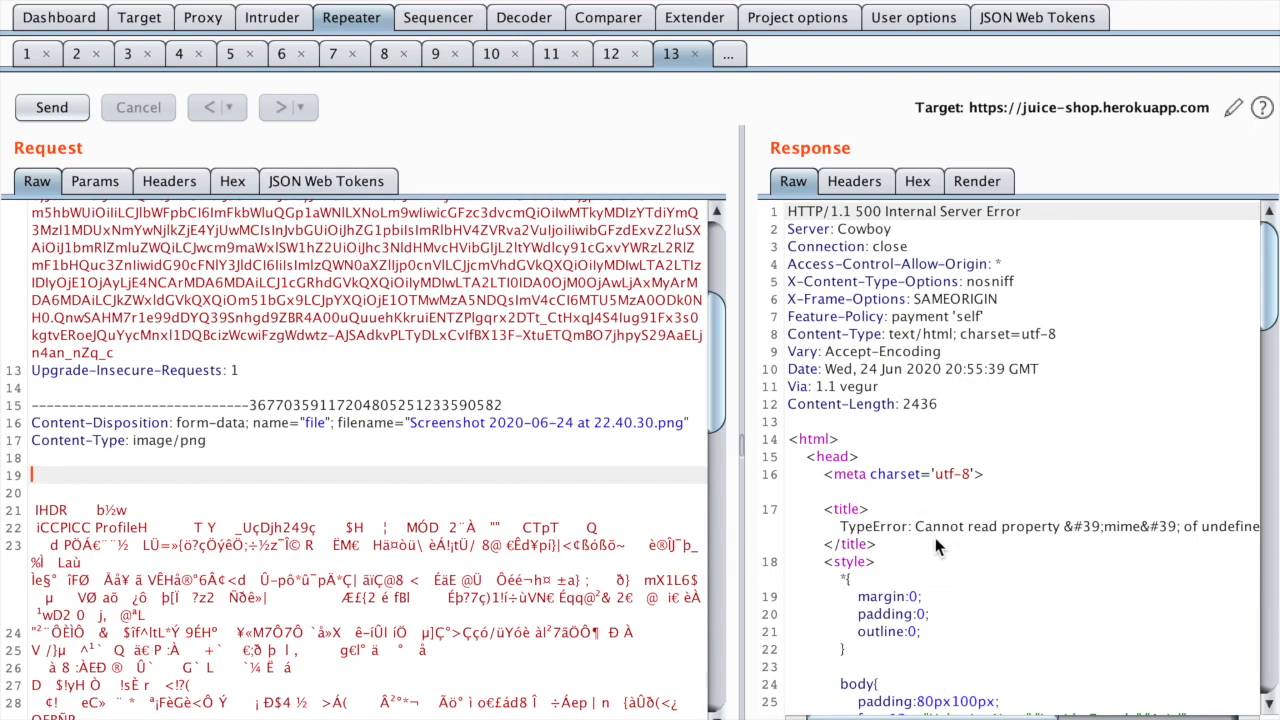
mouse_move(978, 670)
type("PNG")
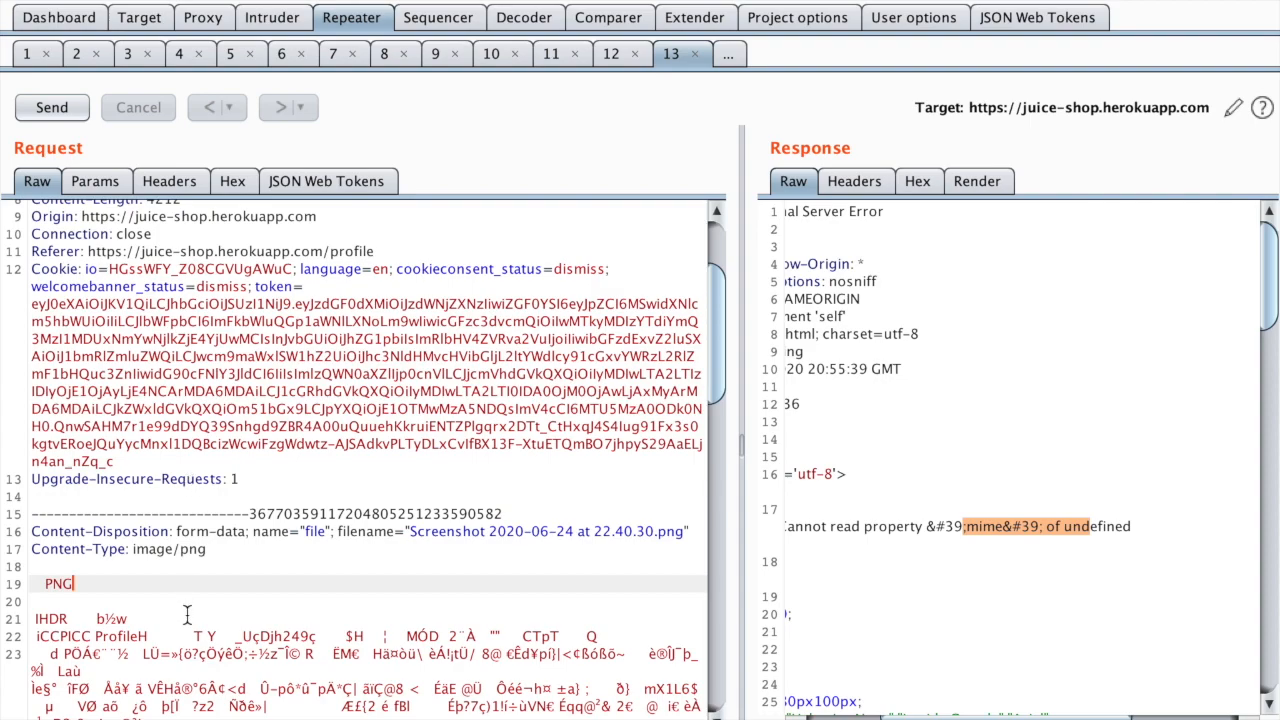
Replace the part's image/png content type with text/html and resend, getting a 302 to /profile
scroll("down", 3)
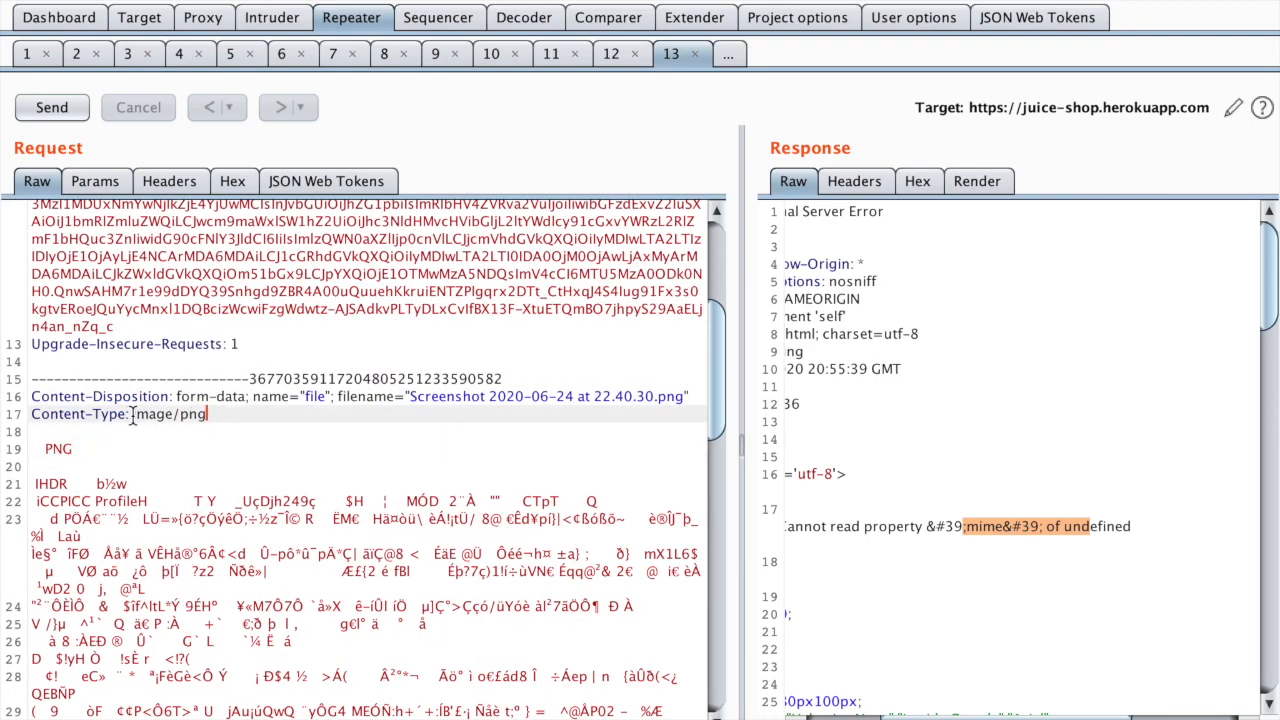
double_click(170, 414)
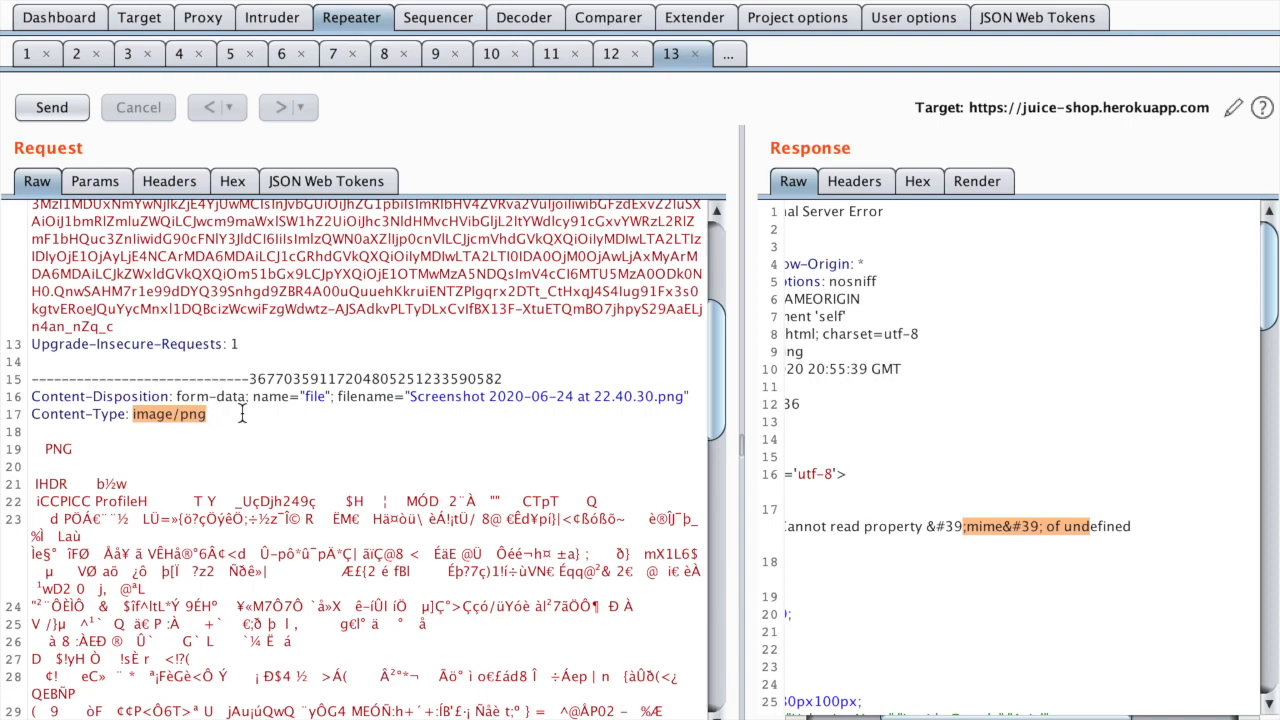
type("text")
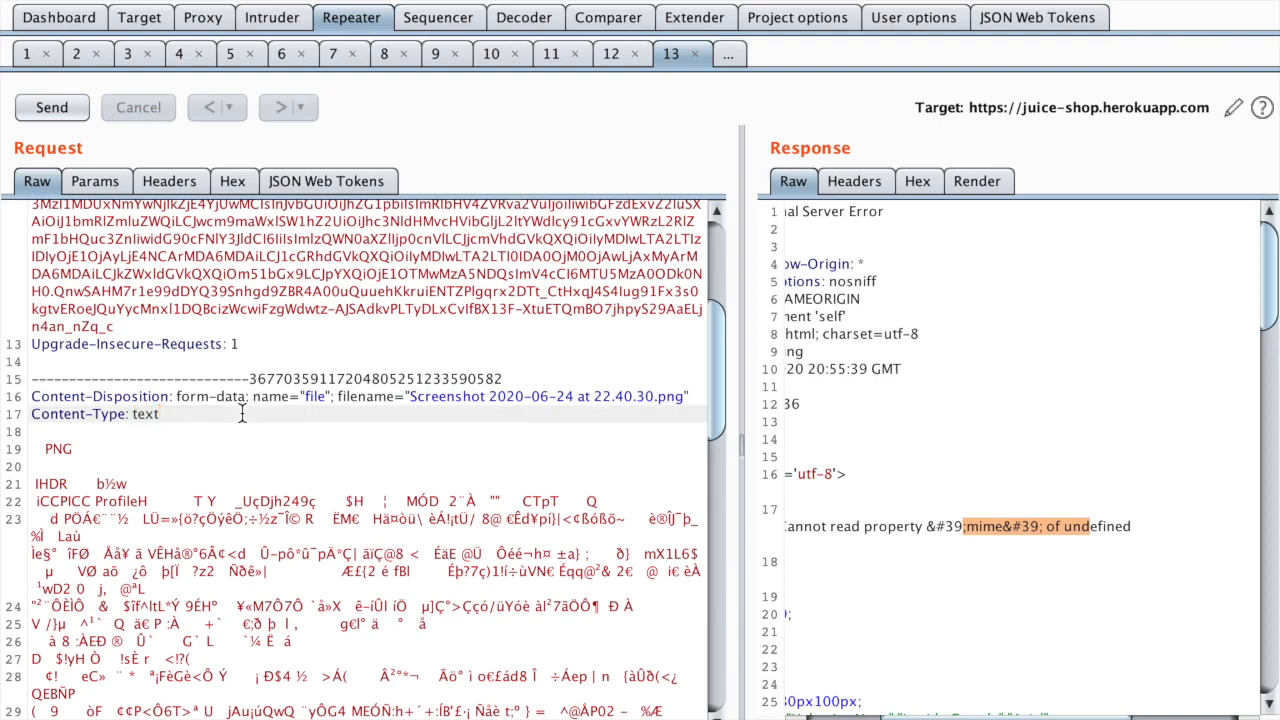
left_click(52, 108)
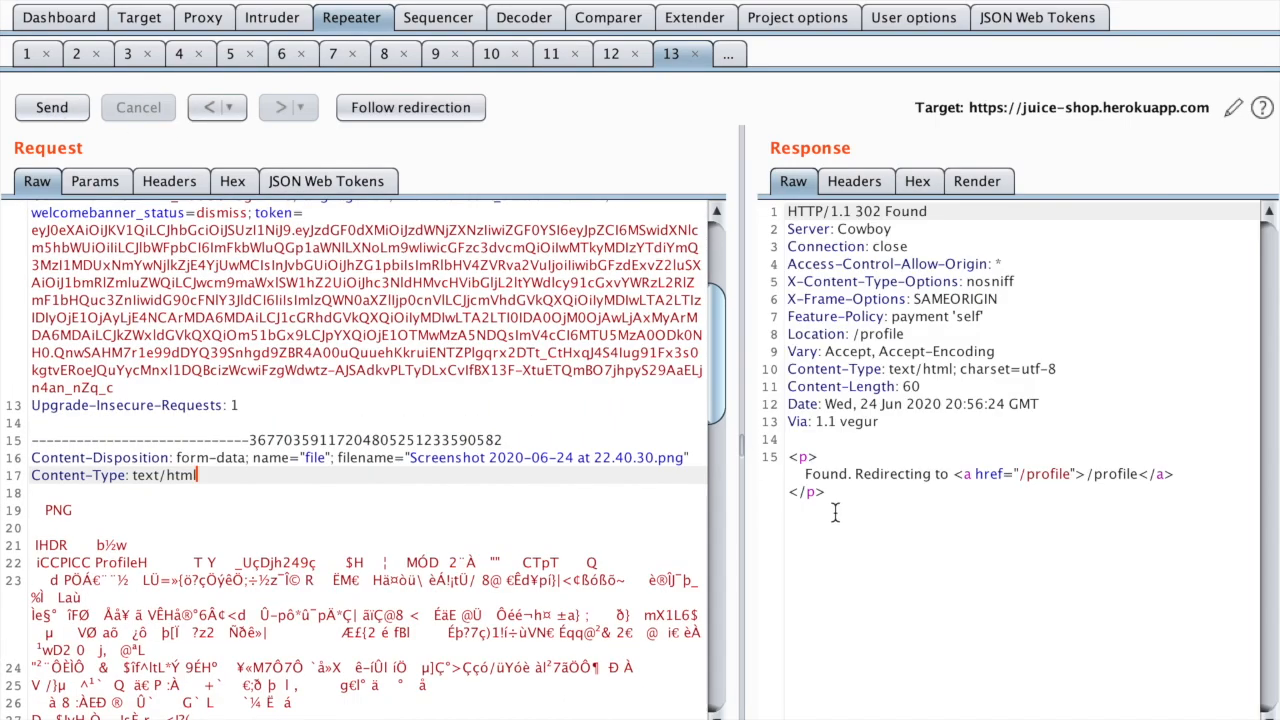
mouse_move(1030, 480)
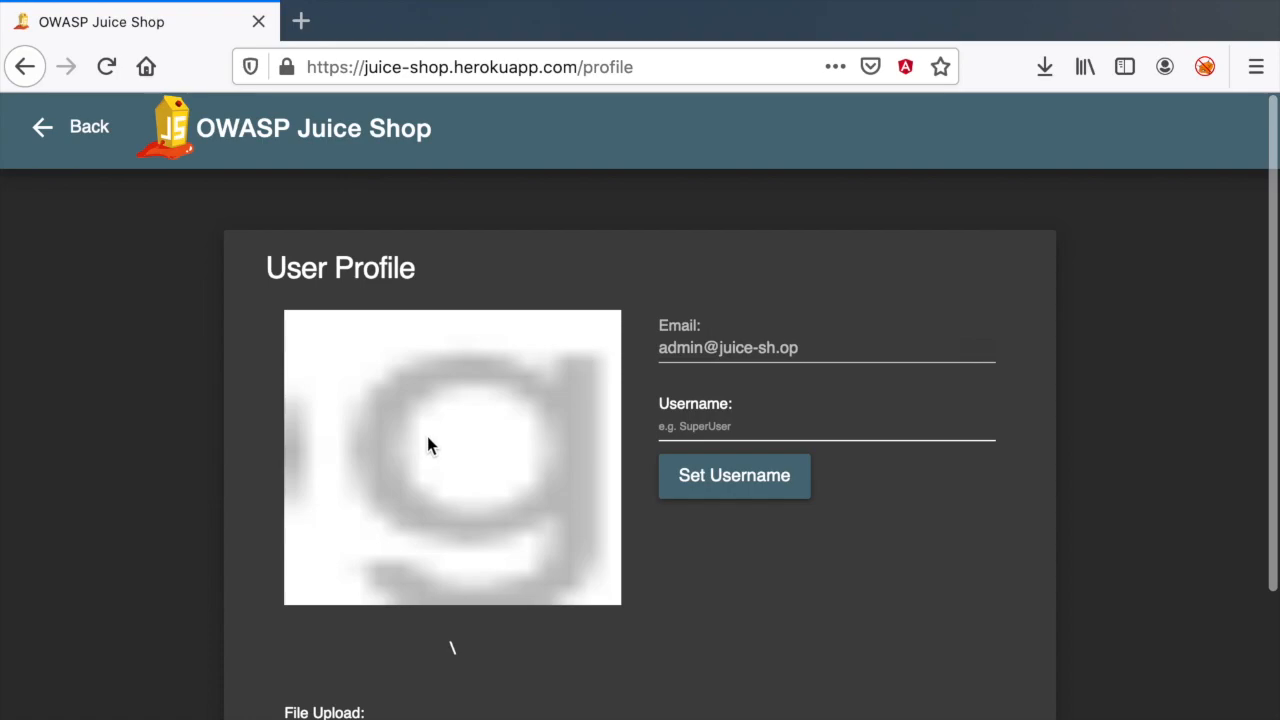
Inspect the unchanged profile picture, then return to the text/html upload in Repeater
right_click(430, 444)
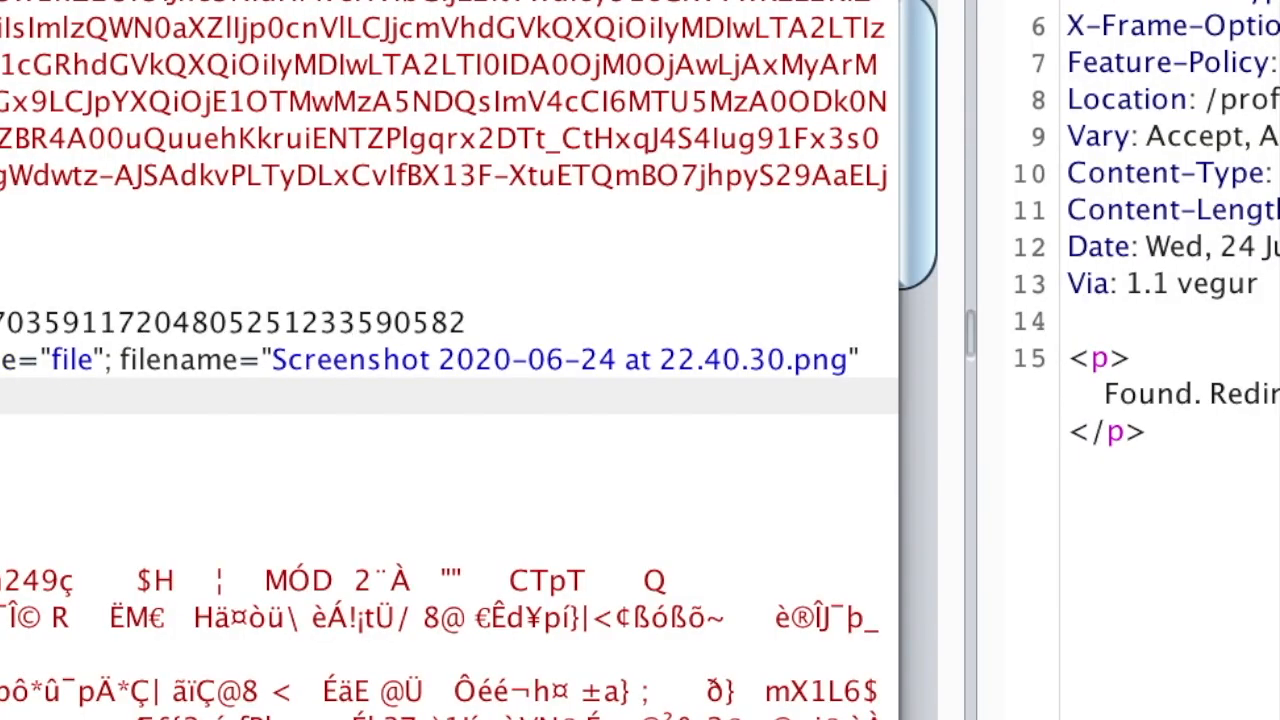
scroll("down", 3)
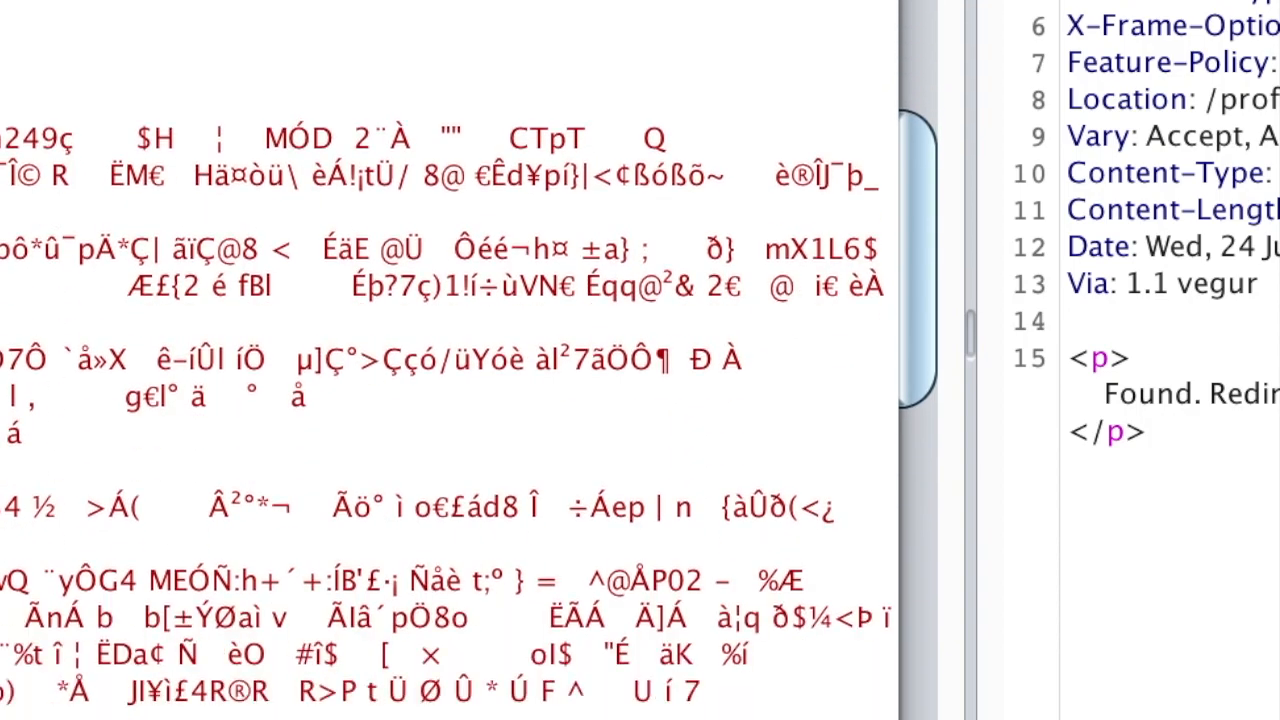
scroll("up", 3)
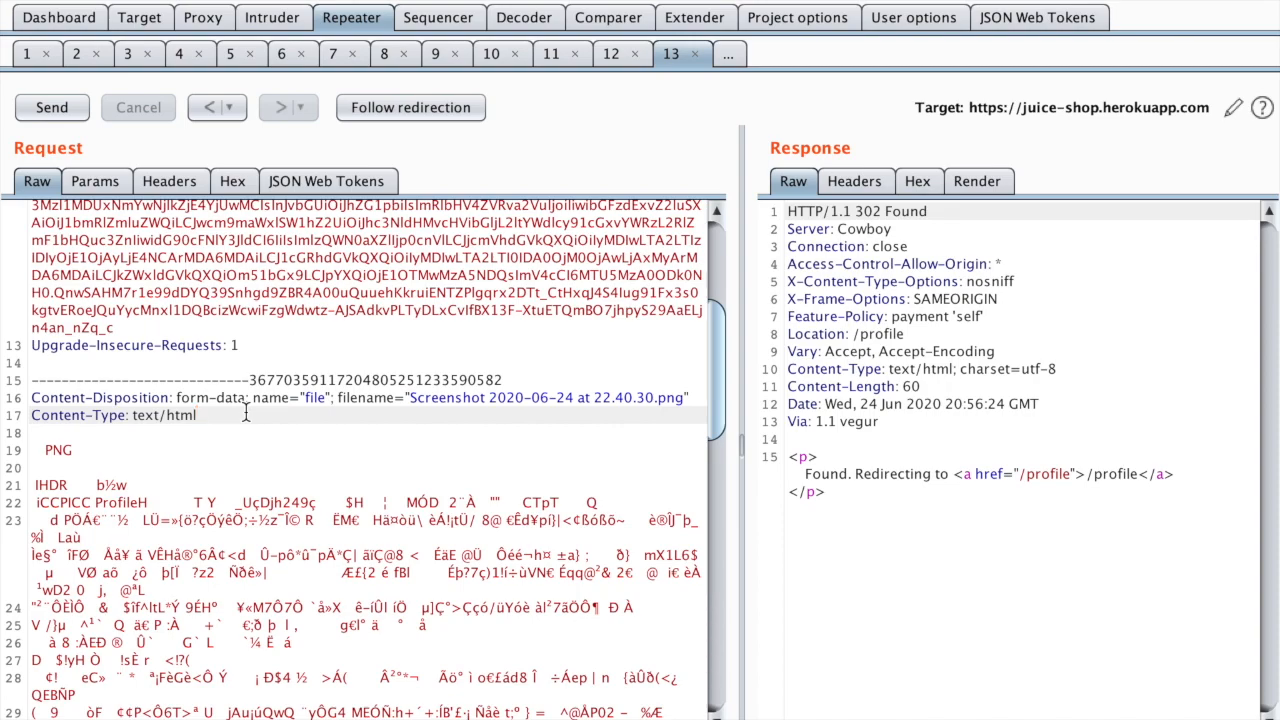
View the installed Upload Scanner entry and its description in the BApp Store
left_click(694, 16)
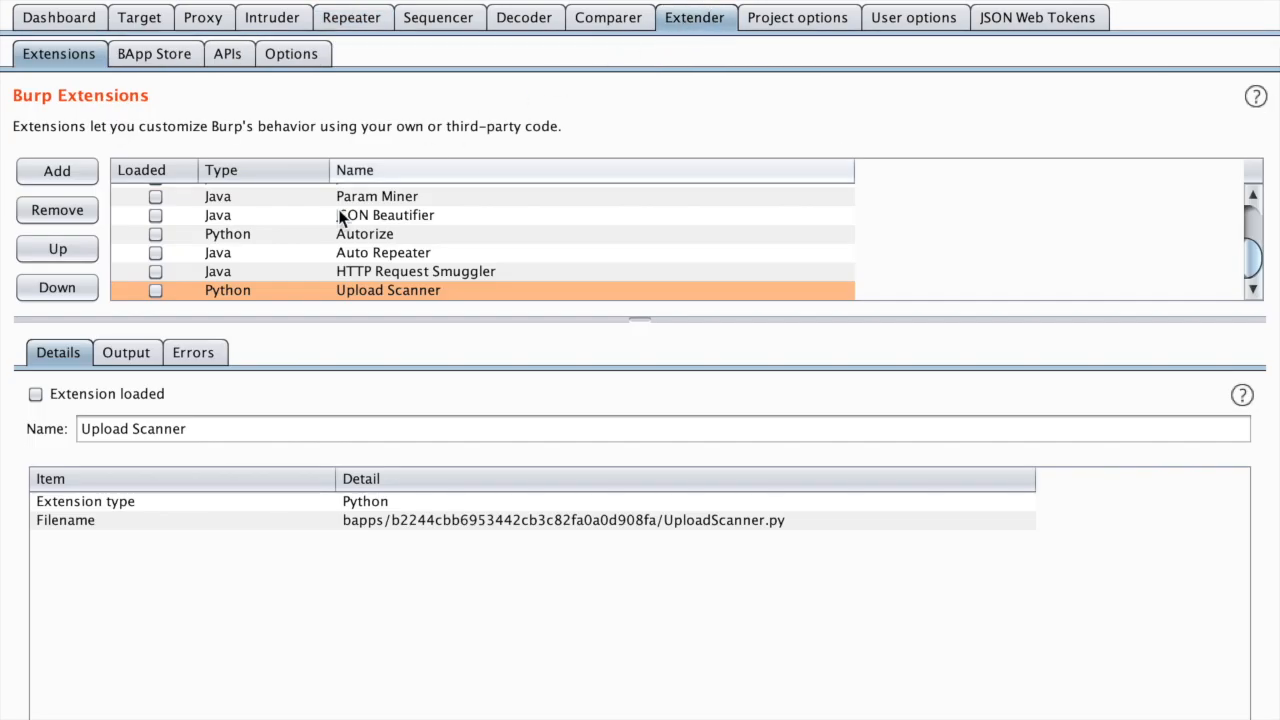
left_click(154, 52)
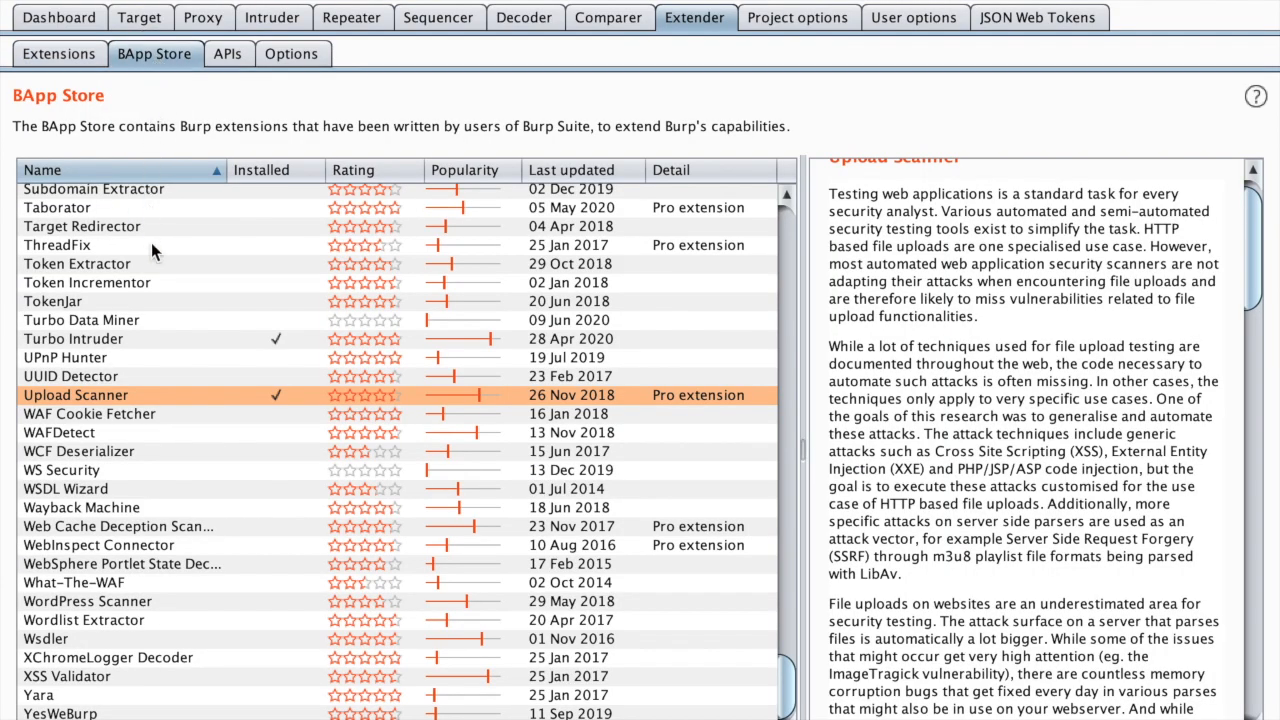
mouse_move(48, 400)
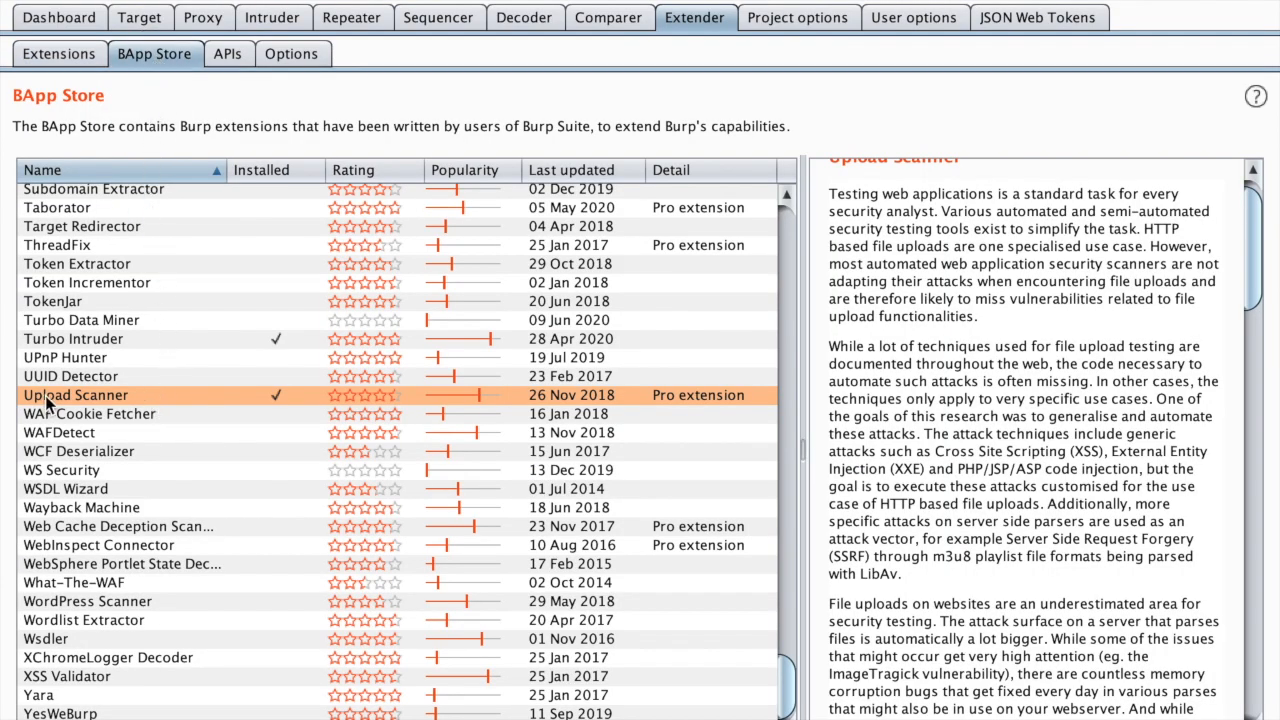
mouse_move(96, 410)
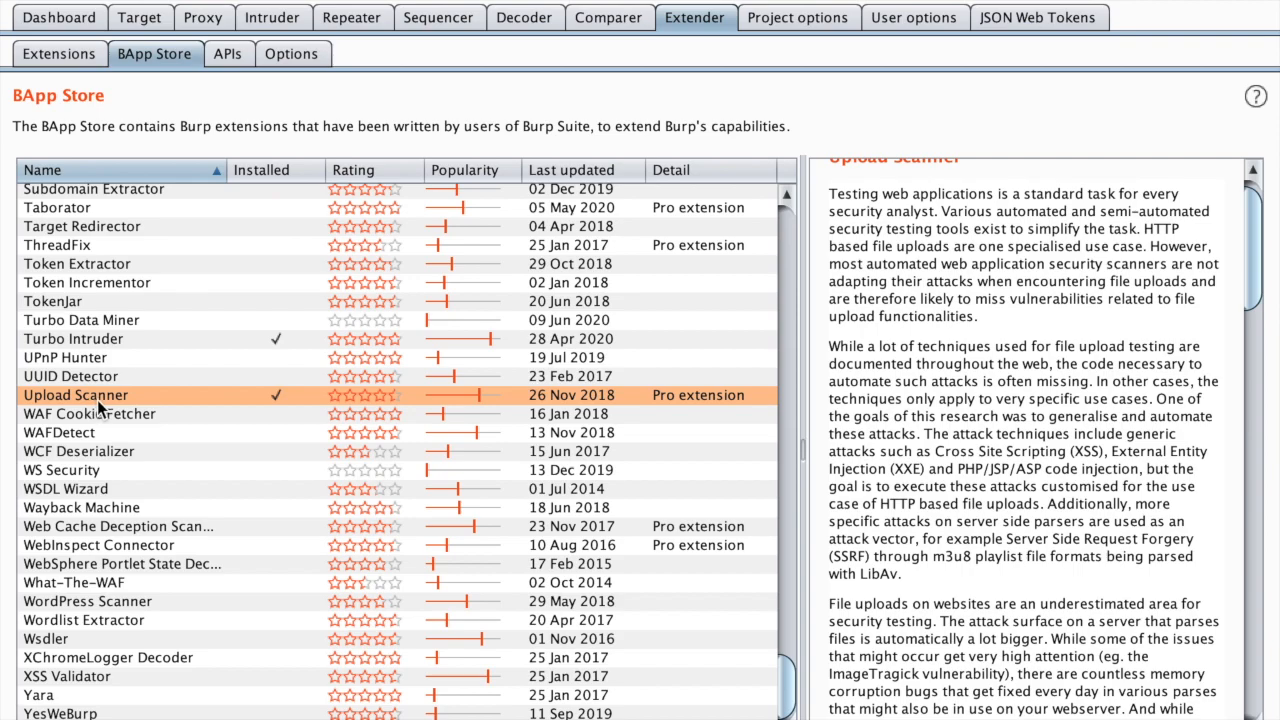
mouse_move(290, 400)
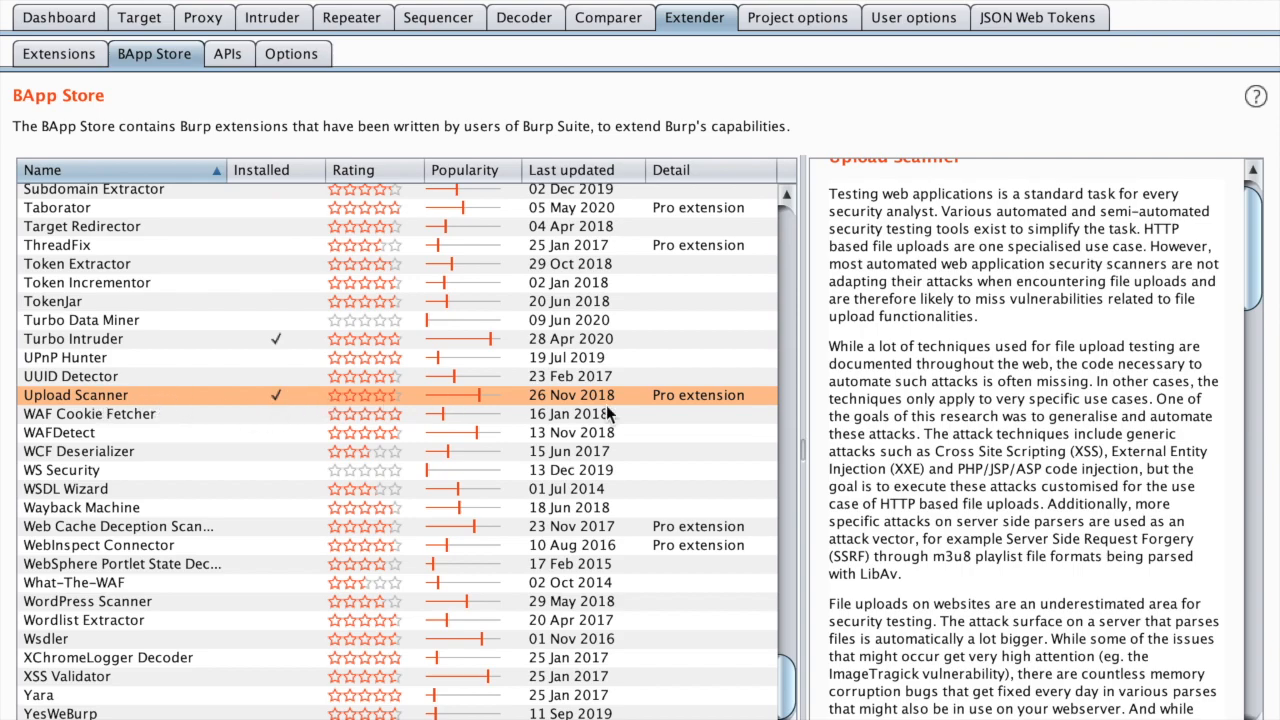
mouse_move(676, 404)
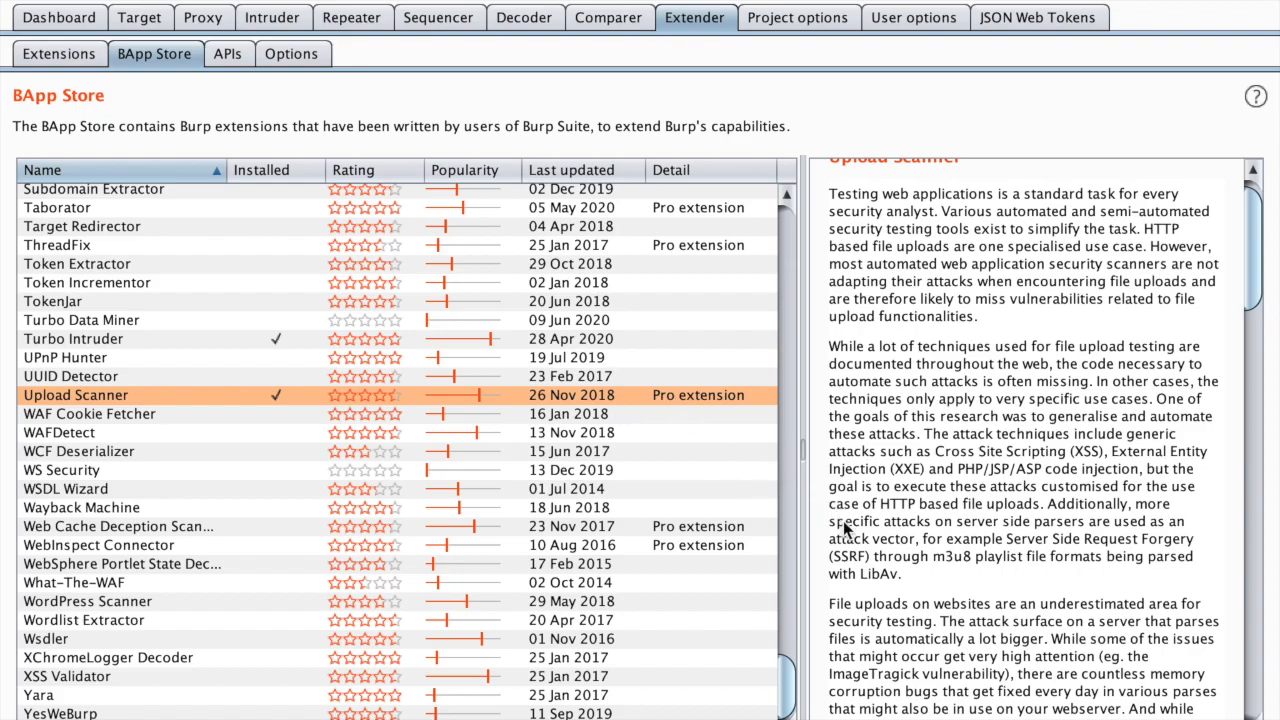
scroll("down", 3)
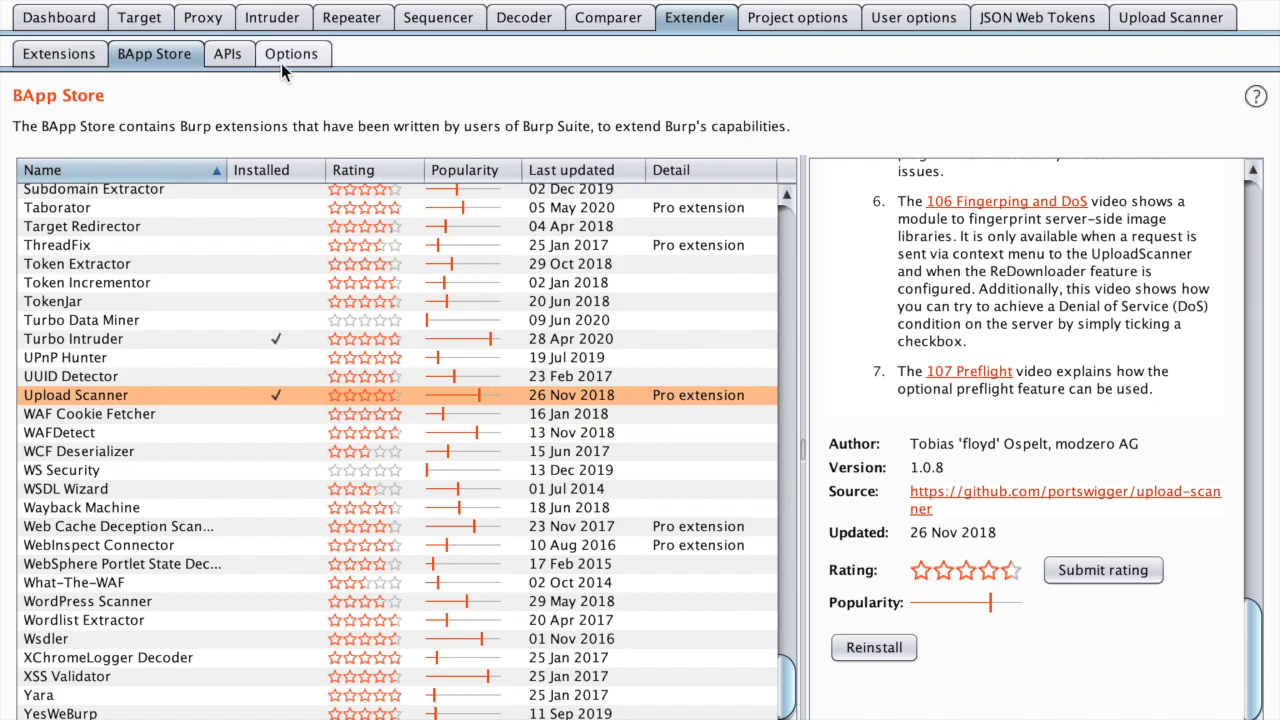
Tick Loaded for Upload Scanner, keep it loaded, and show its global scanning options
left_click(60, 52)
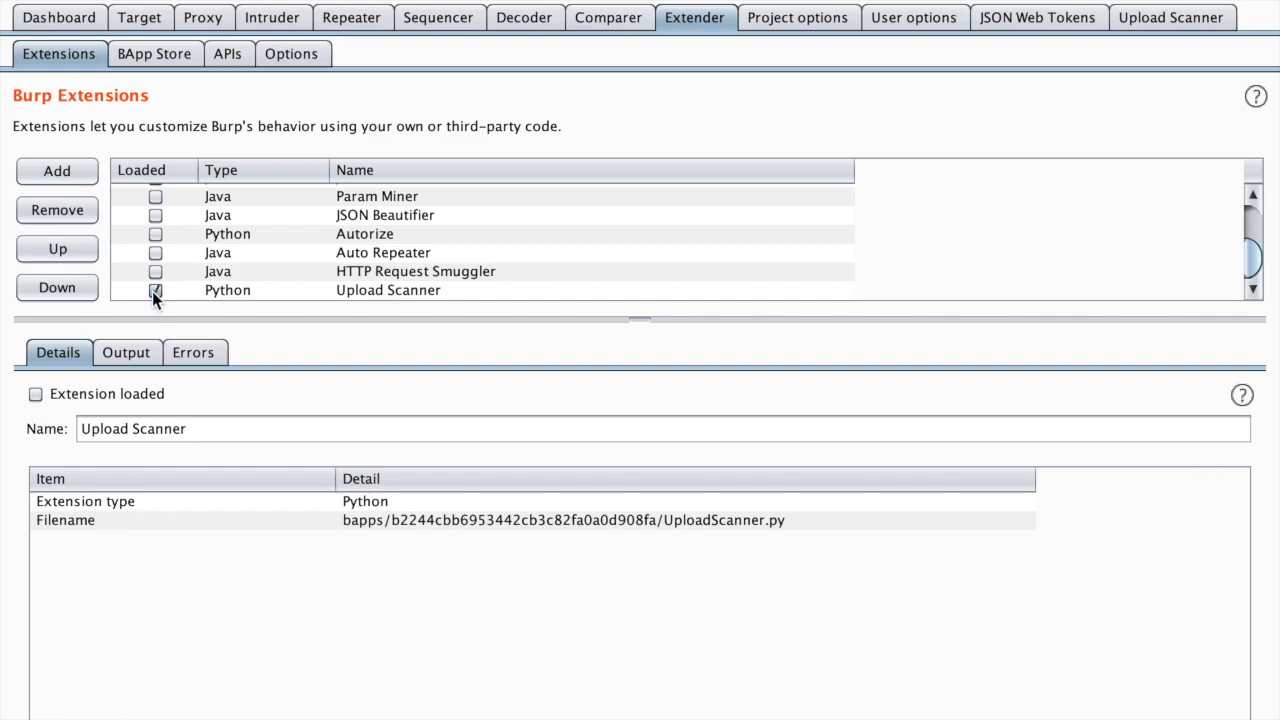
left_click(156, 290)
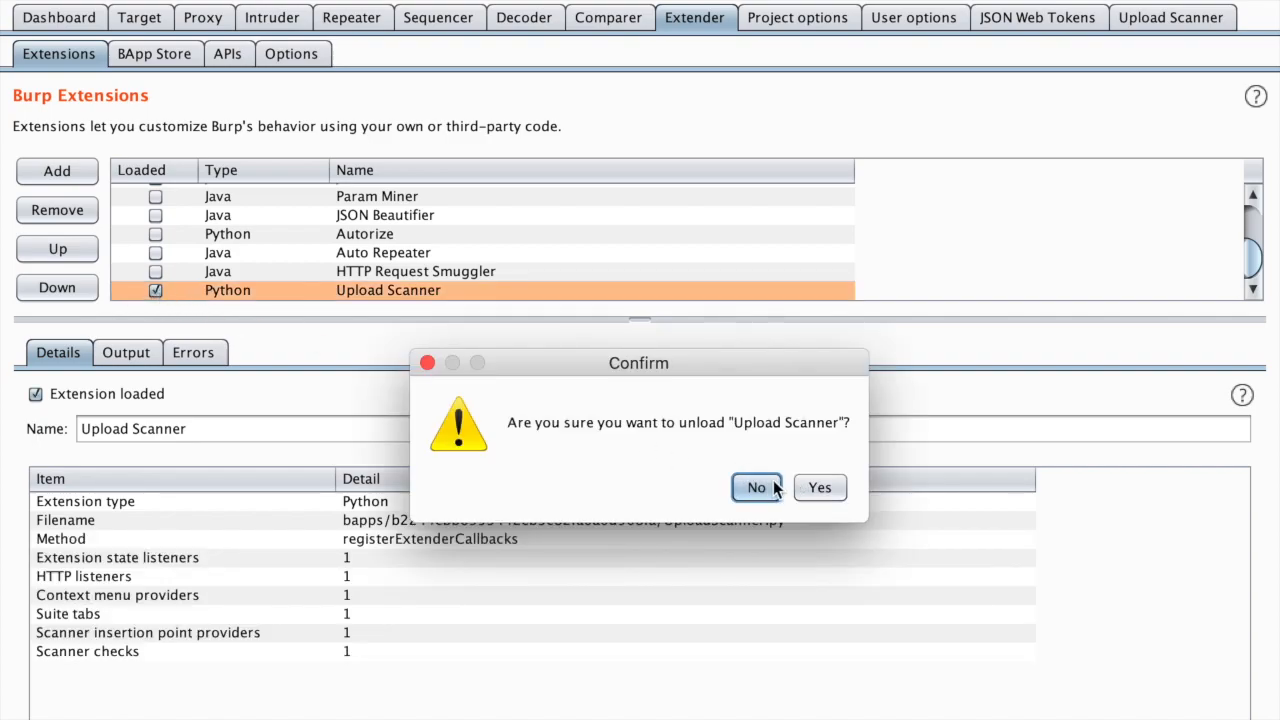
left_click(756, 488)
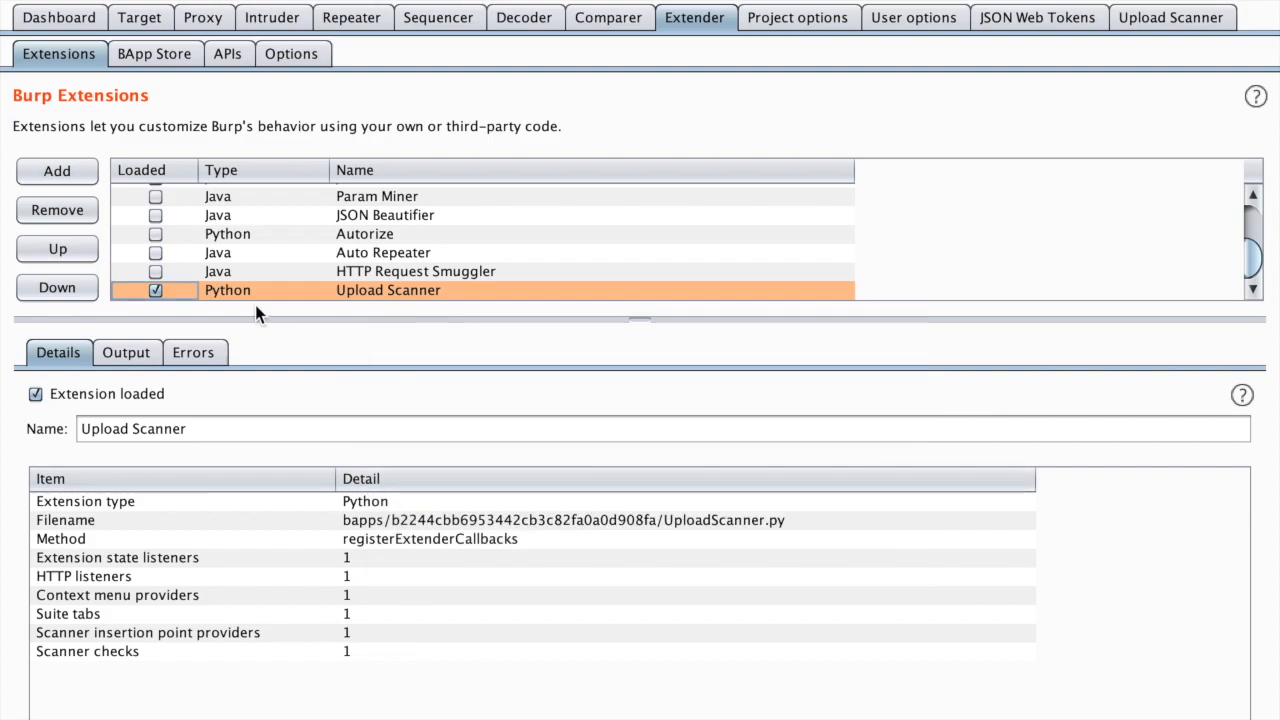
mouse_move(1020, 46)
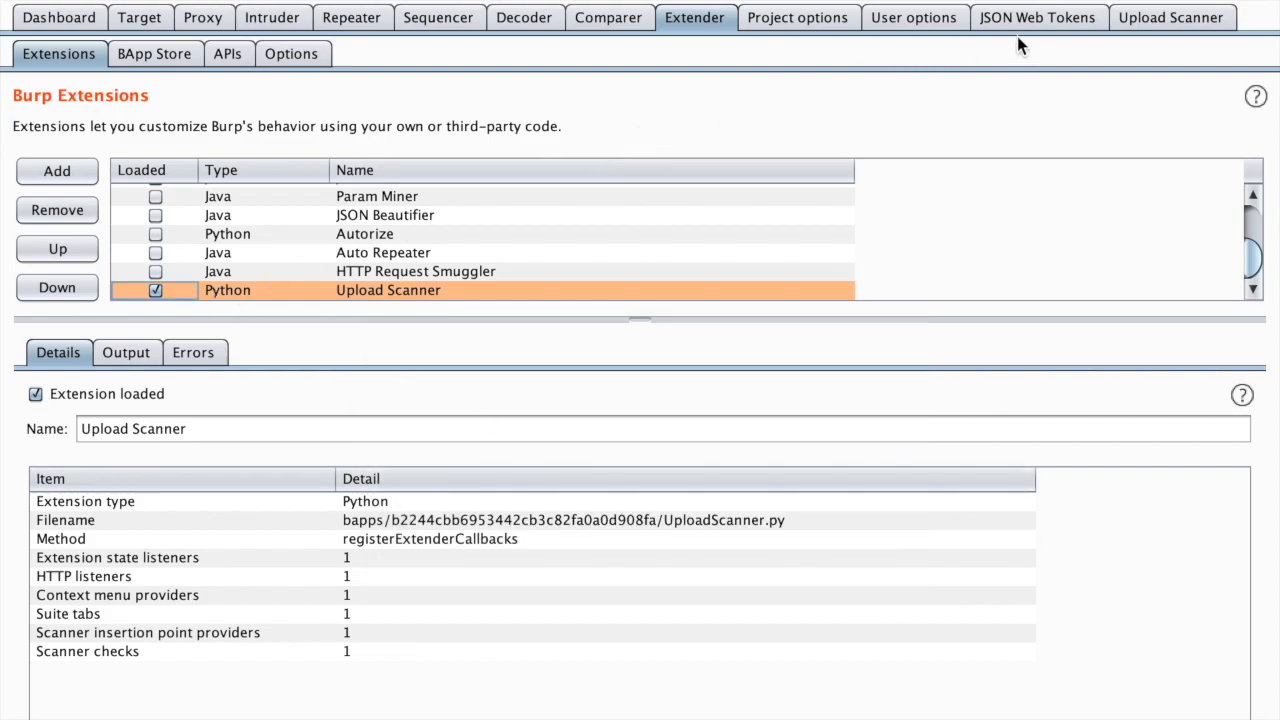
left_click(1170, 16)
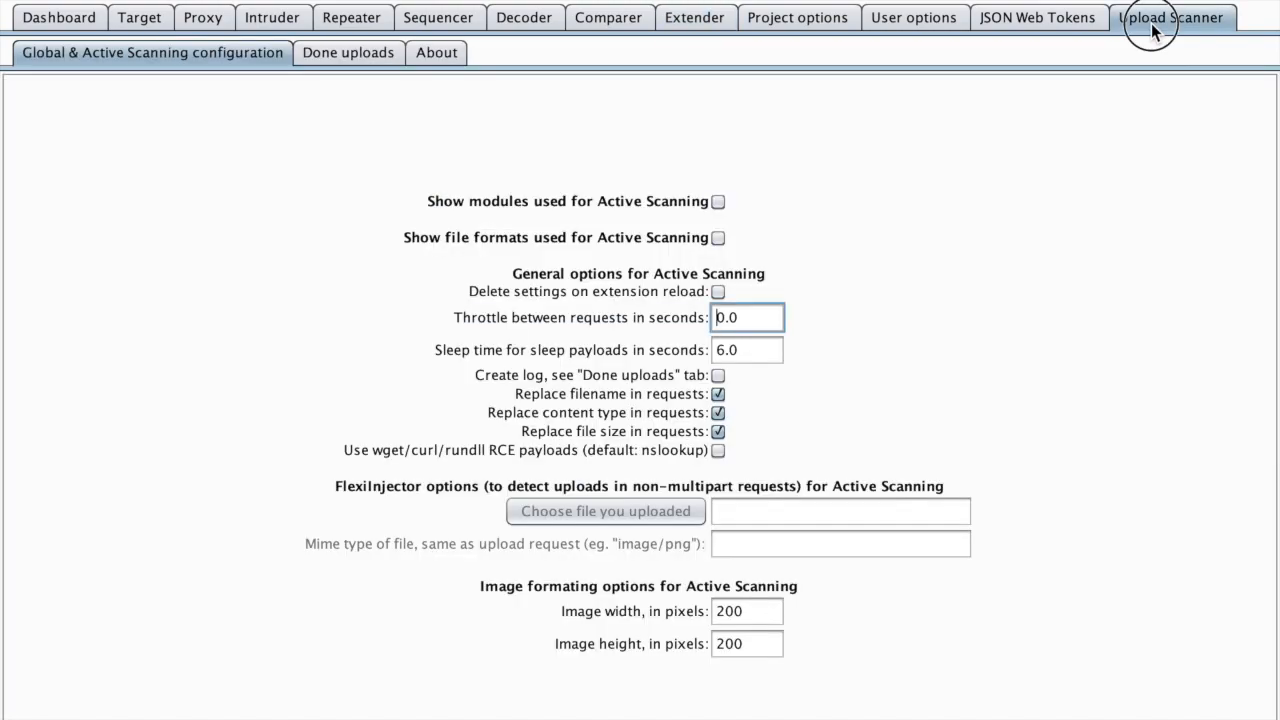
mouse_move(430, 136)
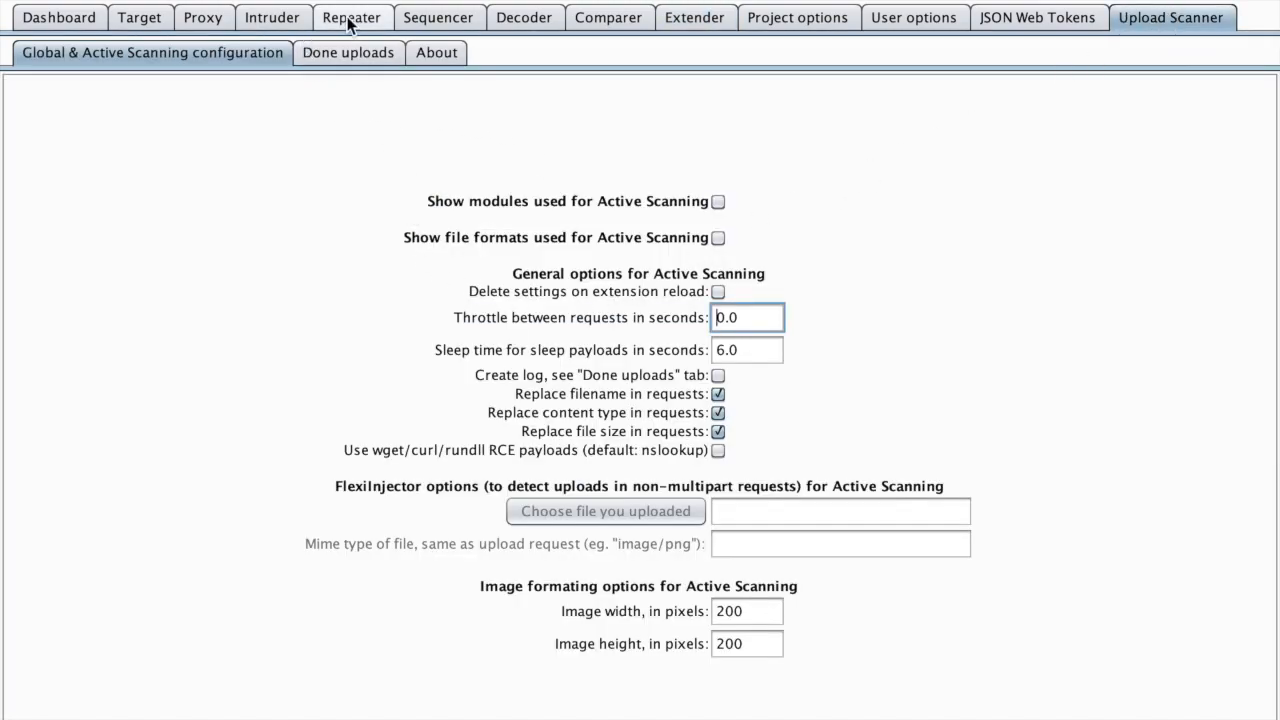
Send the POST /profile/image/file request from Repeater to Upload Scanner
left_click(352, 16)
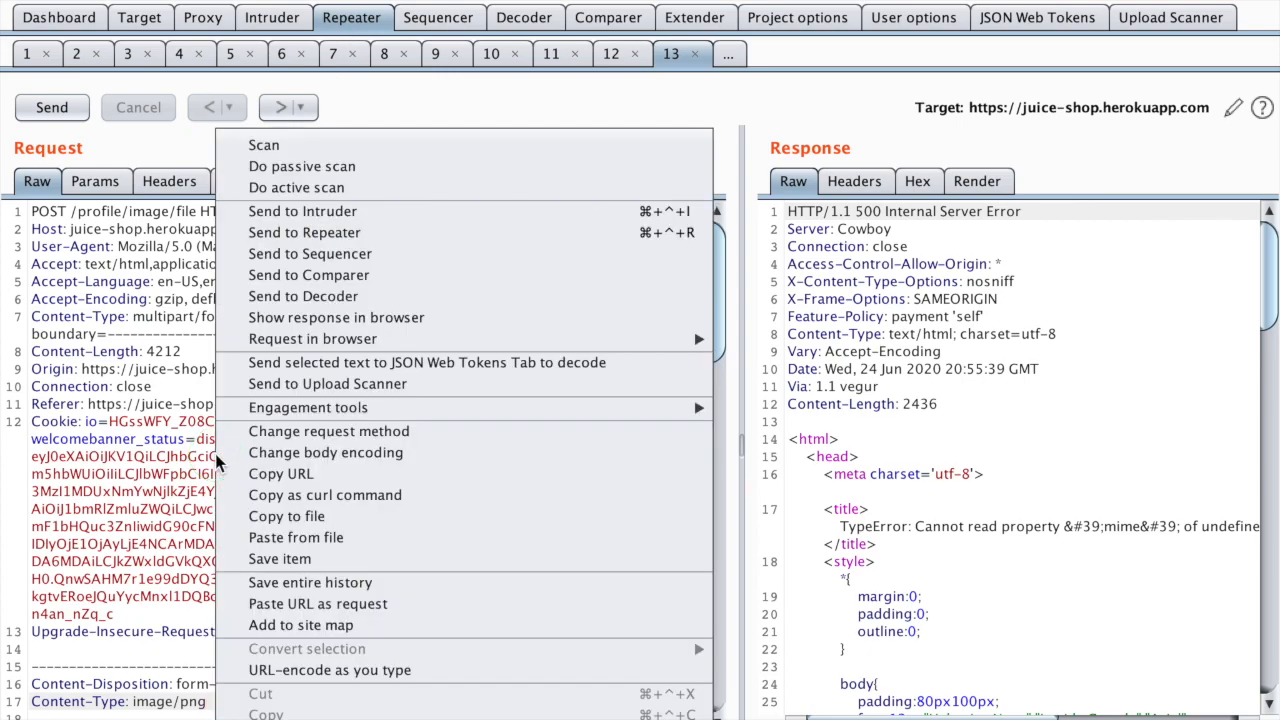
mouse_move(470, 316)
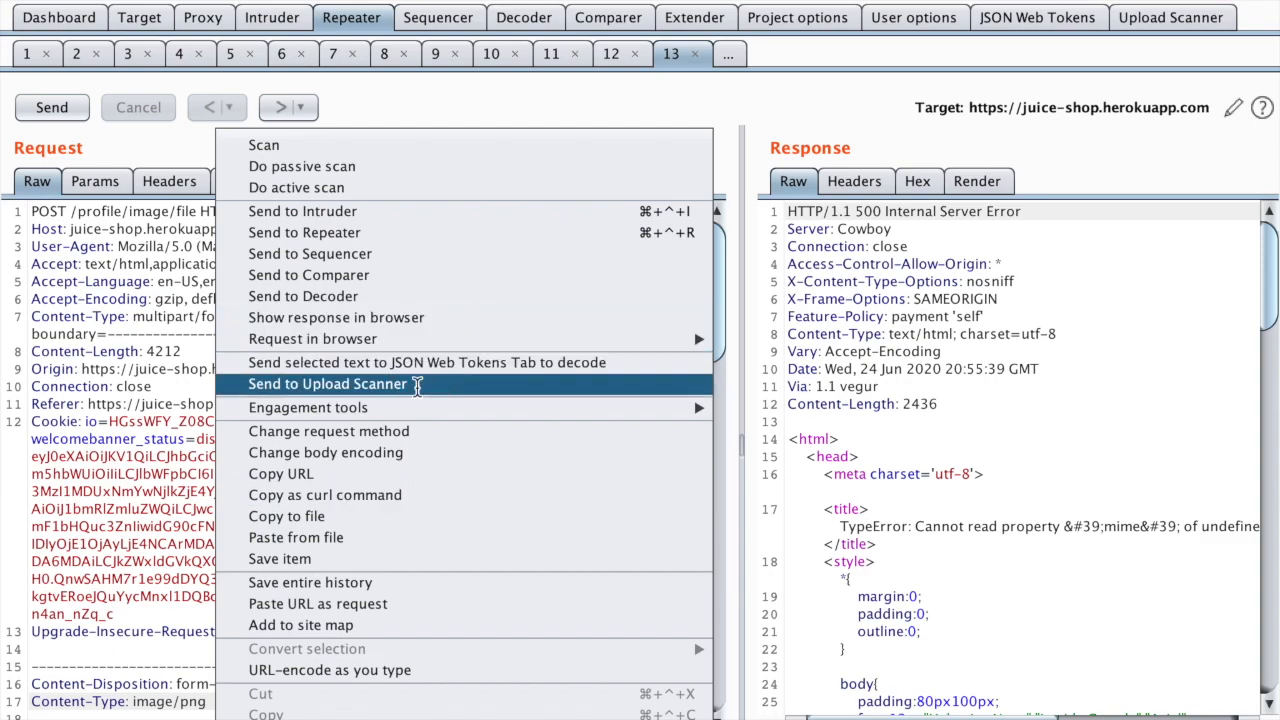
left_click(326, 384)
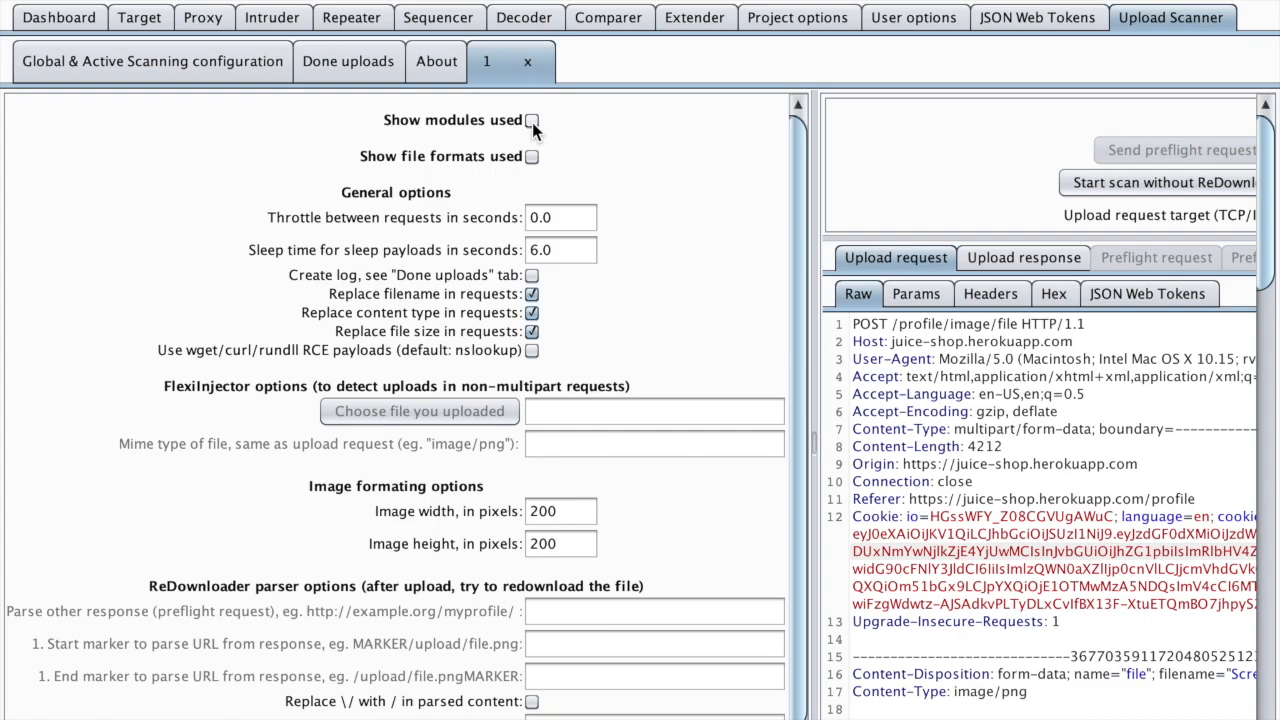
Show the scan modules and switch off the JSP and ASP modules for this upload scan
left_click(532, 120)
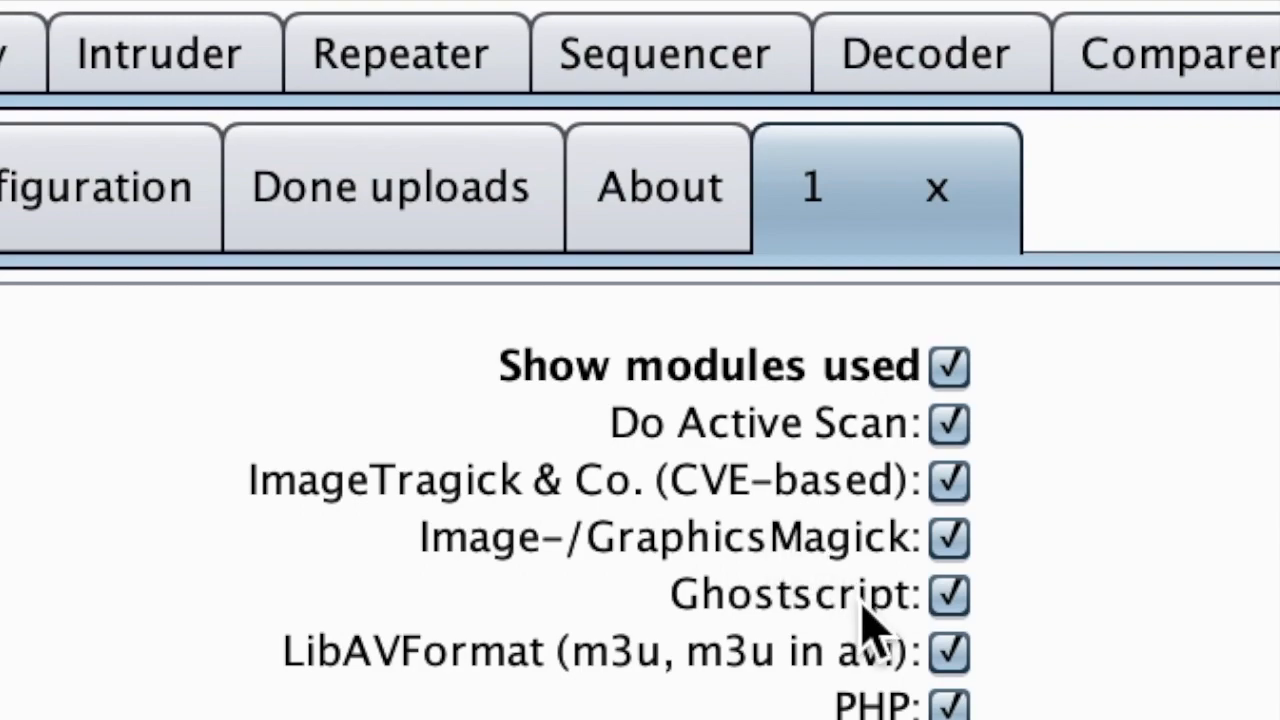
scroll("down", 3)
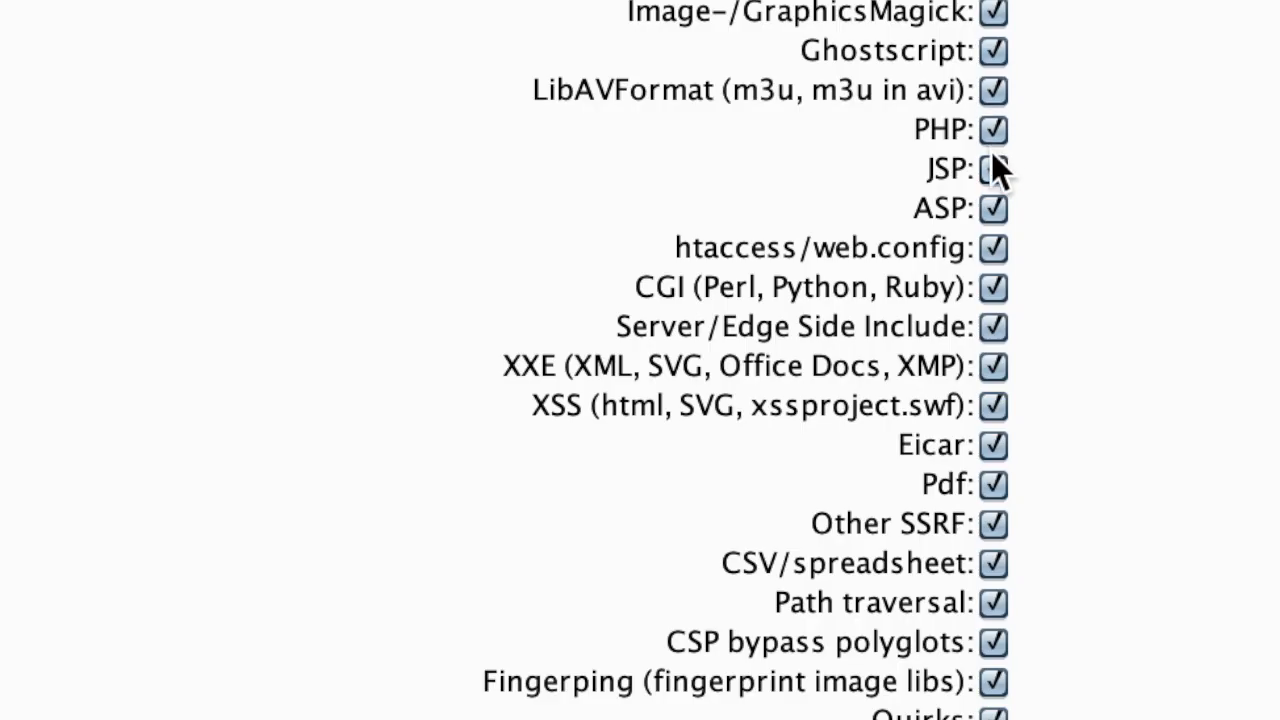
left_click(992, 168)
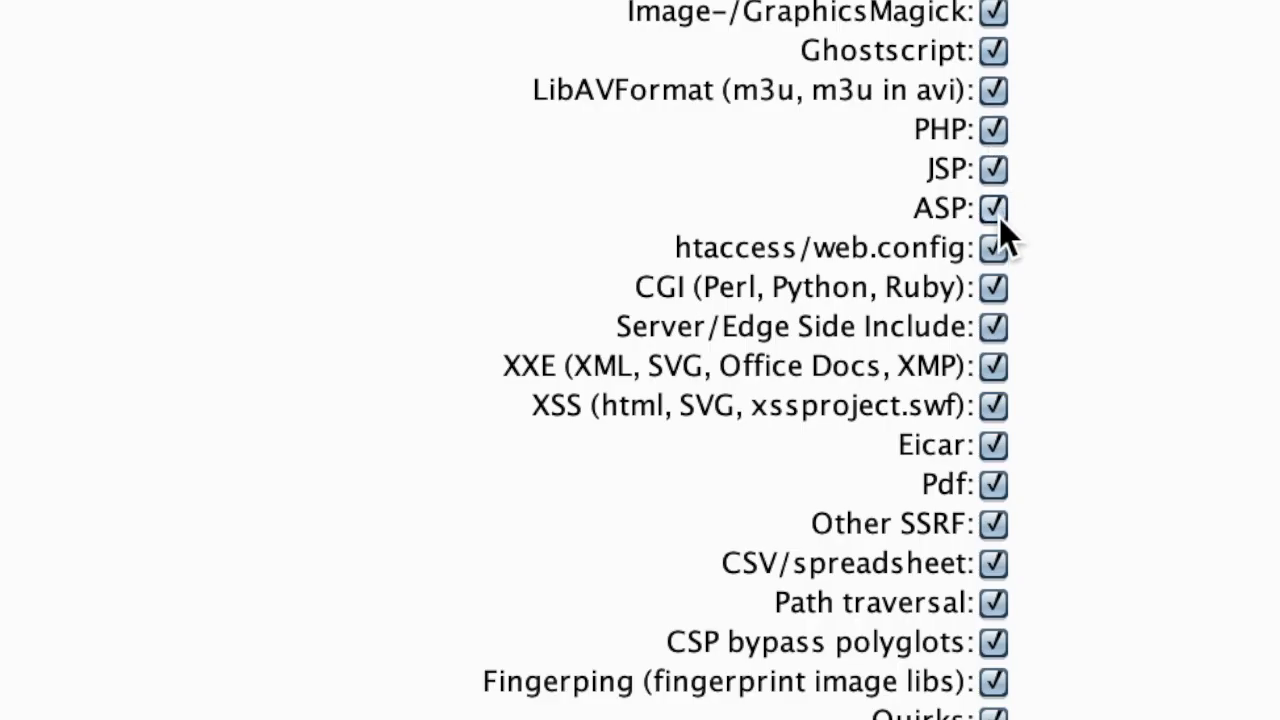
mouse_move(888, 310)
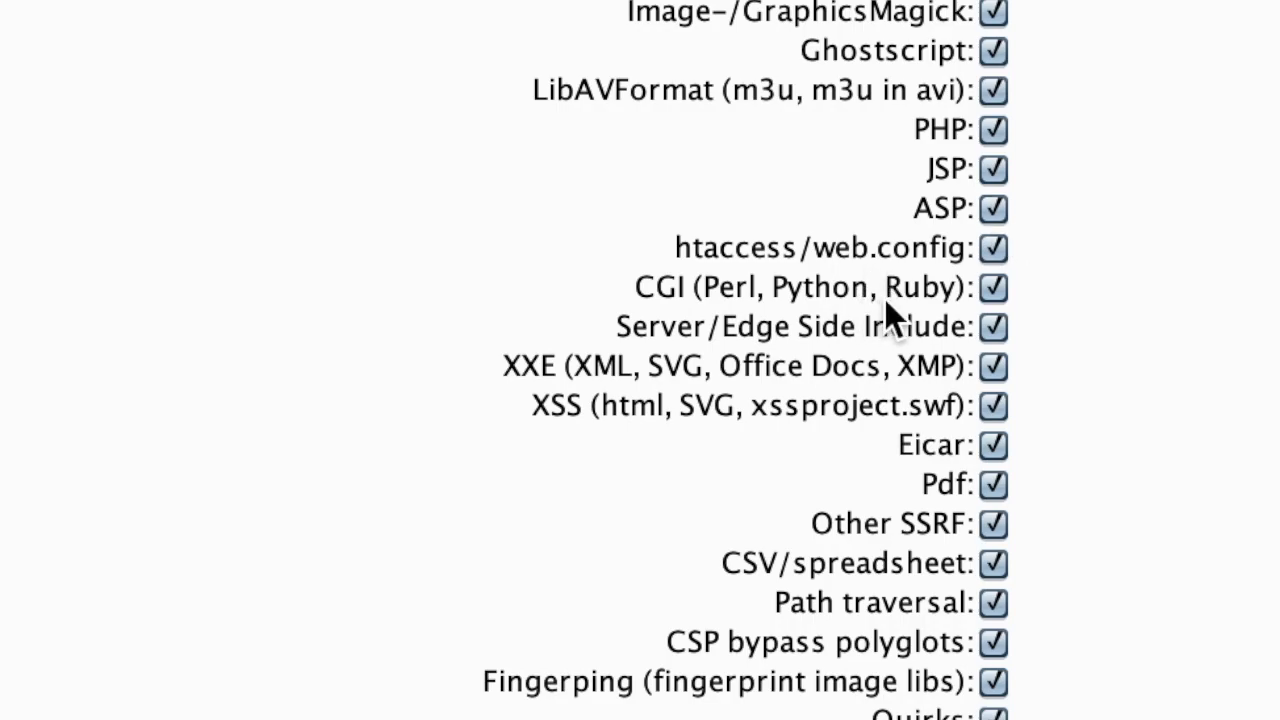
mouse_move(992, 380)
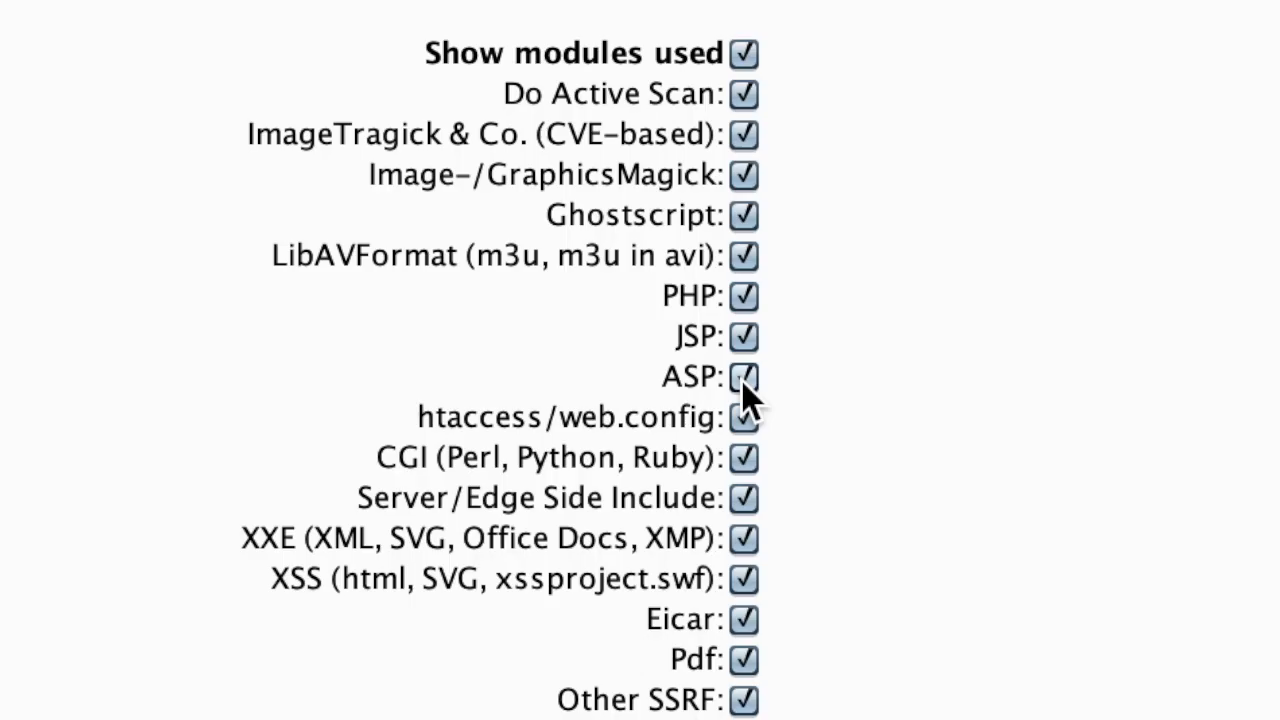
left_click(742, 336)
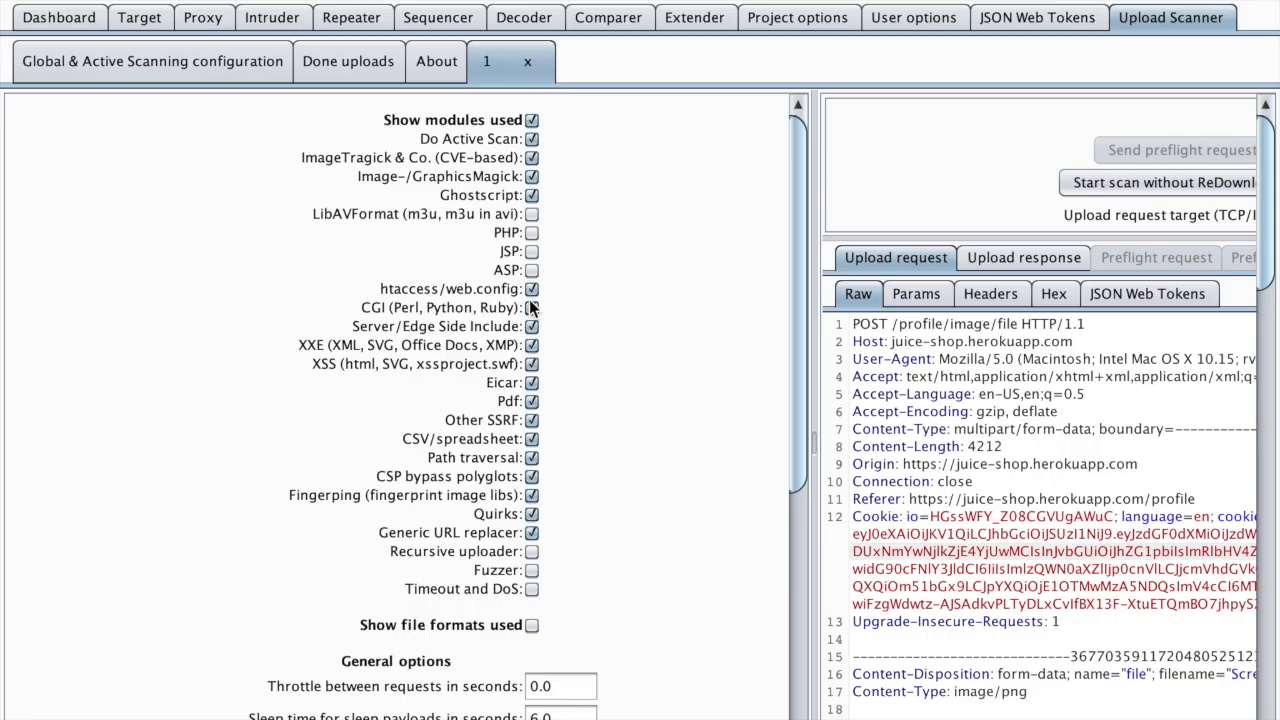
mouse_move(440, 184)
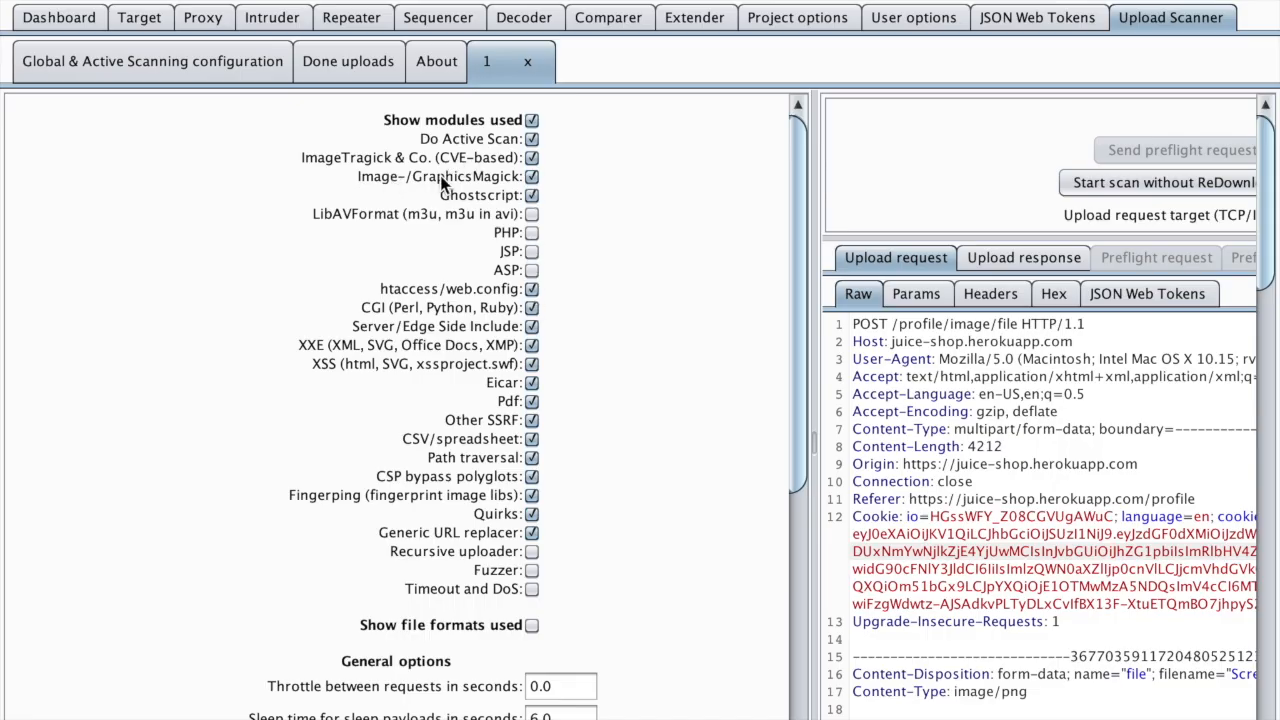
mouse_move(484, 224)
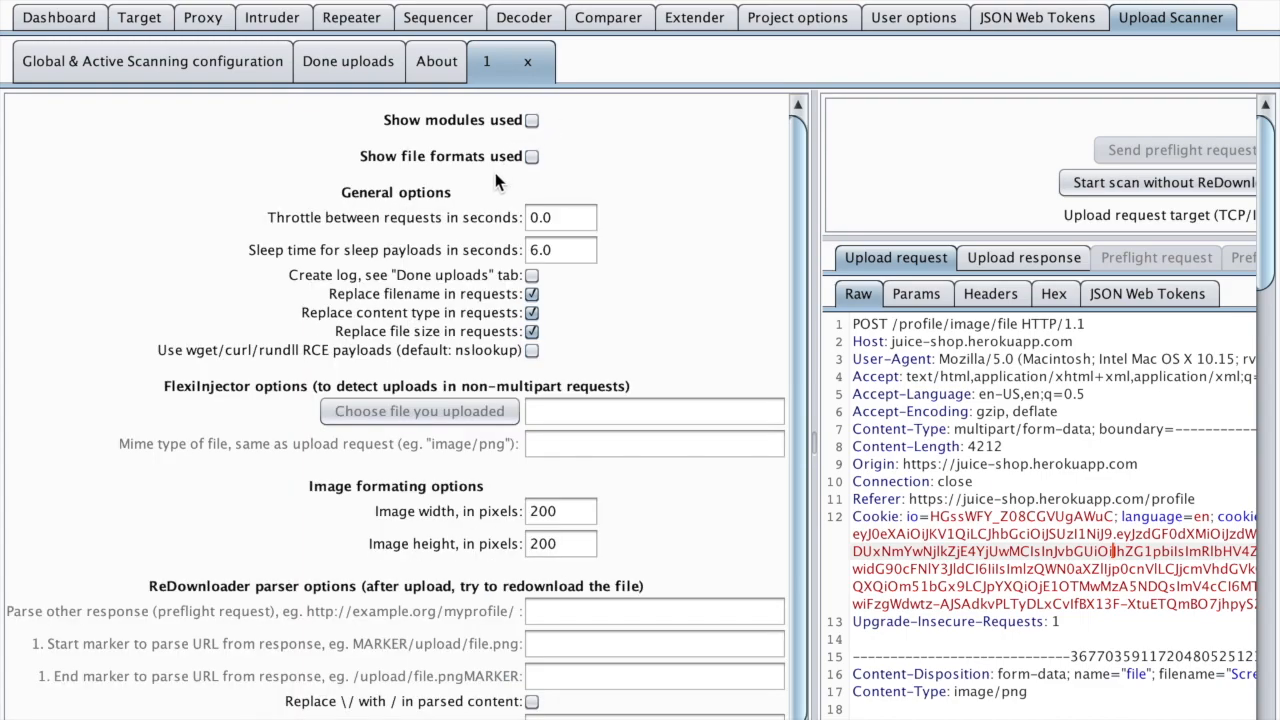
mouse_move(464, 190)
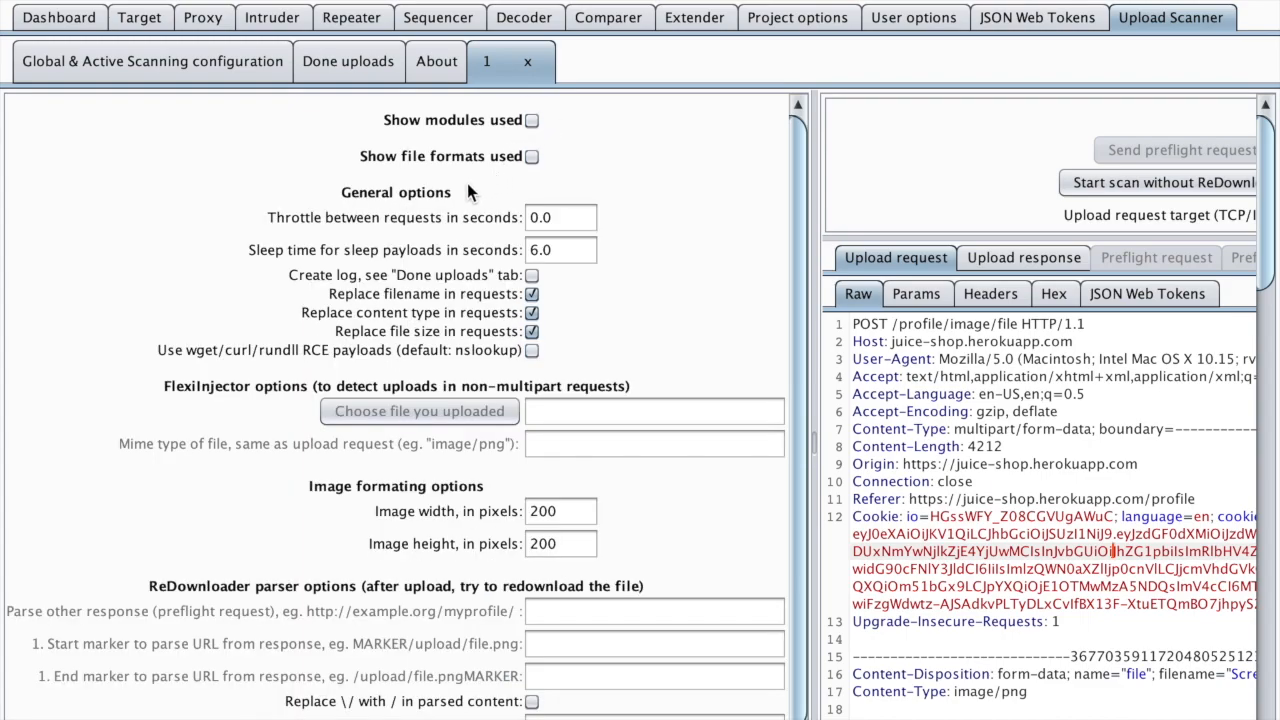
Reveal the file formats list, leaving GIF, PNG, JPEG and the rest enabled
left_click(532, 156)
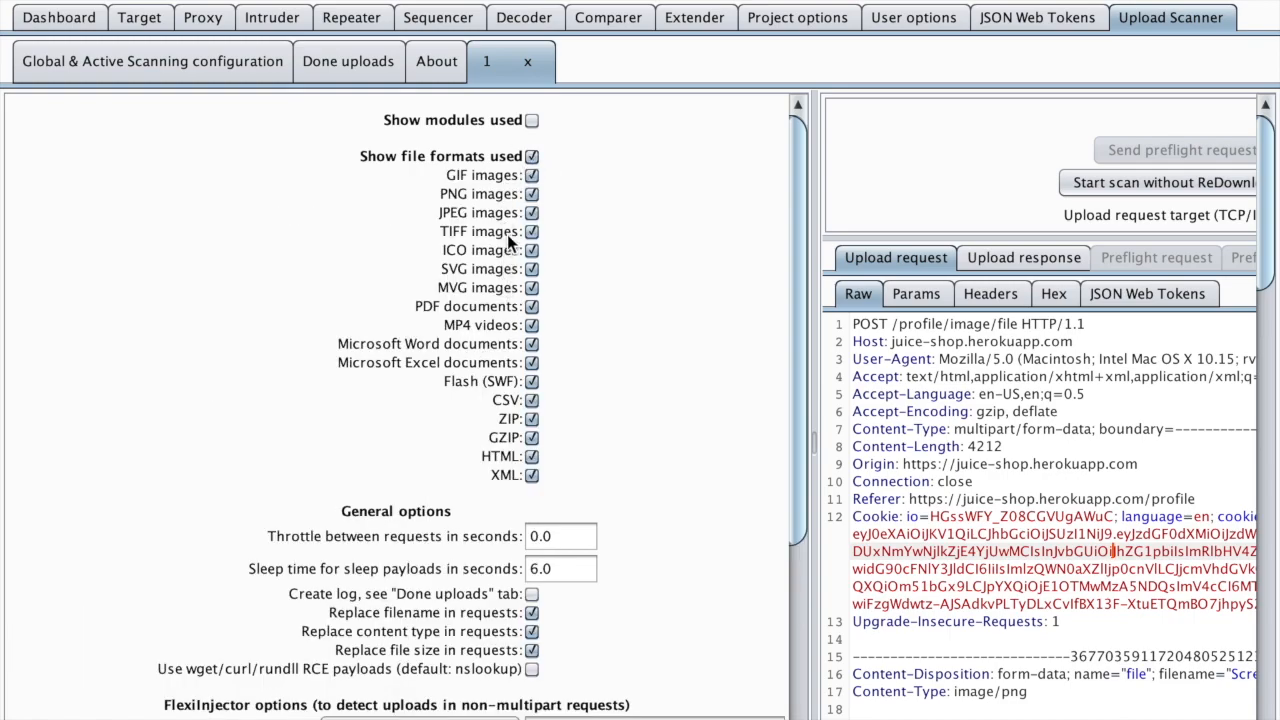
mouse_move(532, 192)
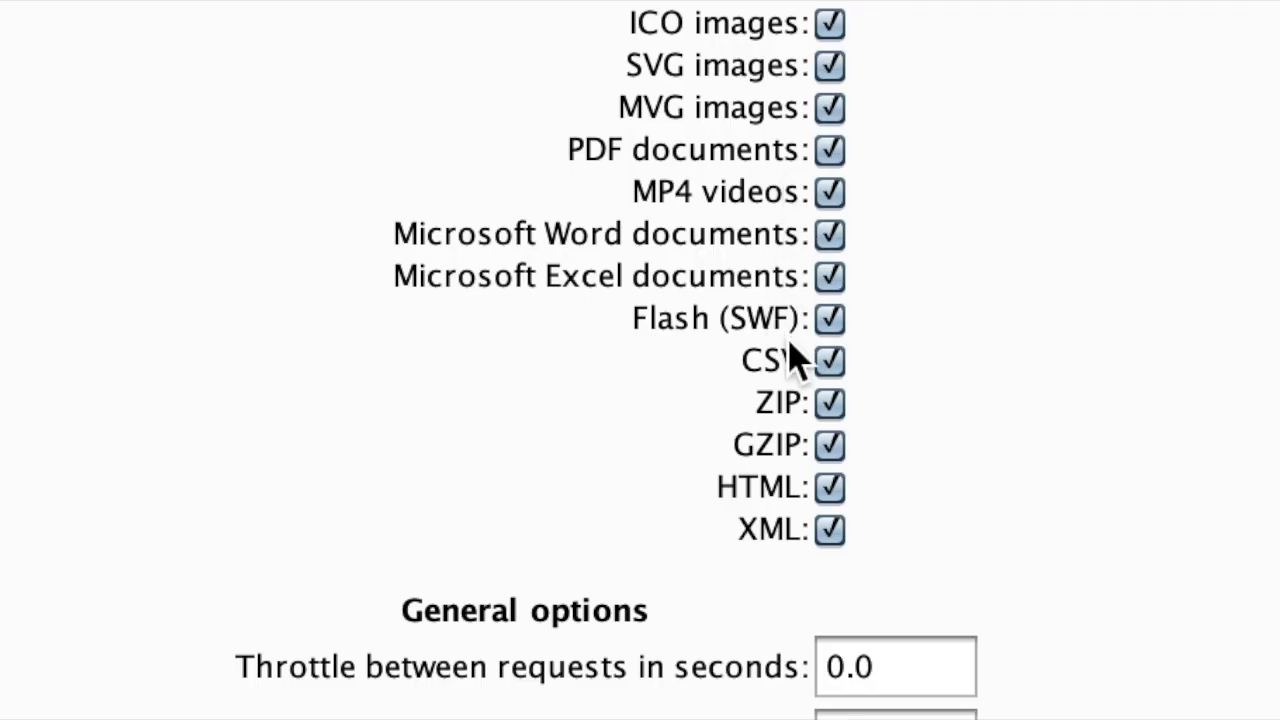
mouse_move(796, 376)
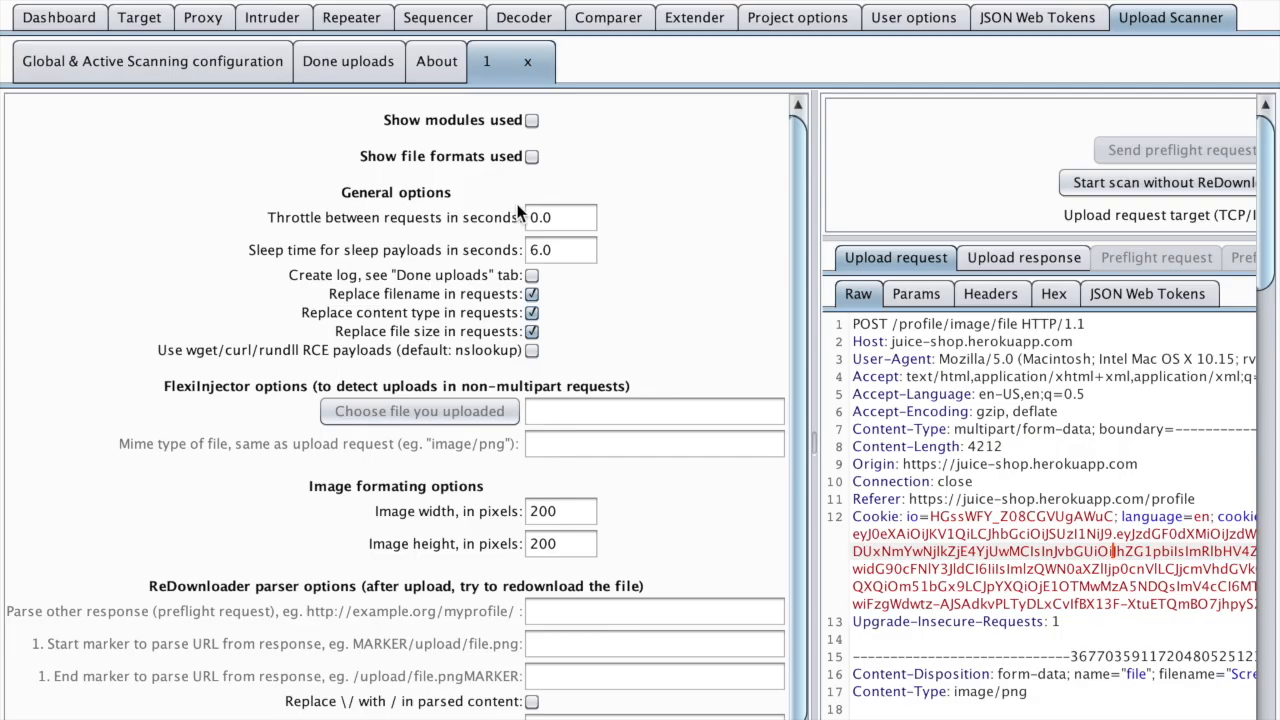
Change the throttle between requests from 0.0 to 2.0 seconds
left_click(560, 216)
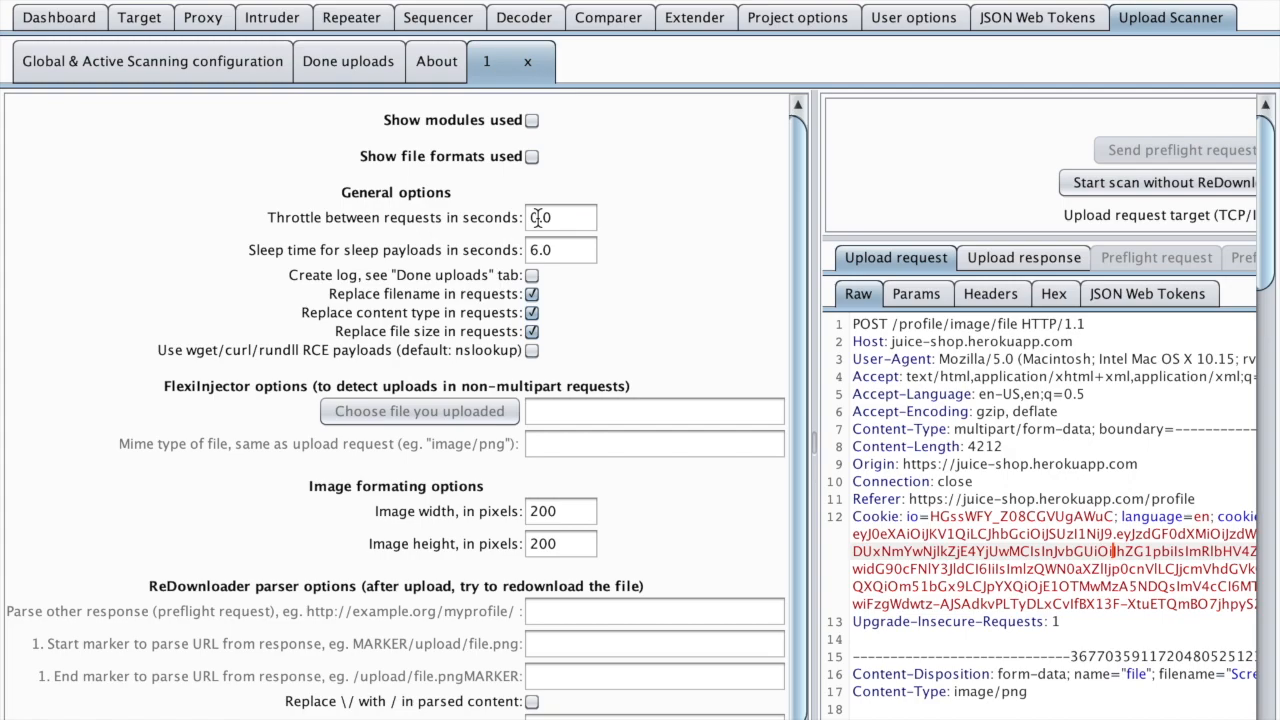
left_click(560, 218)
type("2")
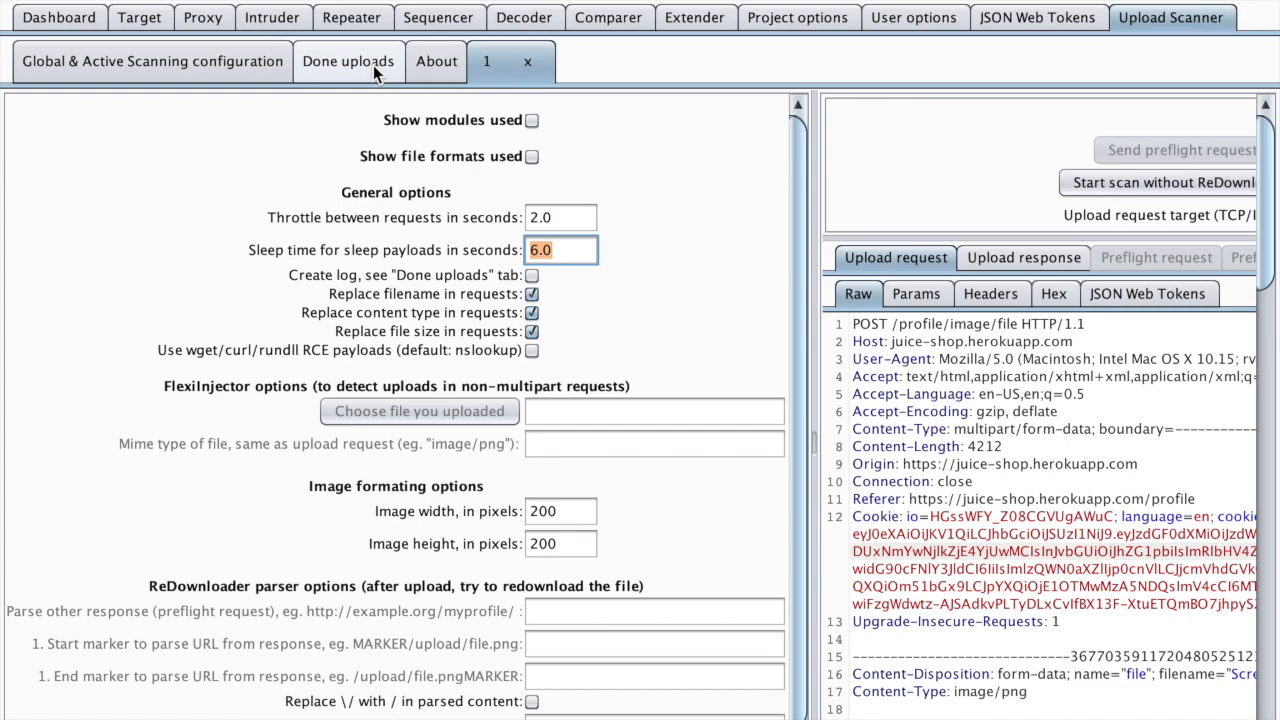
mouse_move(416, 250)
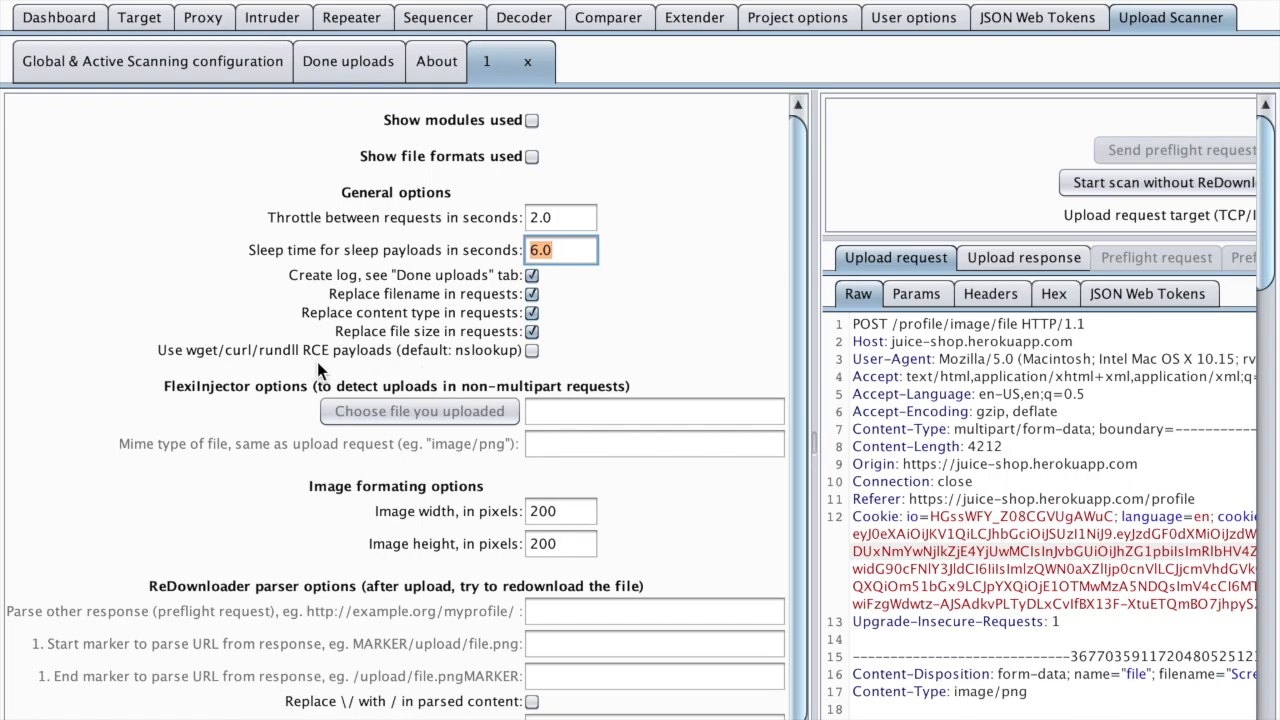
mouse_move(276, 368)
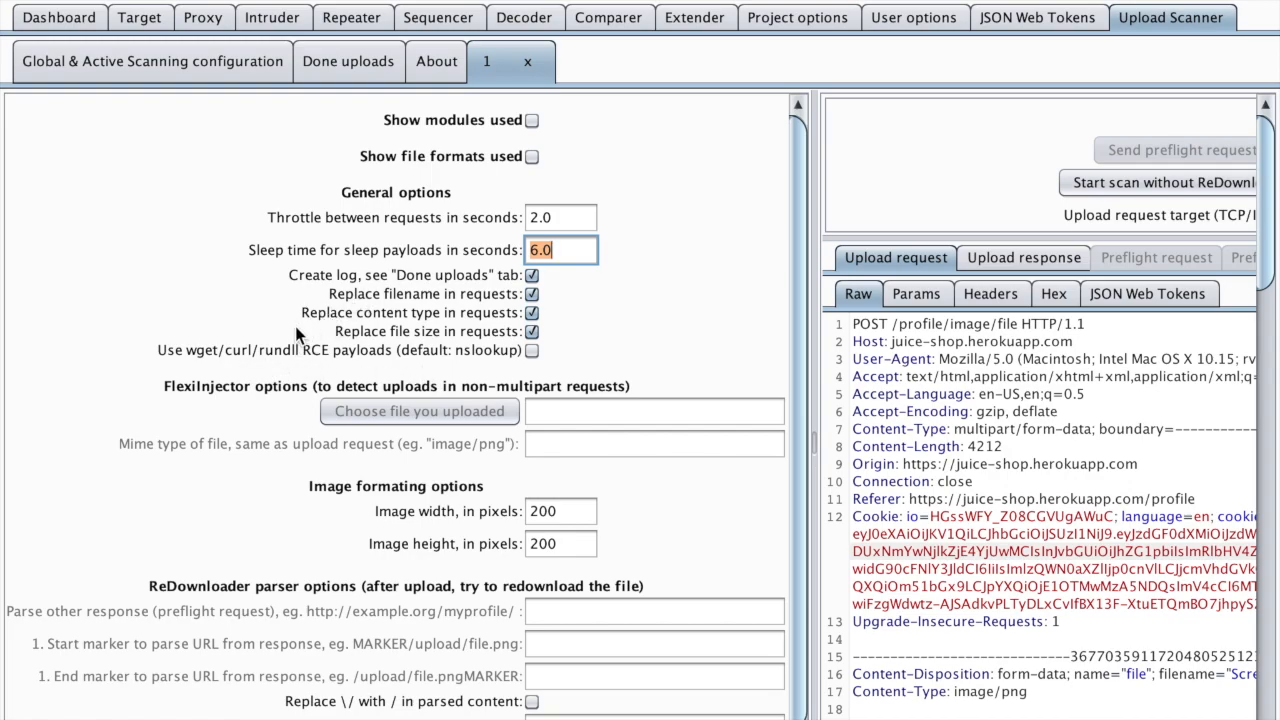
Scroll down to the ReDownloader parser options for the static URL
scroll("down", 3)
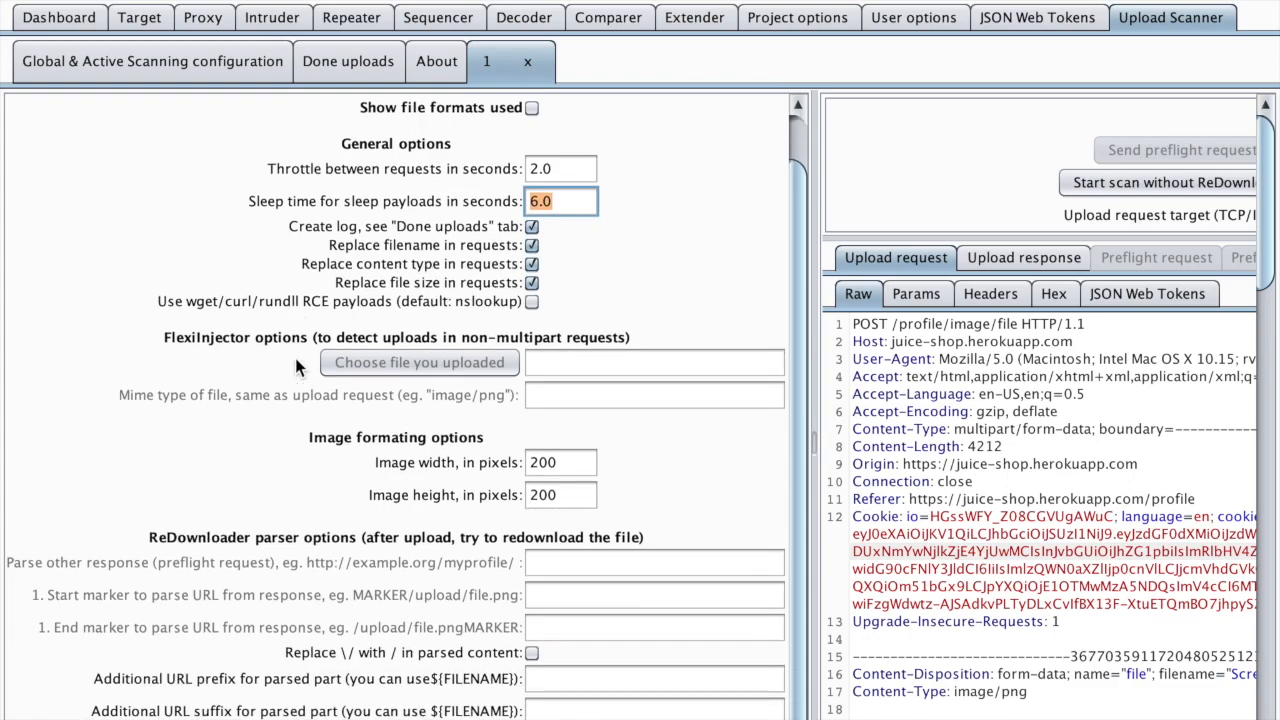
mouse_move(462, 584)
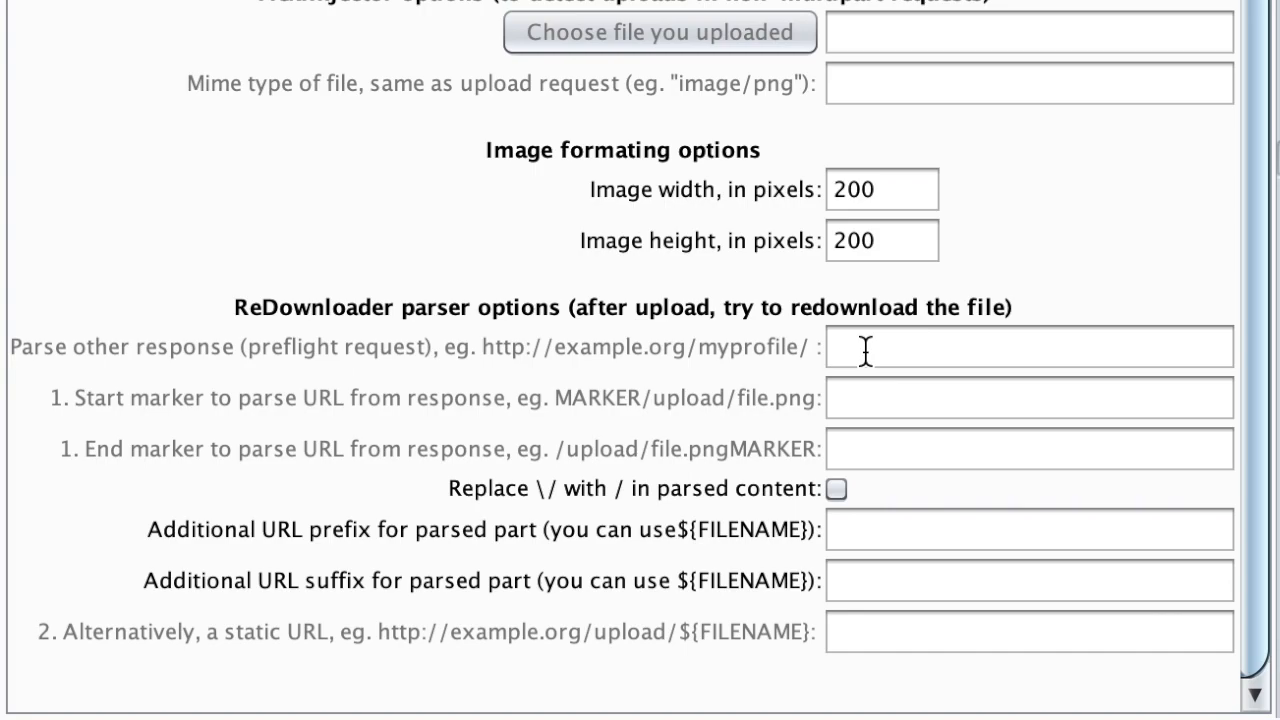
mouse_move(878, 338)
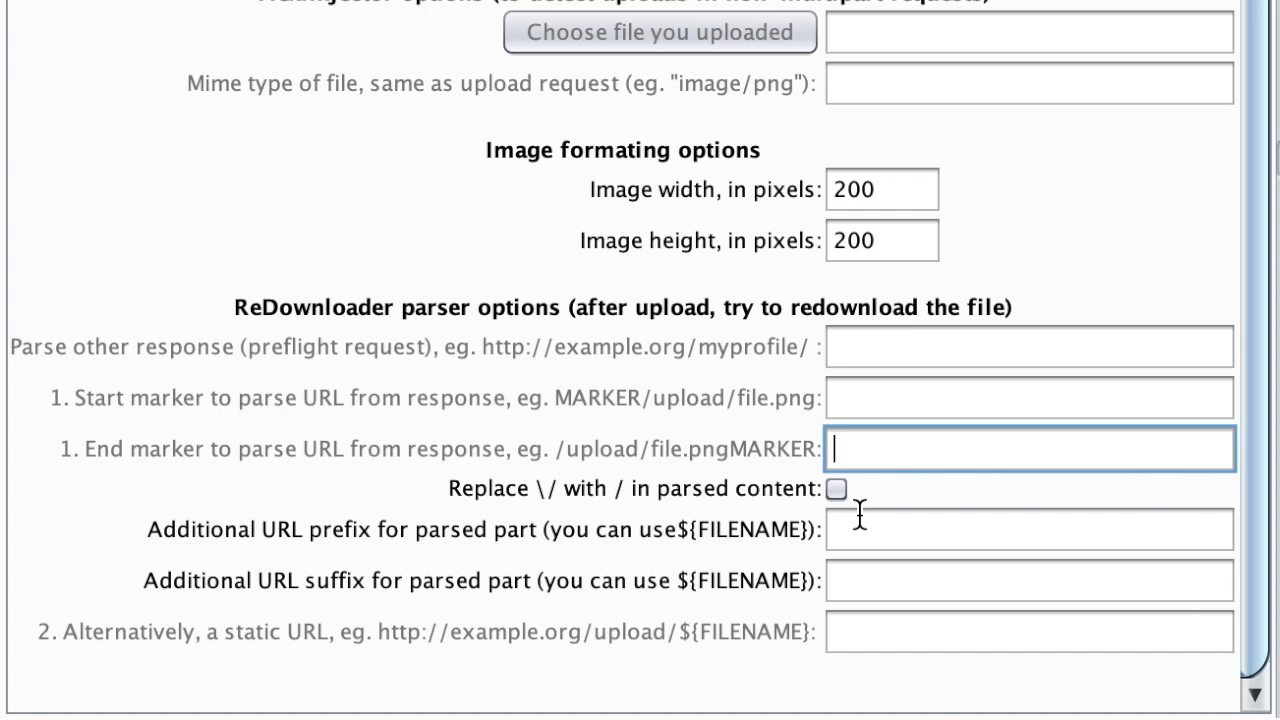
mouse_move(904, 374)
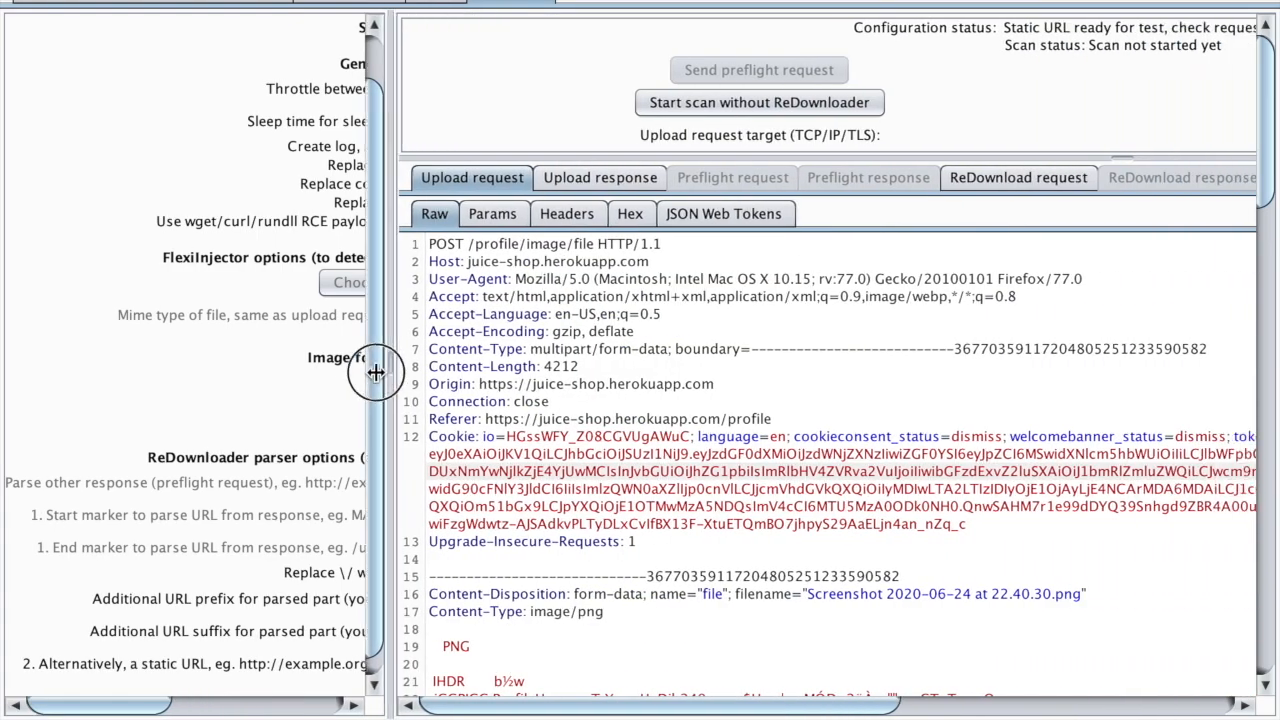
Drag the split-pane divider left to enlarge the request/response panel
left_click_drag(376, 374, 84, 350)
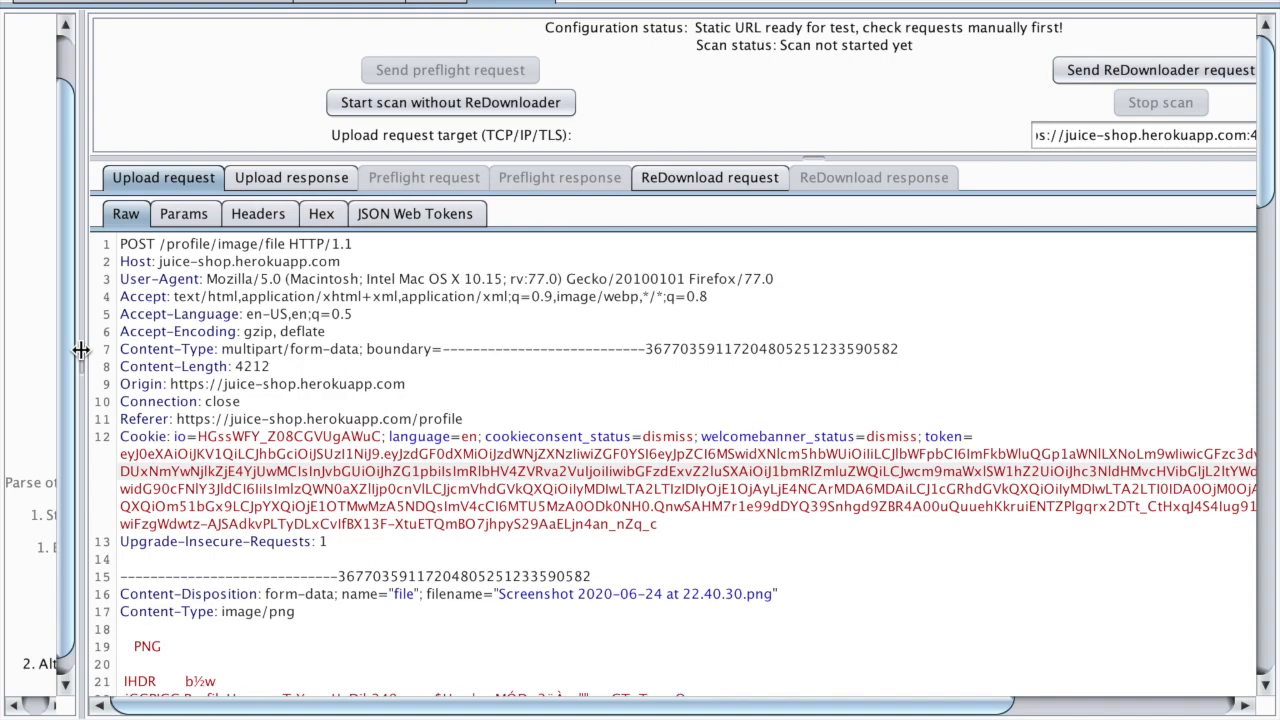
mouse_move(80, 400)
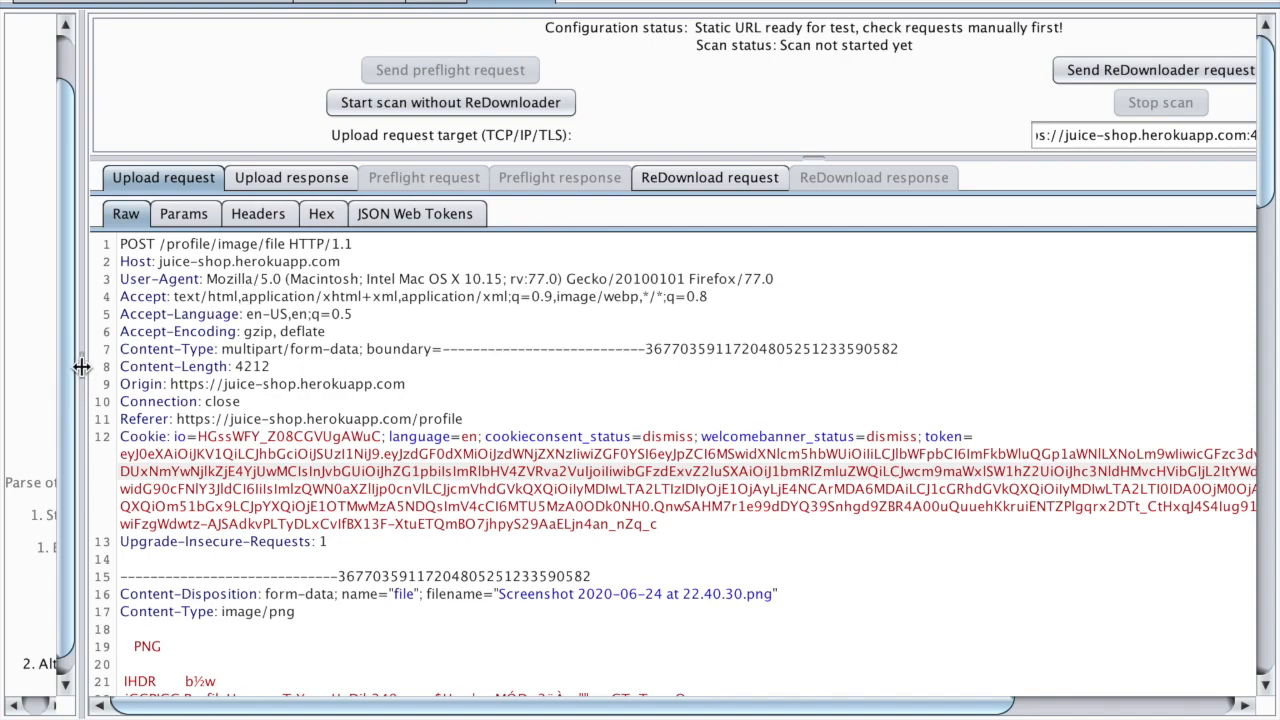
mouse_move(422, 302)
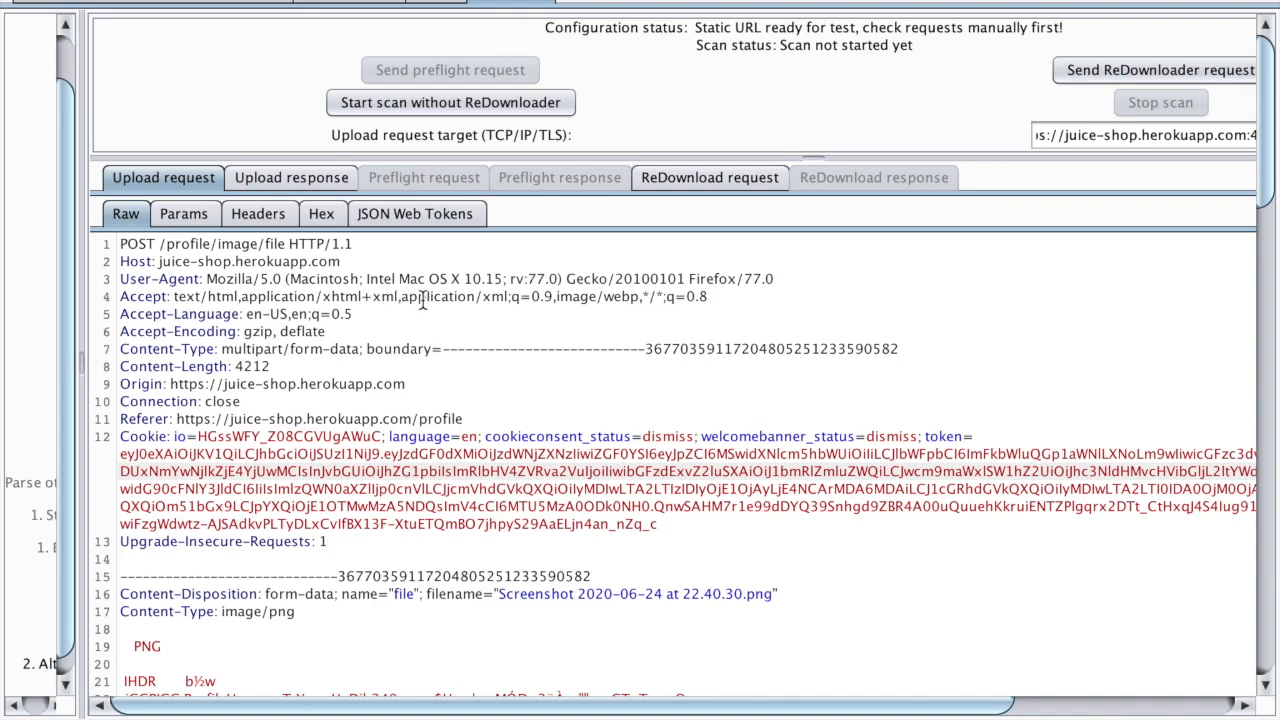
mouse_move(1016, 104)
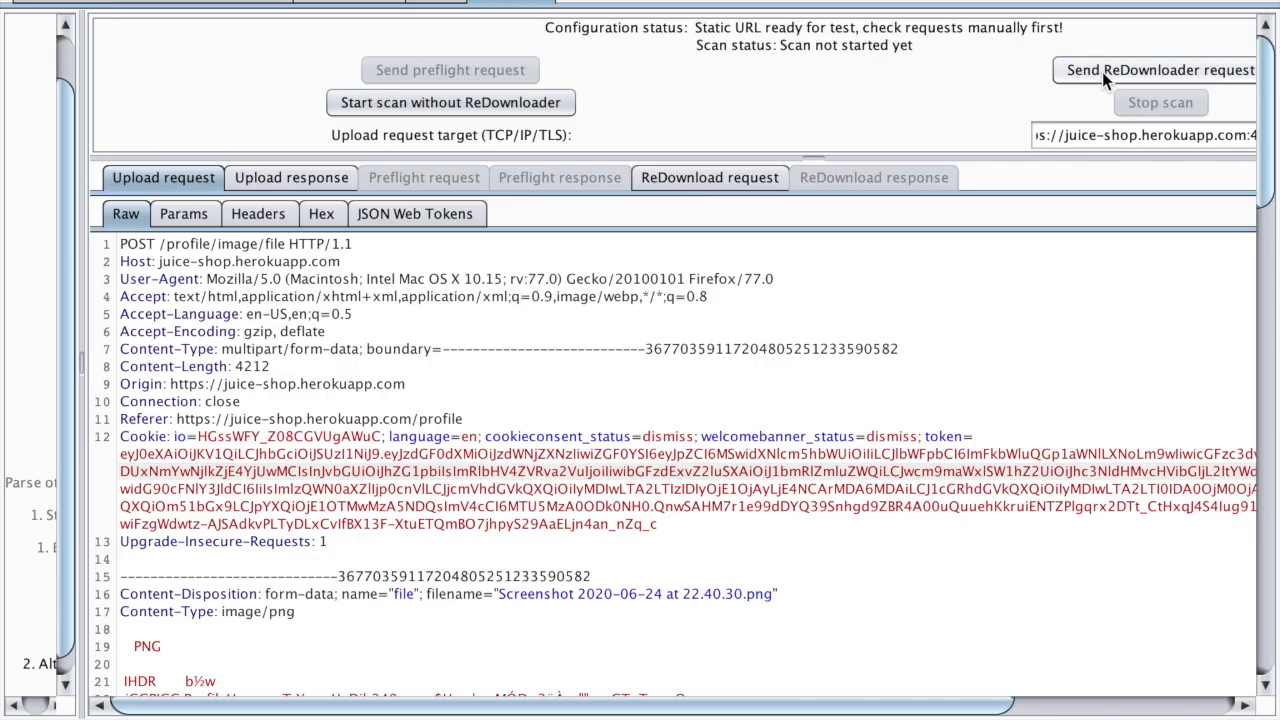
Send the ReDownloader test request and review its 200 OK response and the GET for 1.png
left_click(1158, 70)
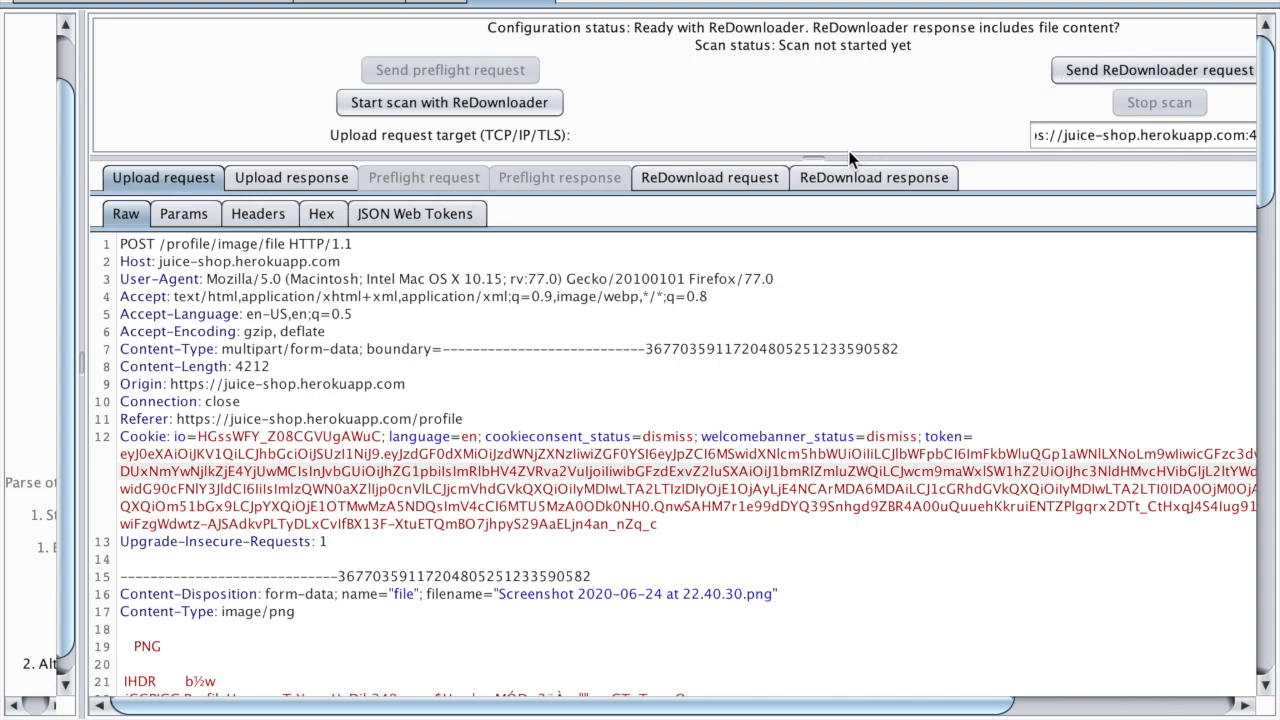
left_click(872, 176)
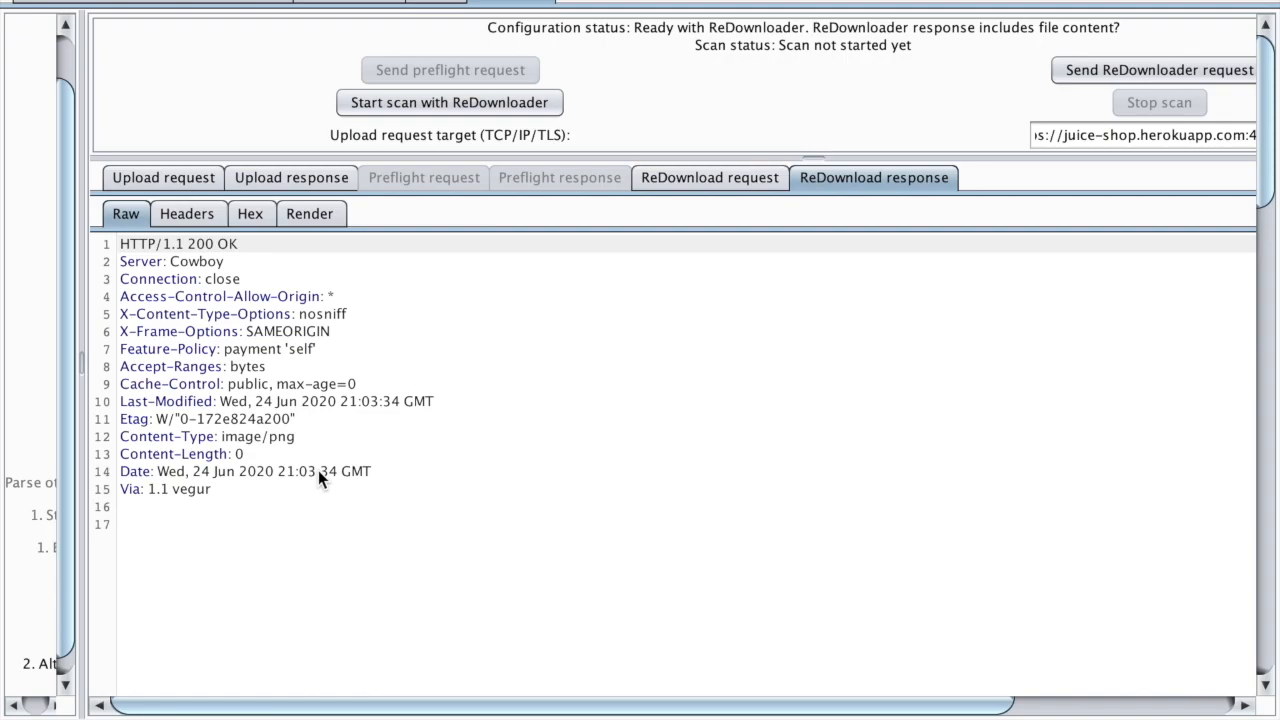
mouse_move(448, 478)
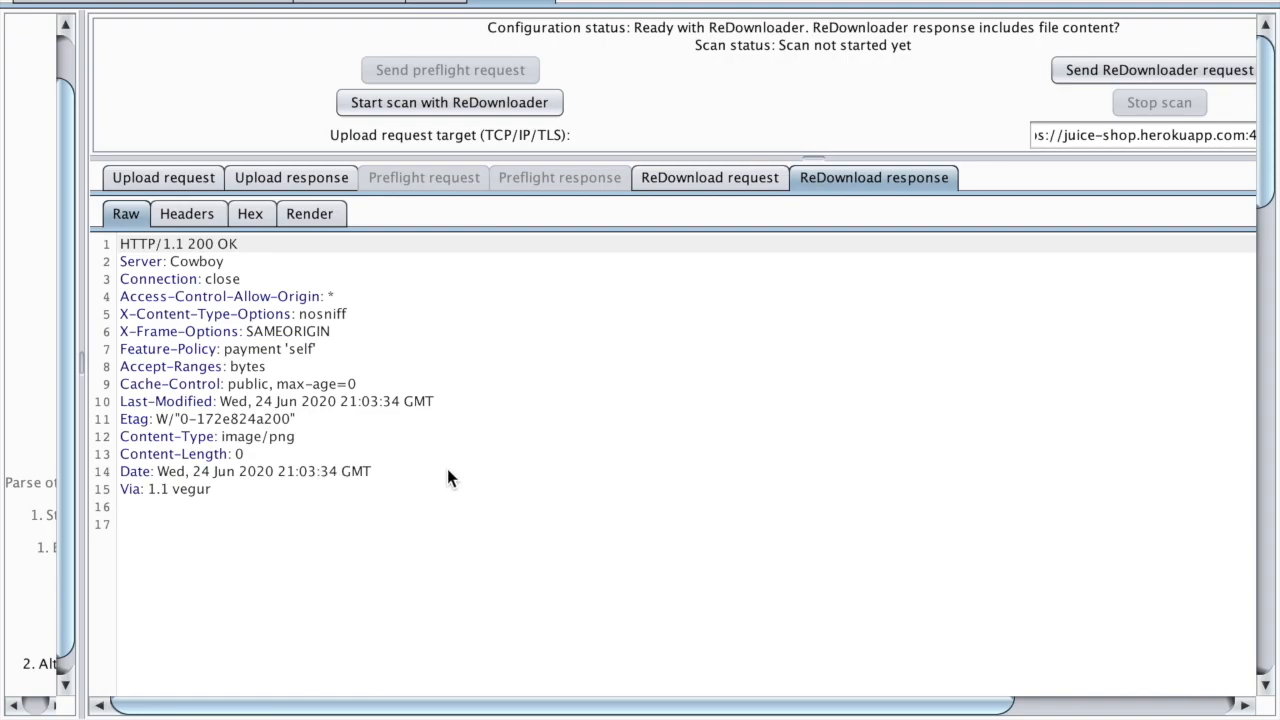
left_click(708, 176)
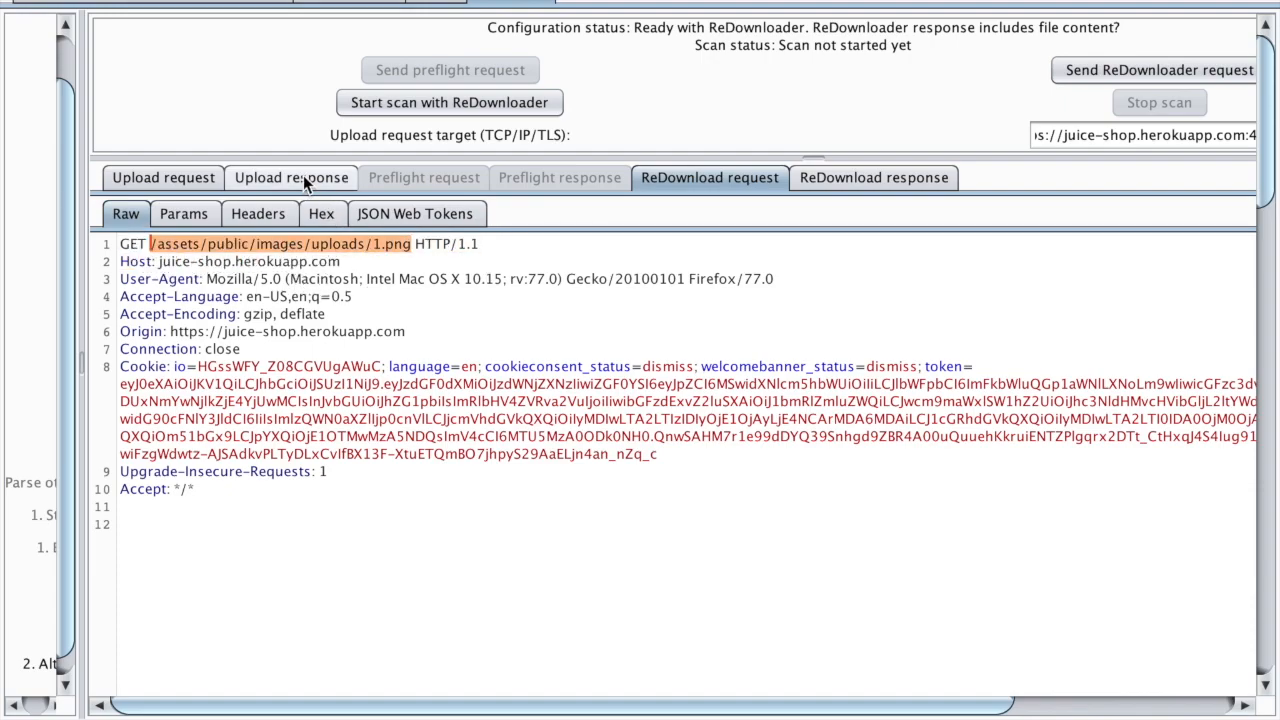
Compare the original upload request with its 500 server error response
left_click(292, 176)
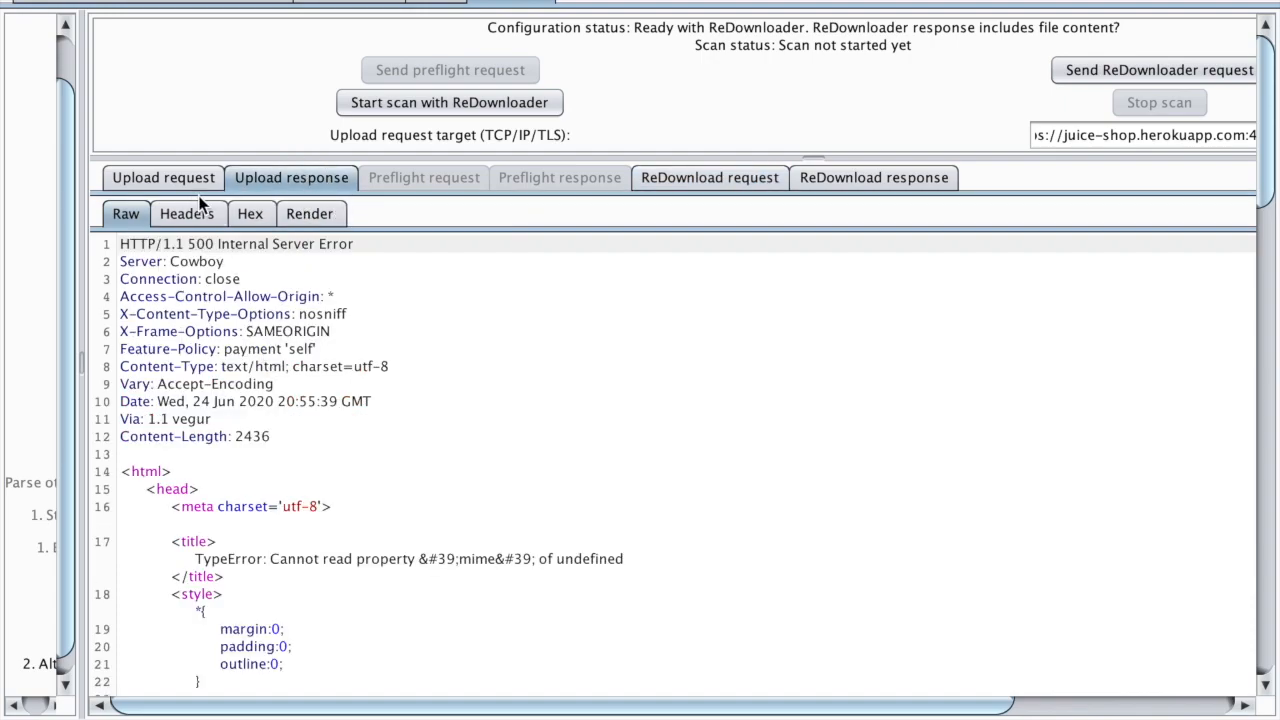
left_click(164, 176)
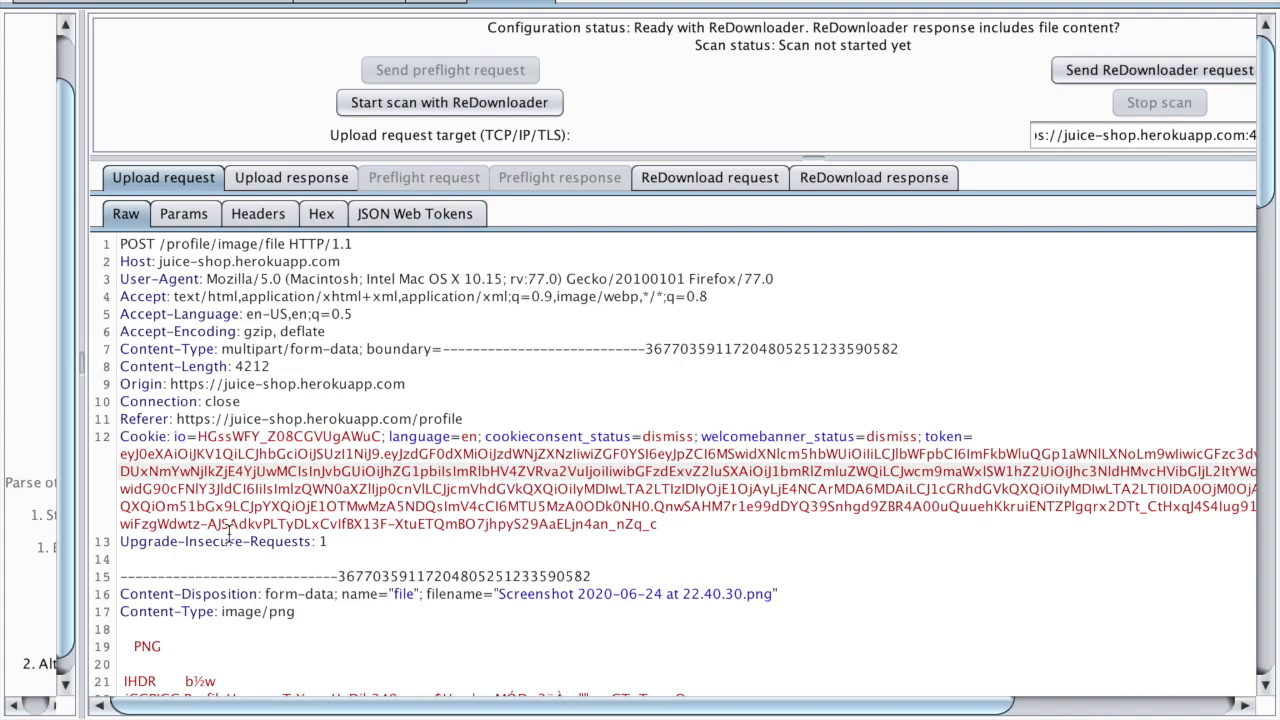
left_click(292, 176)
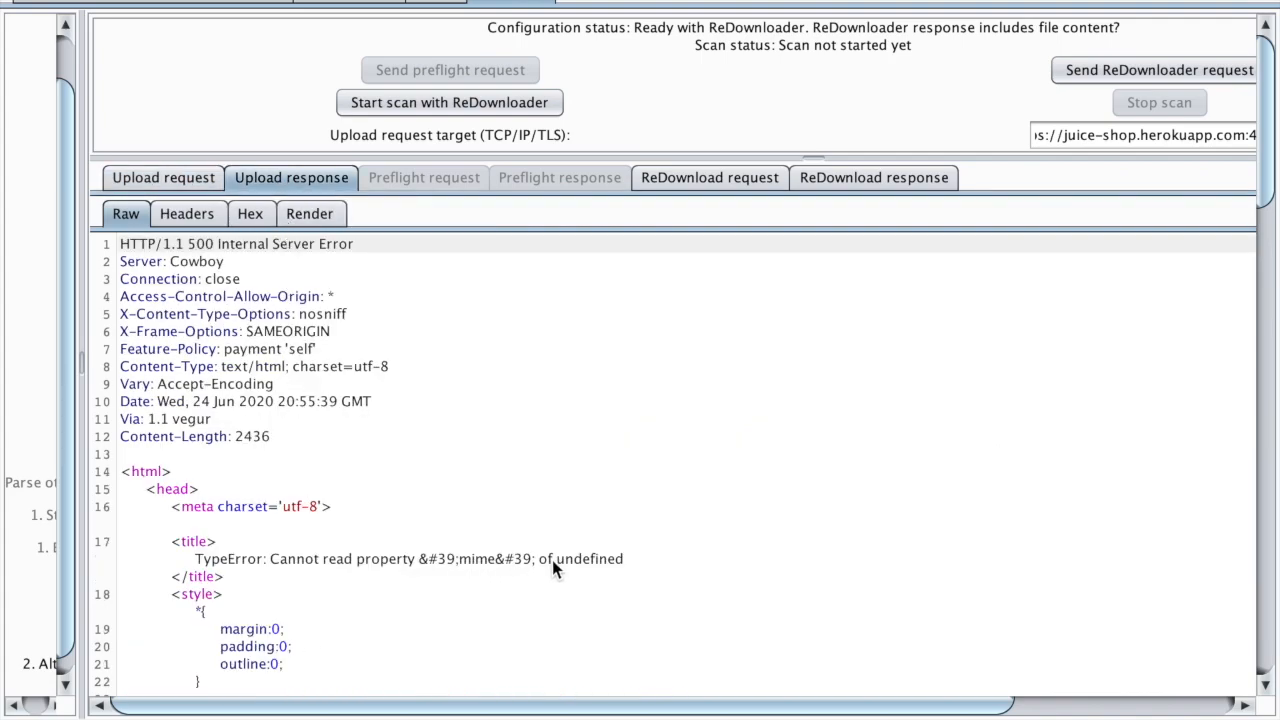
left_click(162, 176)
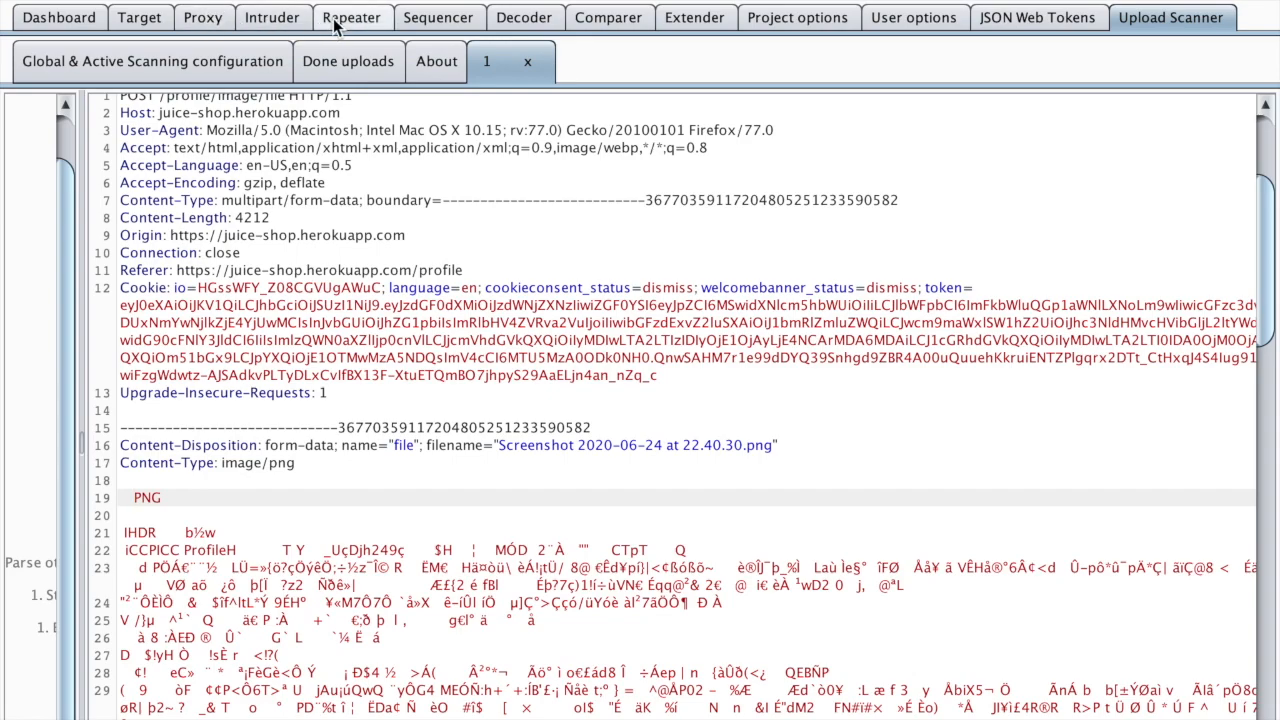
Resend the profile image upload from Repeater, getting a 302, and send it to Upload Scanner
left_click(352, 16)
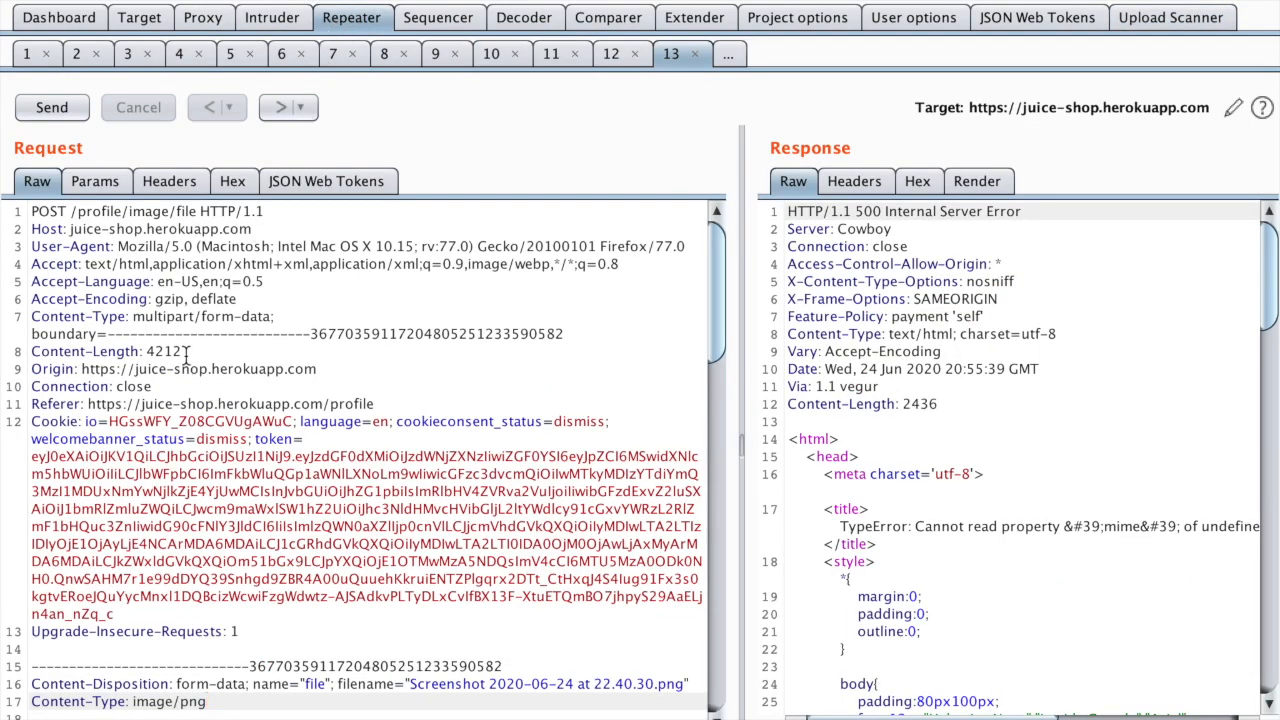
left_click(52, 108)
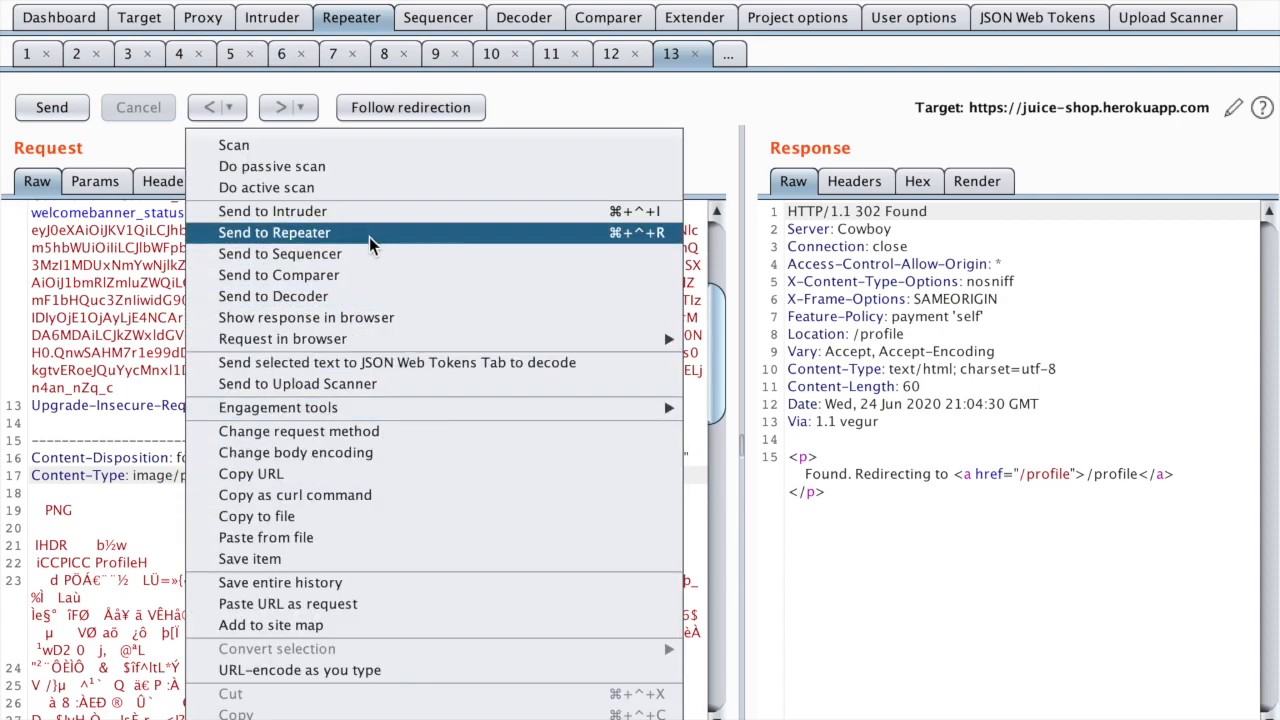
left_click(296, 384)
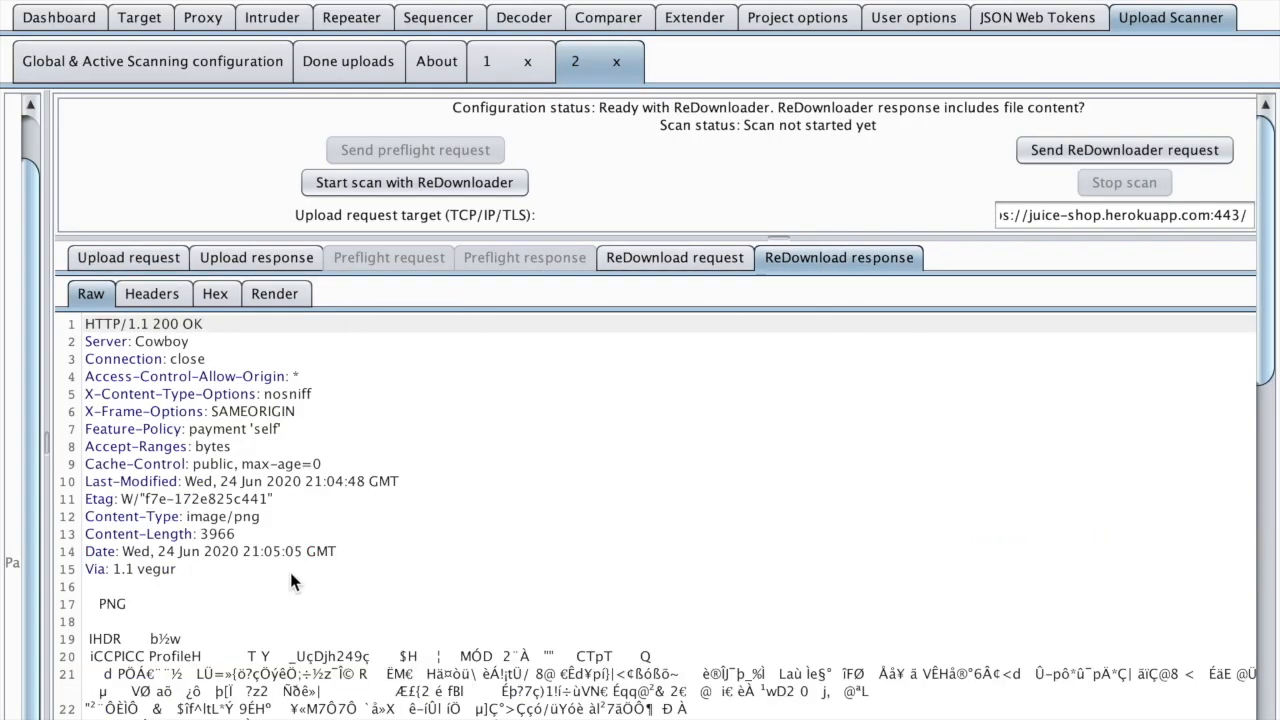
mouse_move(156, 648)
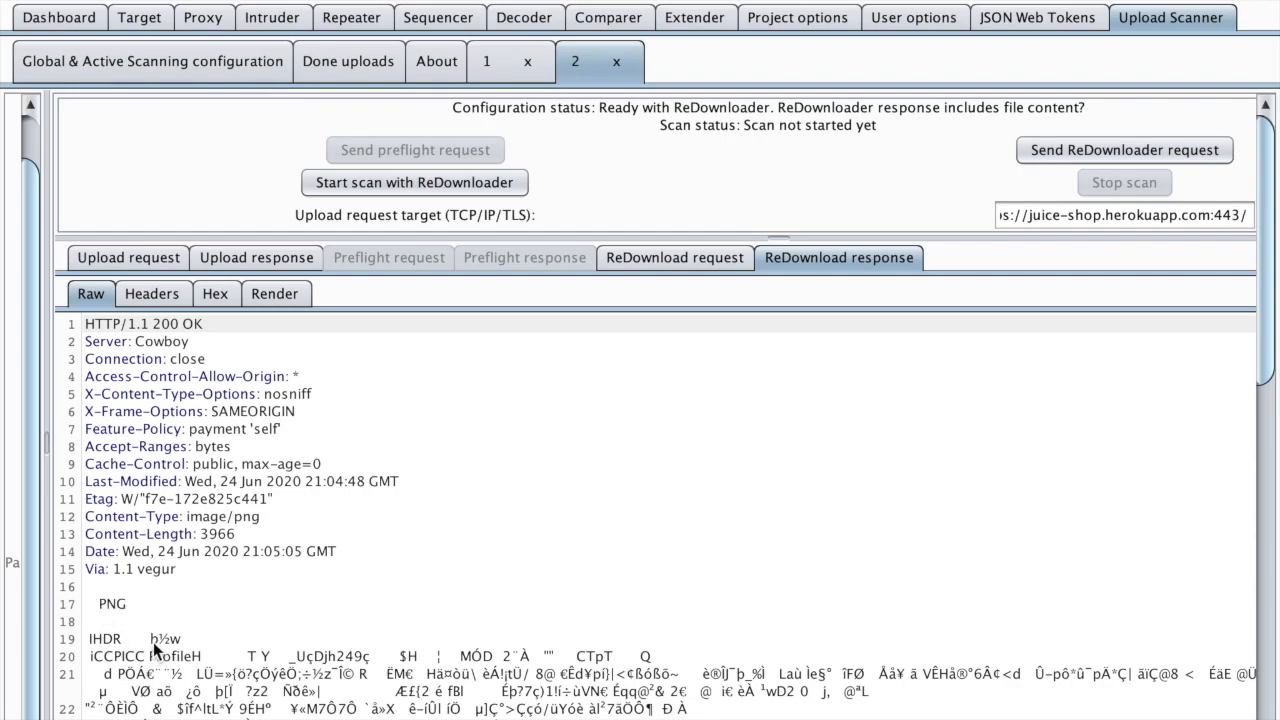
mouse_move(196, 538)
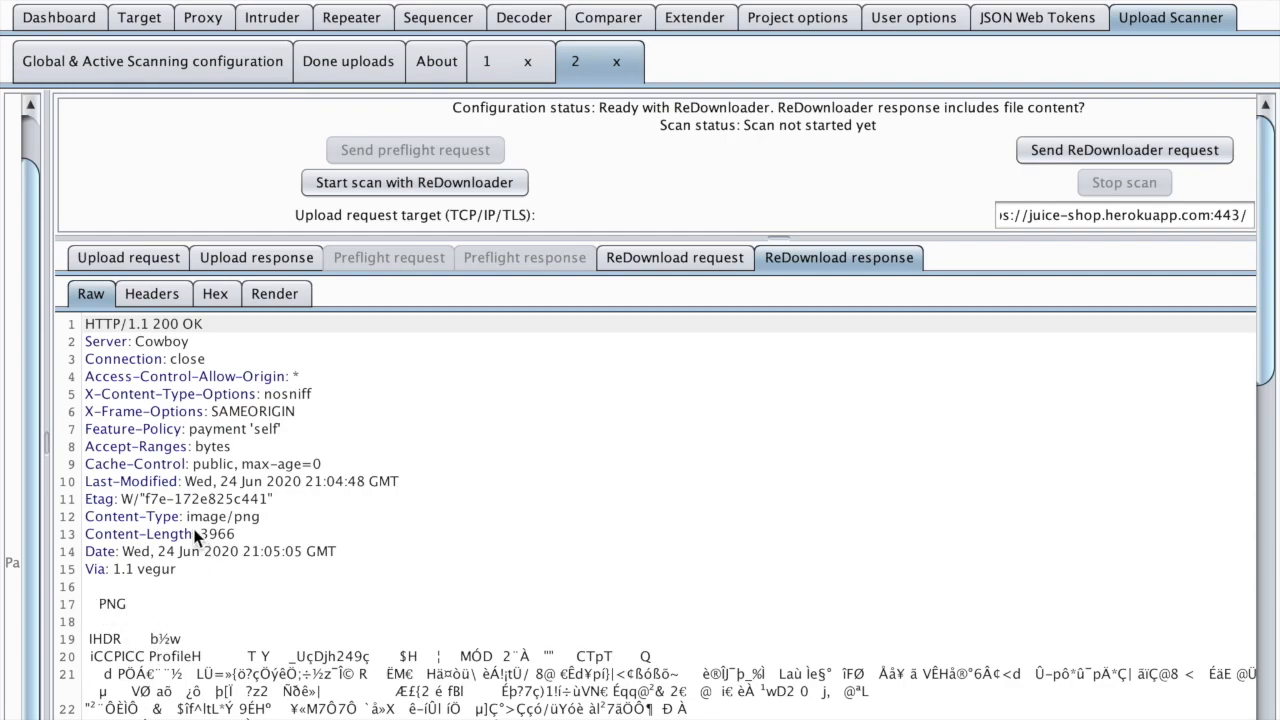
mouse_move(44, 384)
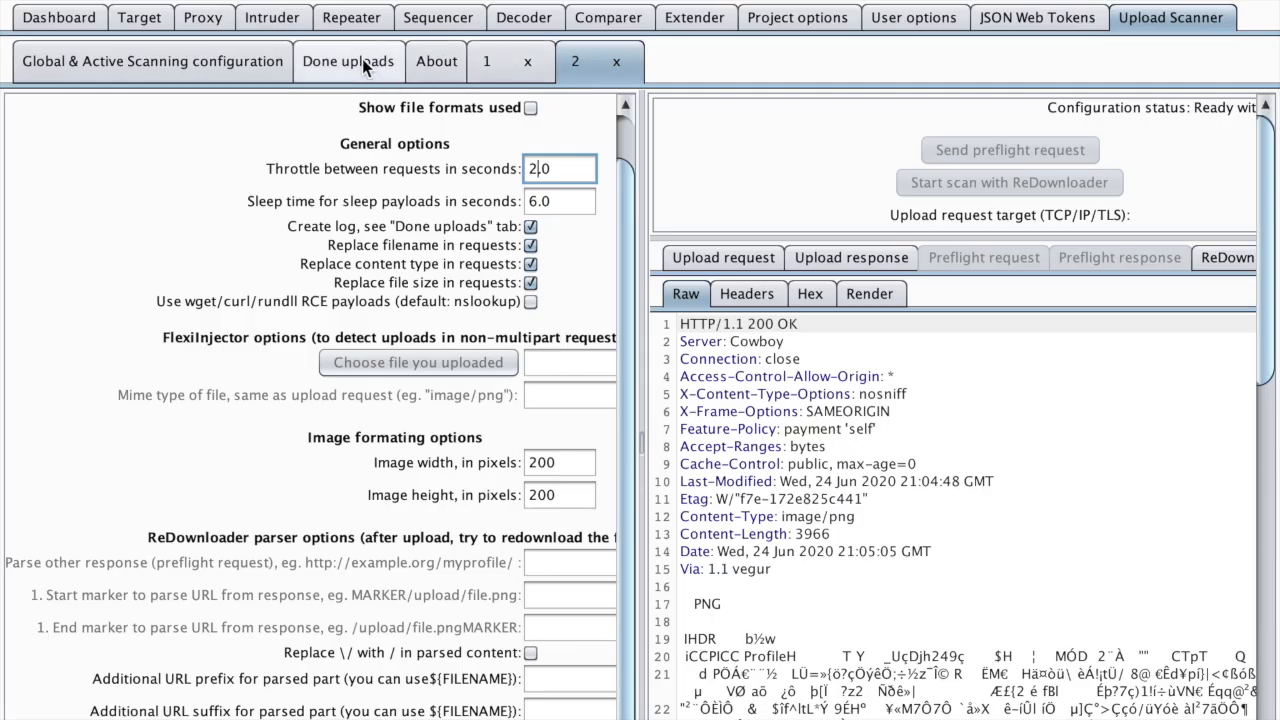
Select an SVG nslookup payload in Done uploads and read its 415 Unsupported Media Type reply
left_click(348, 60)
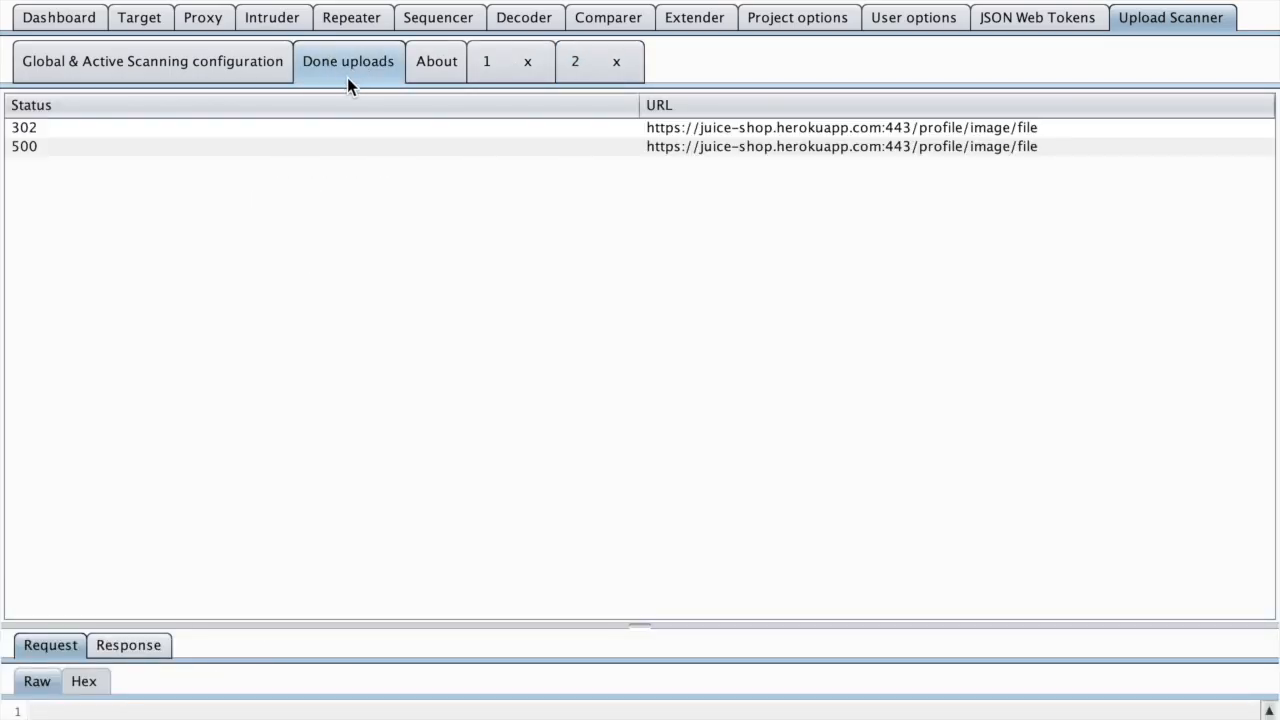
left_click(200, 128)
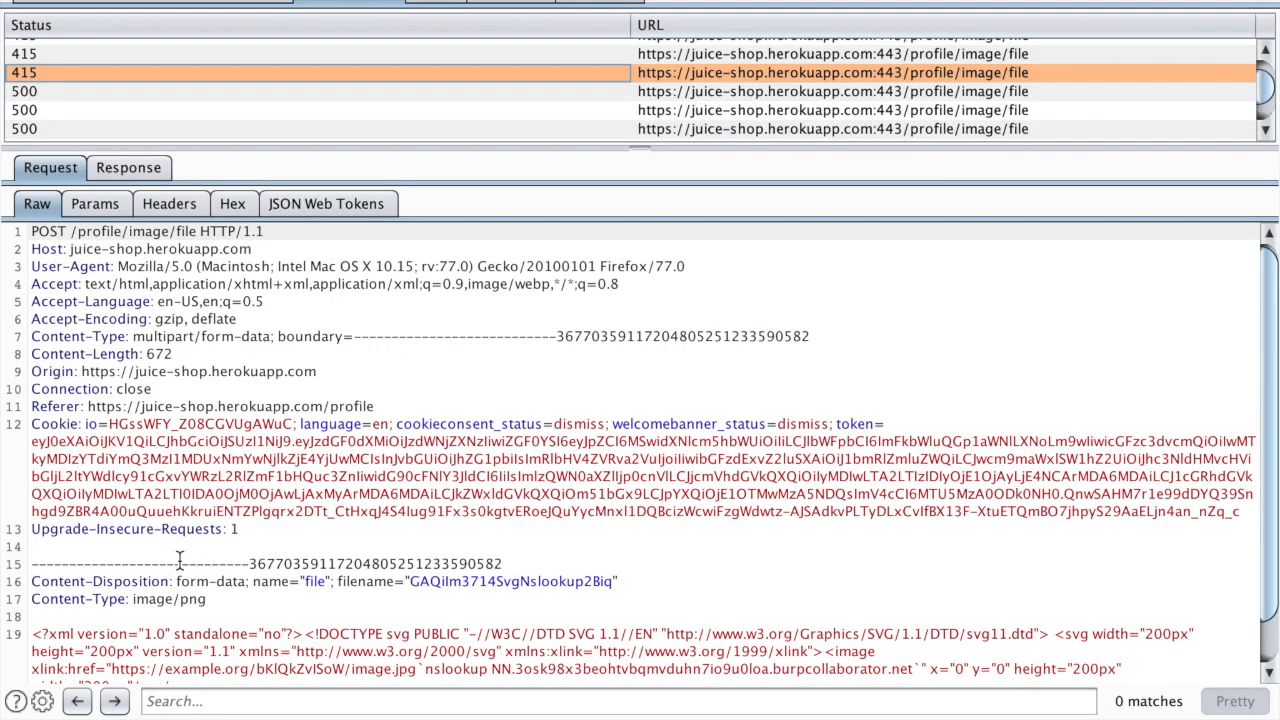
scroll("down", 3)
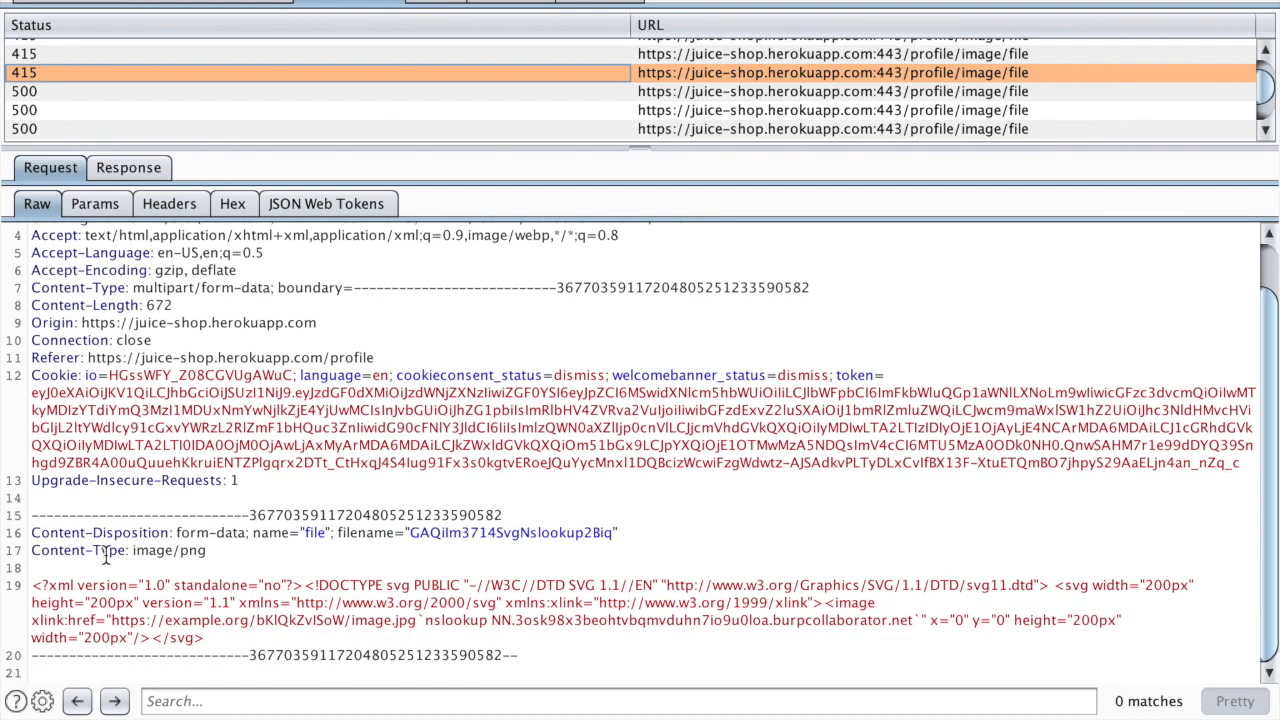
left_click(128, 168)
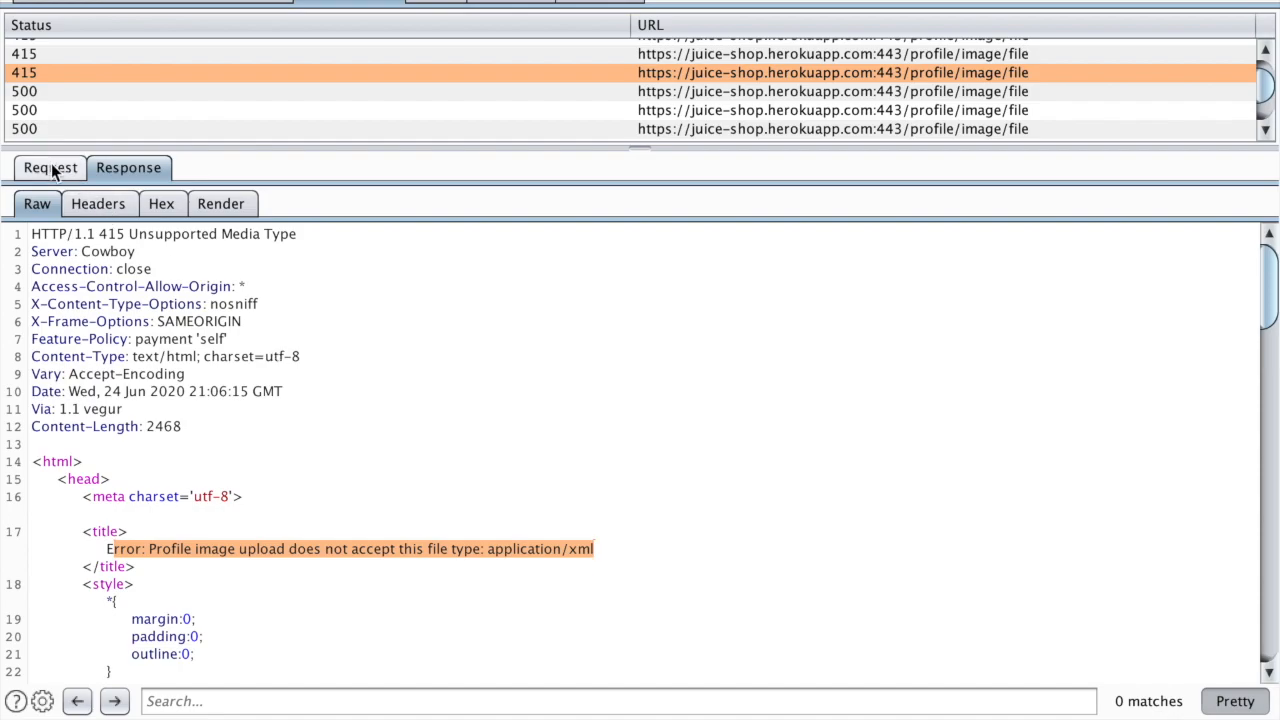
Return to the request body and select the xml declaration in the SVG payload
left_click(50, 168)
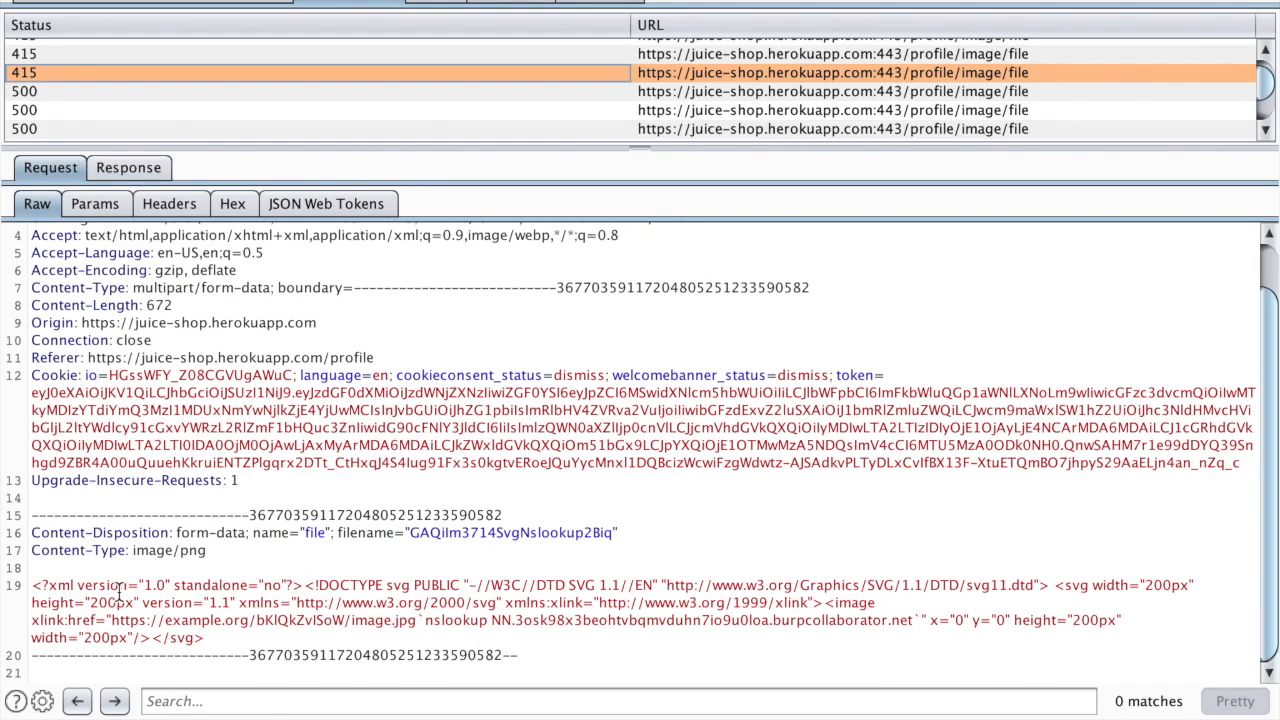
mouse_move(70, 584)
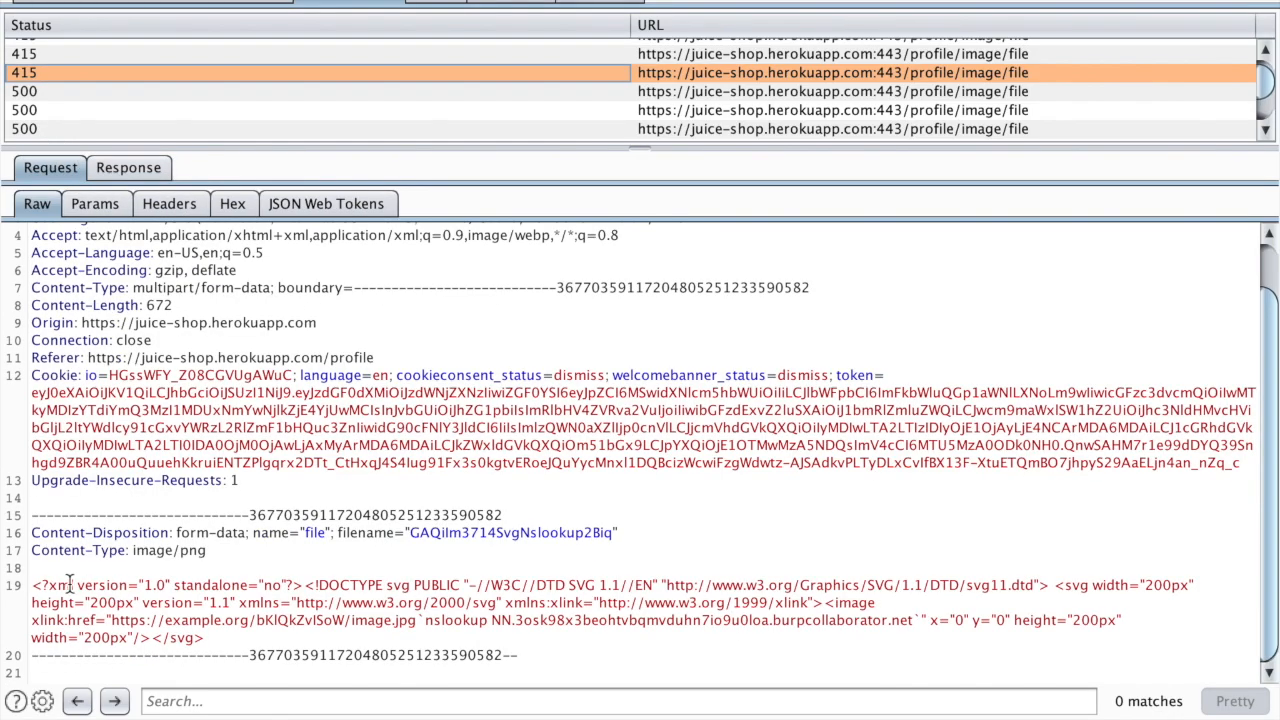
double_click(56, 584)
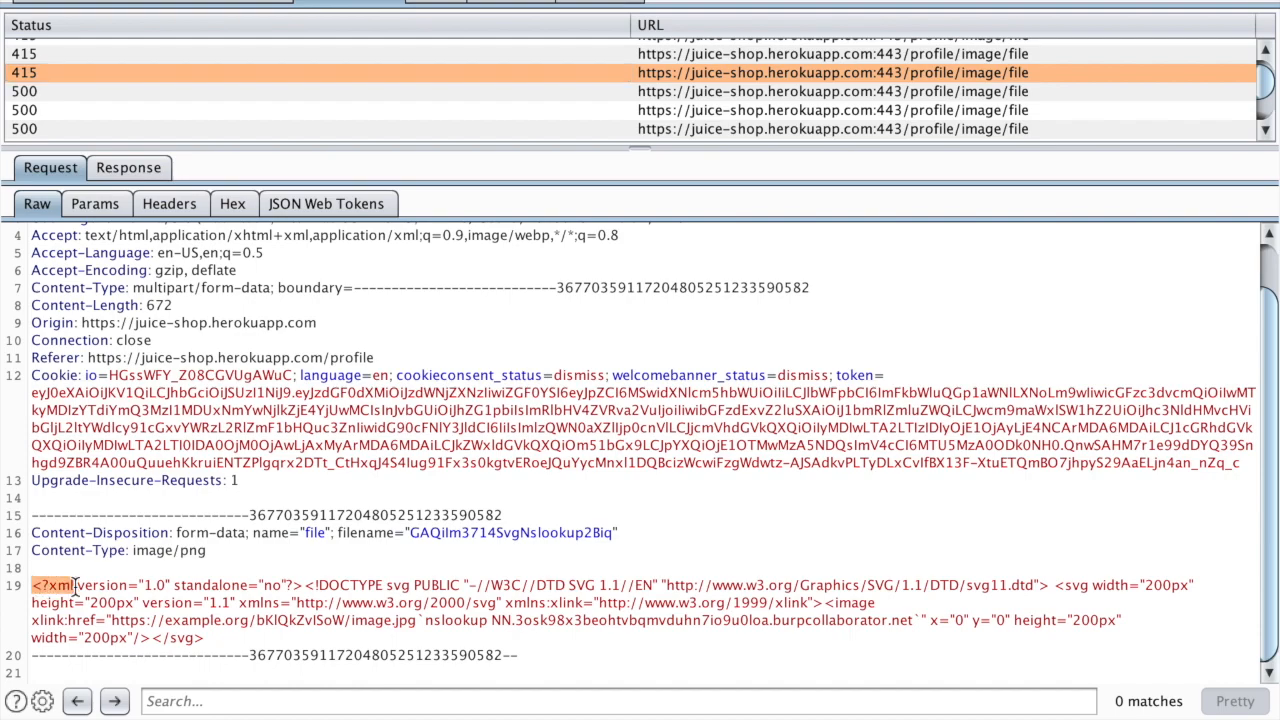
left_click(830, 72)
type("png magic number")
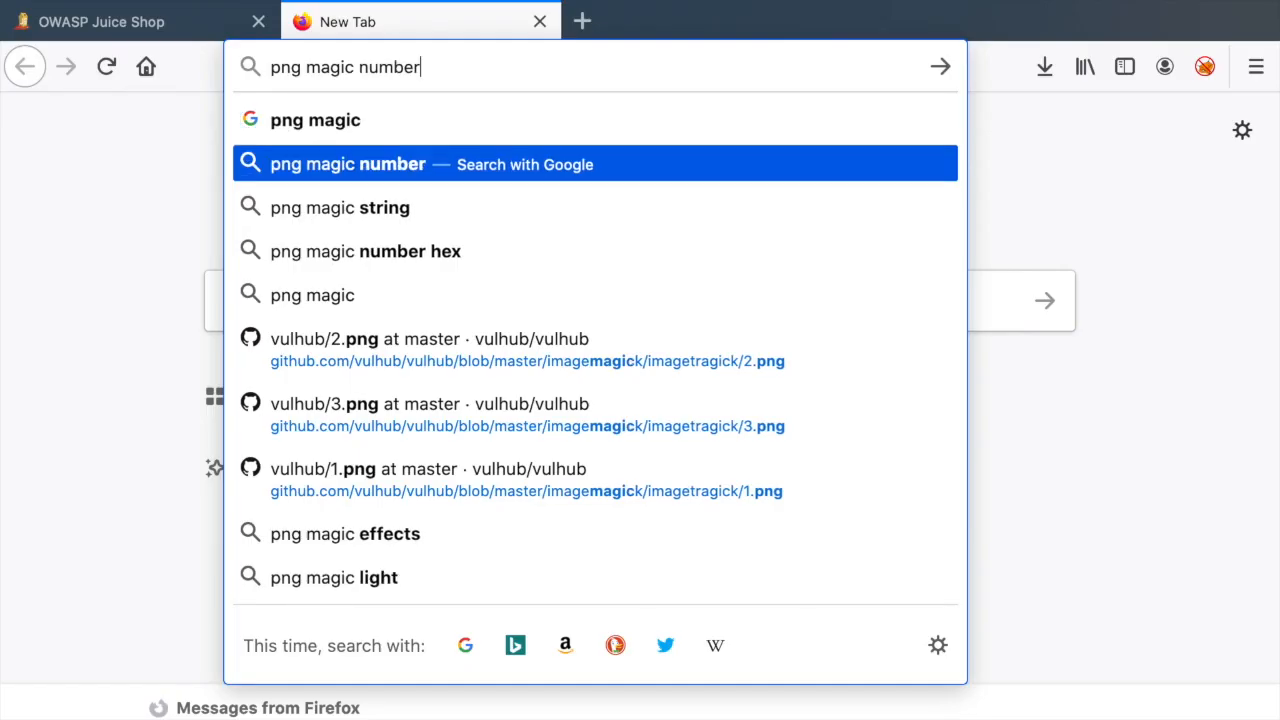
Search Google for 'png magic number' and find the signature bytes 89 50 4E 47
left_click(594, 164)
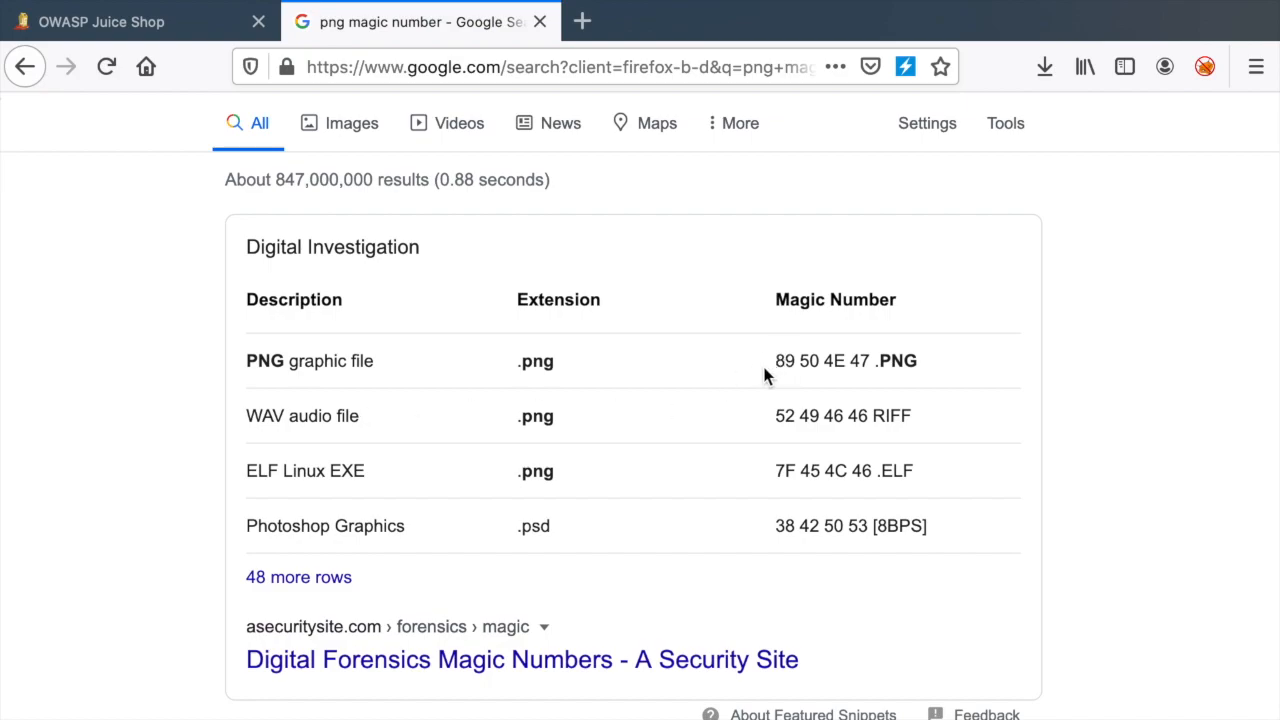
mouse_move(848, 384)
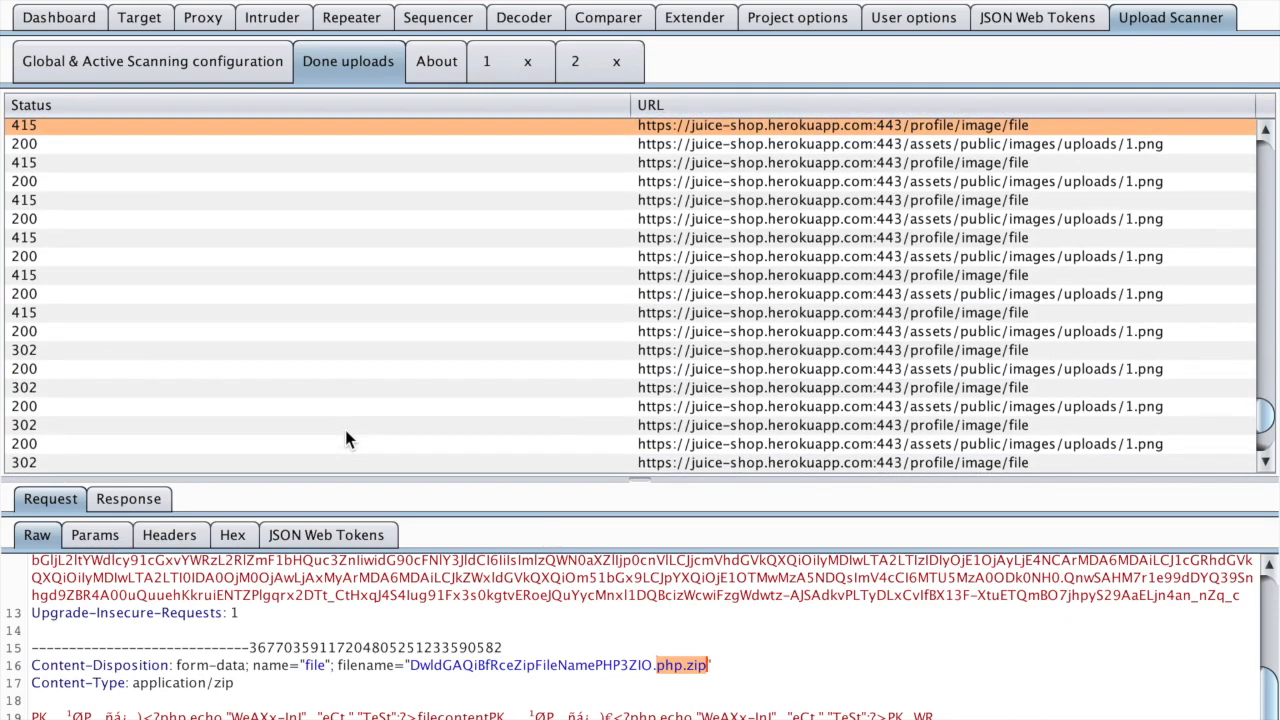
Scroll through the remaining PNG and zip upload attempts, then return to the reported scan issues
scroll("down", 3)
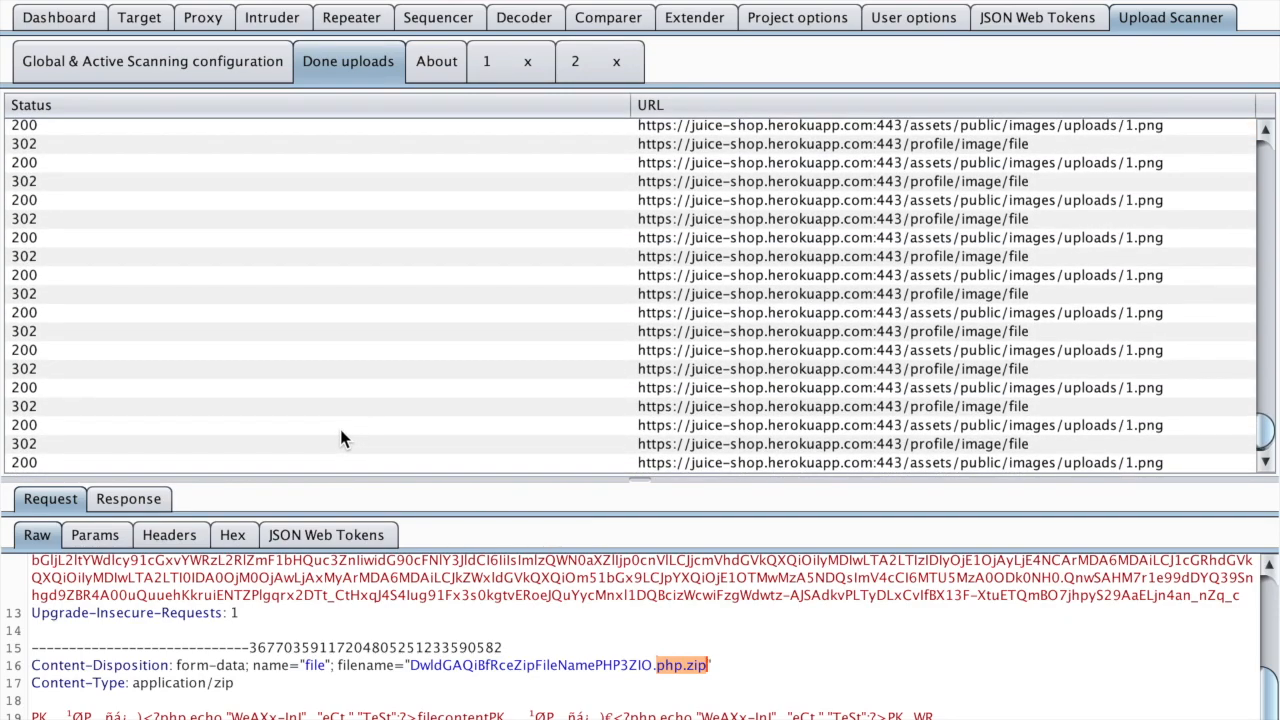
mouse_move(170, 428)
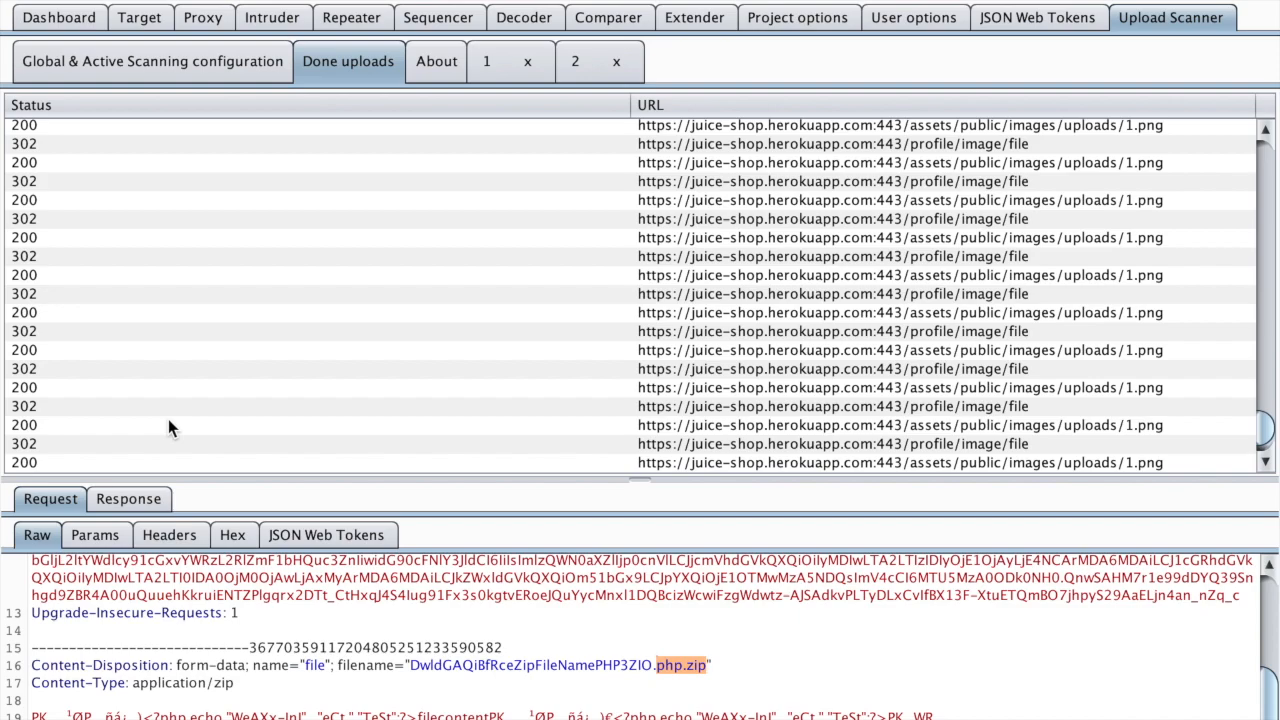
mouse_move(136, 414)
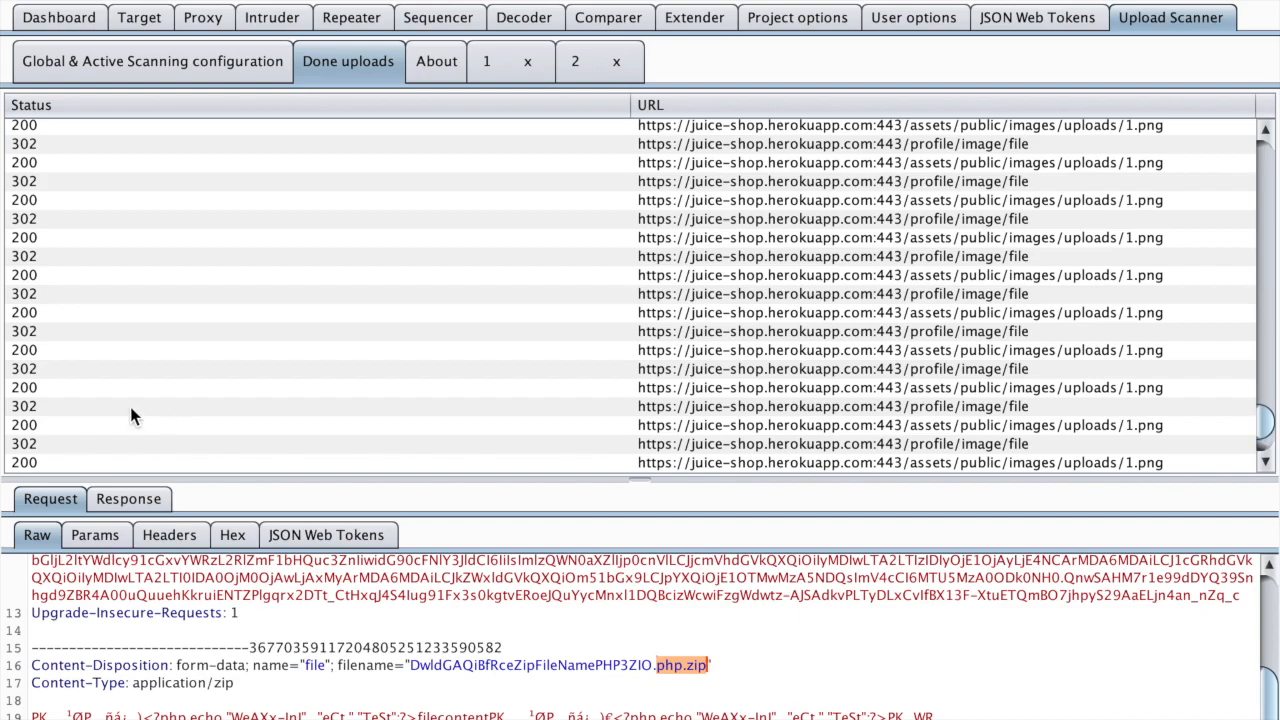
left_click(58, 16)
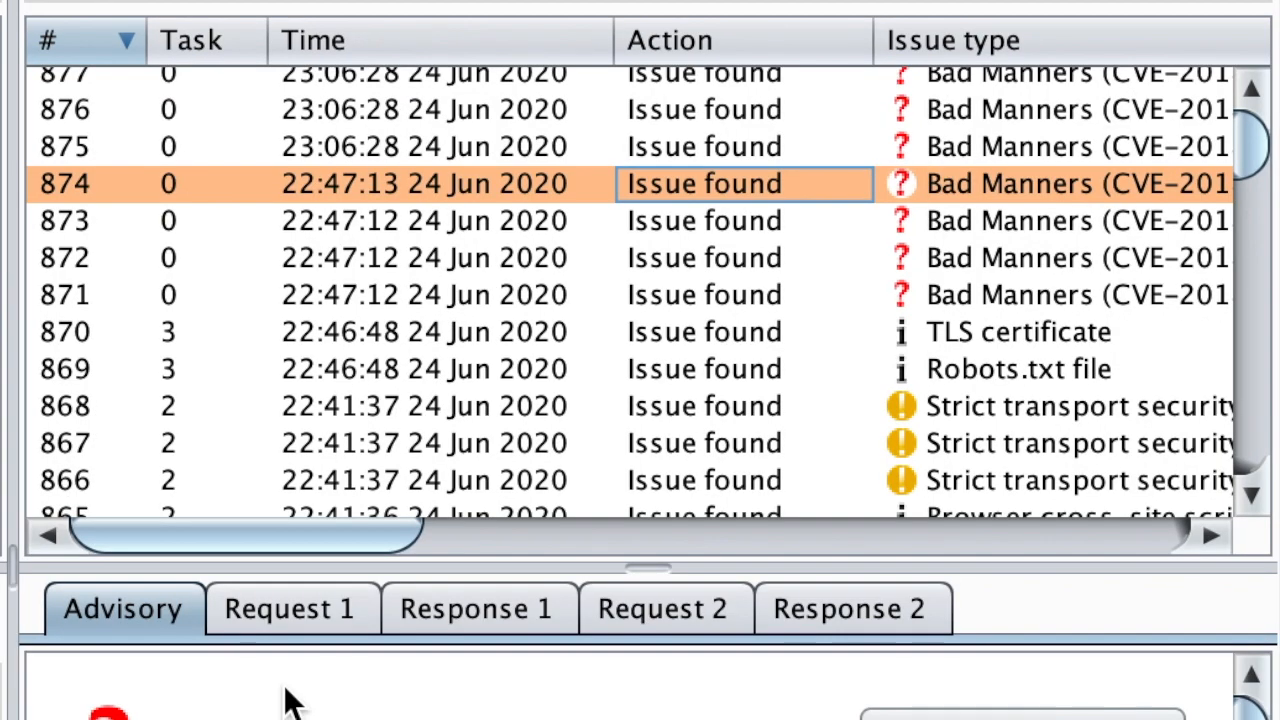
mouse_move(356, 680)
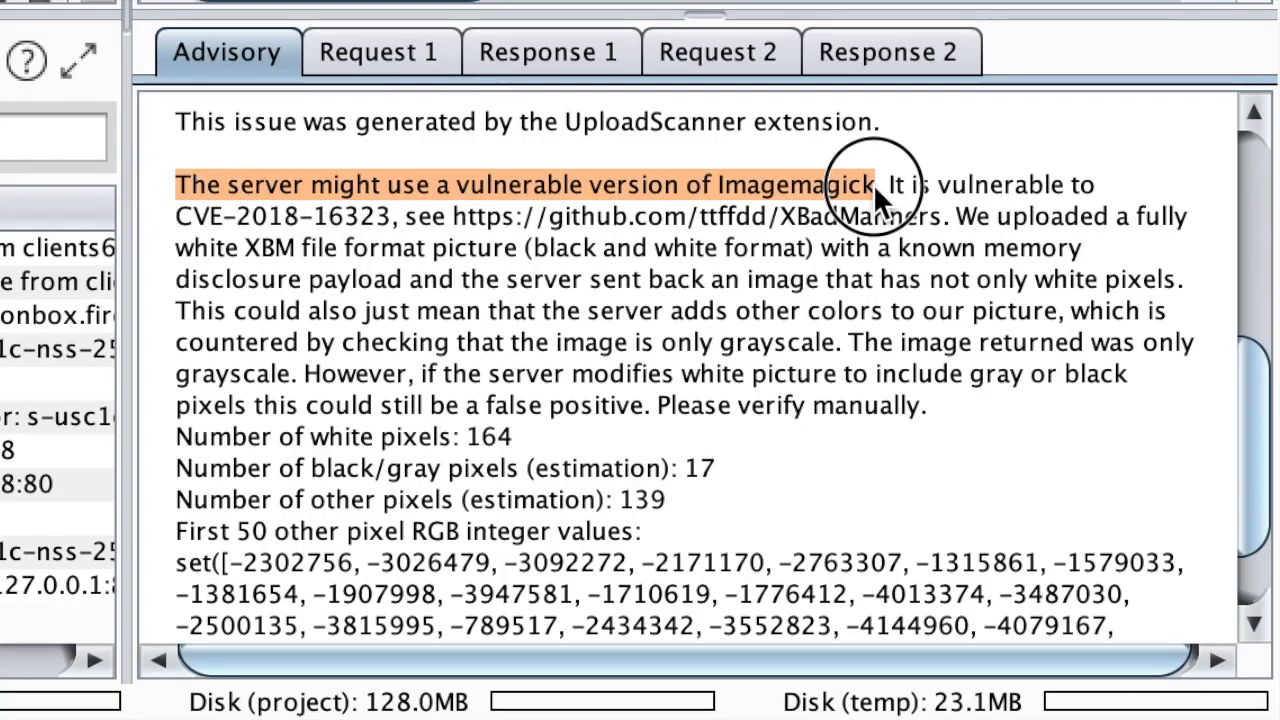
Review the XBM upload Request 1 and the grayscale image Responses 1 and 2 of the CVE-2018-16323 issue
left_click(380, 52)
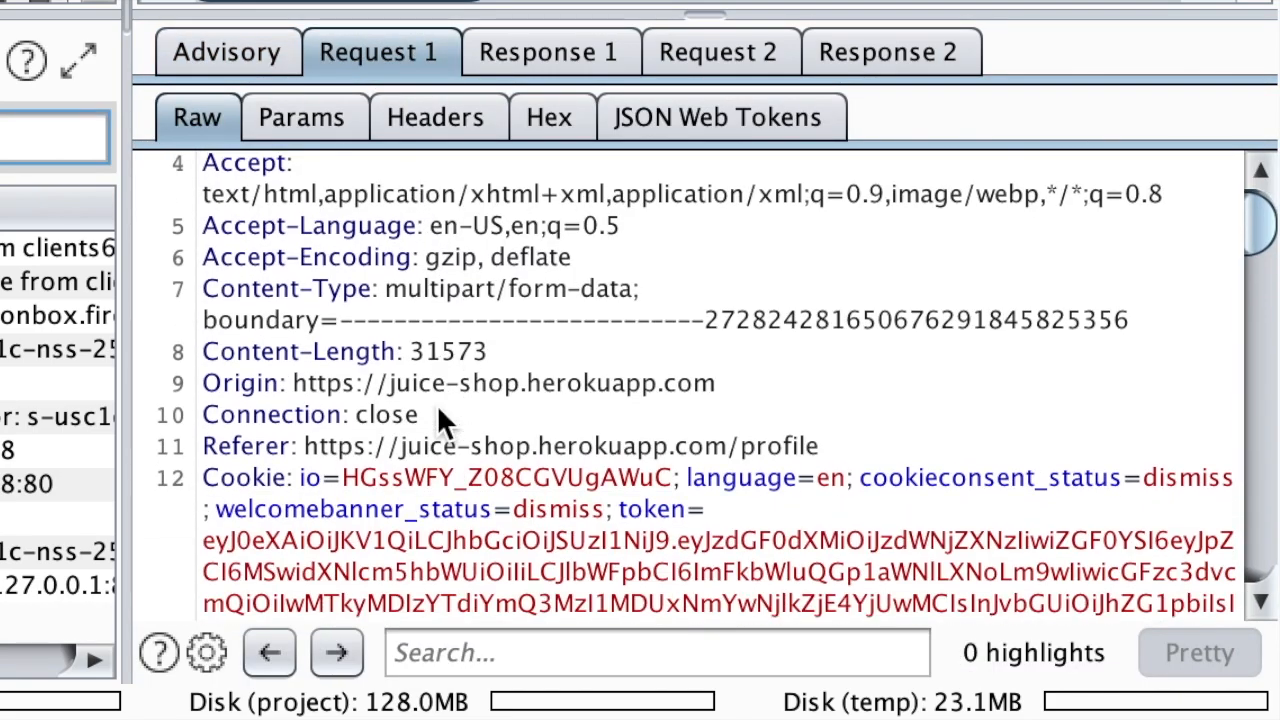
scroll("down", 3)
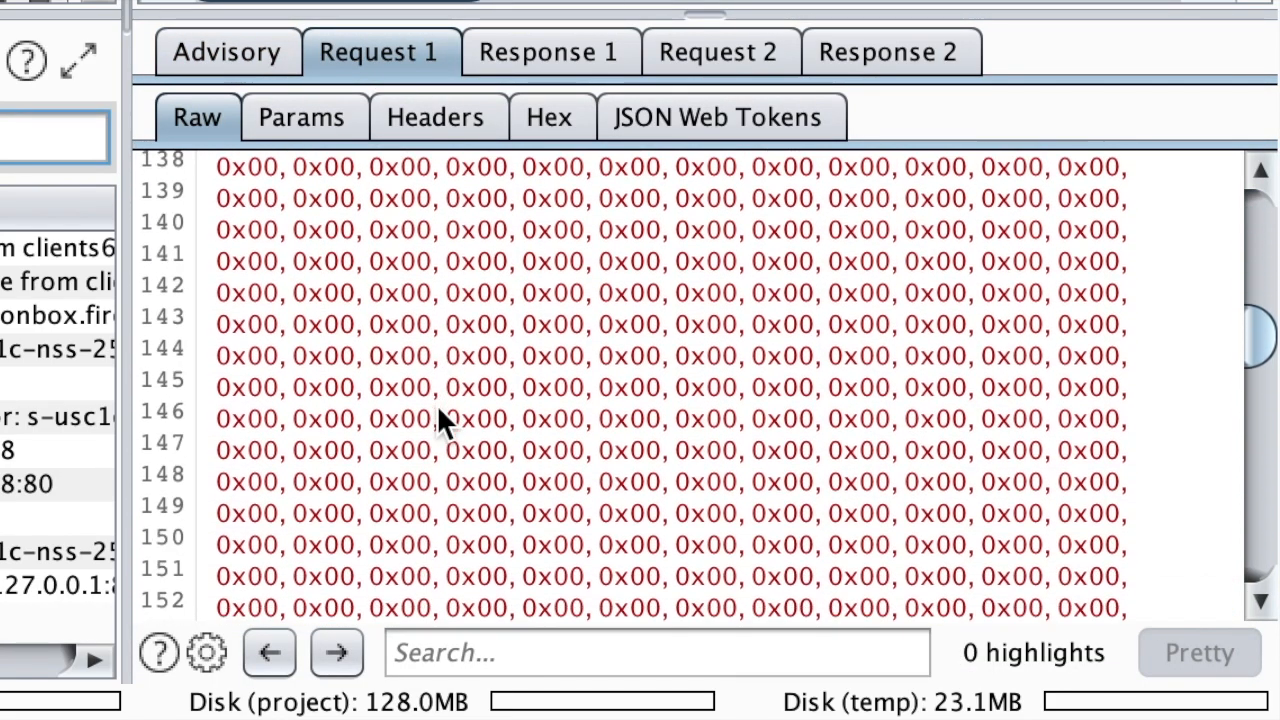
left_click(550, 52)
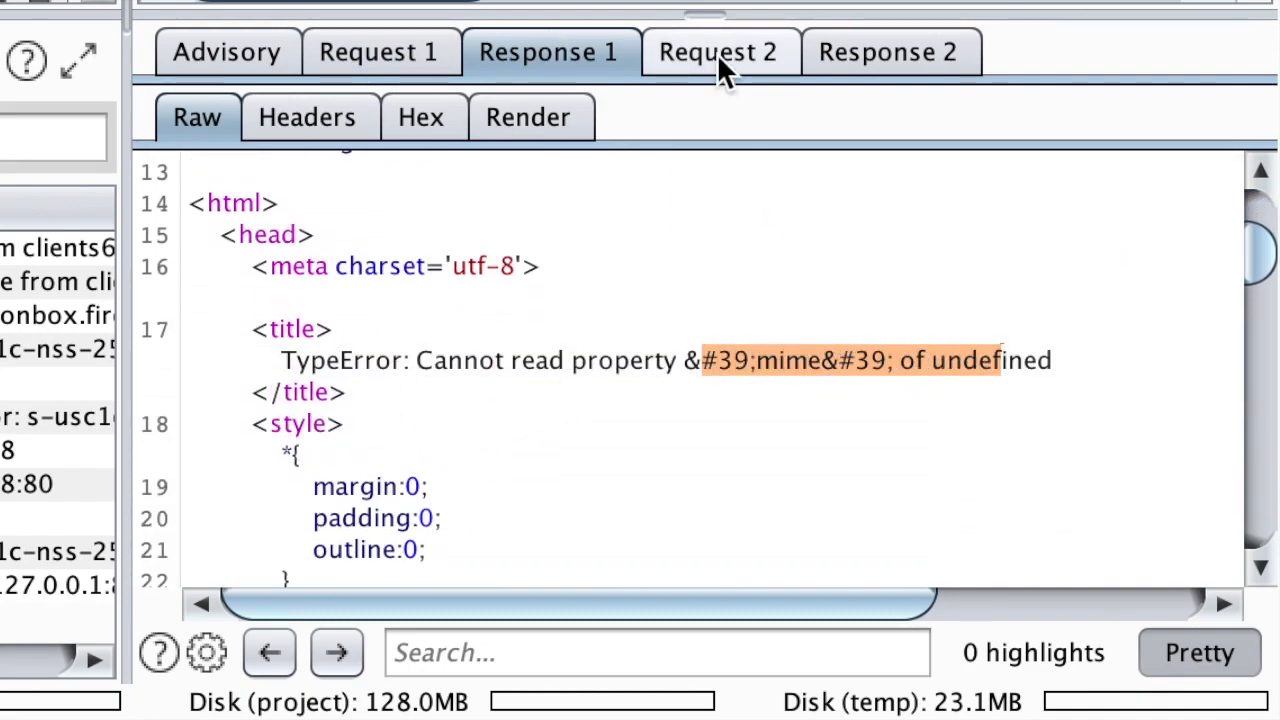
left_click(888, 52)
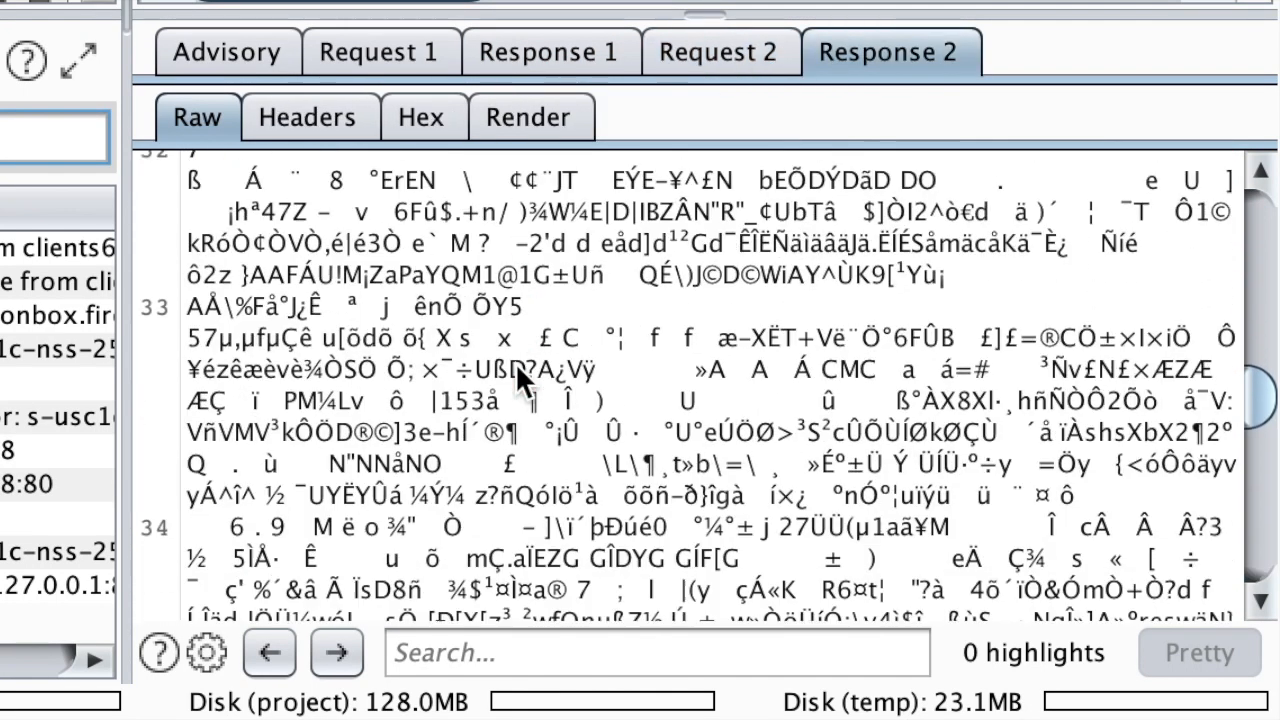
scroll("down", 3)
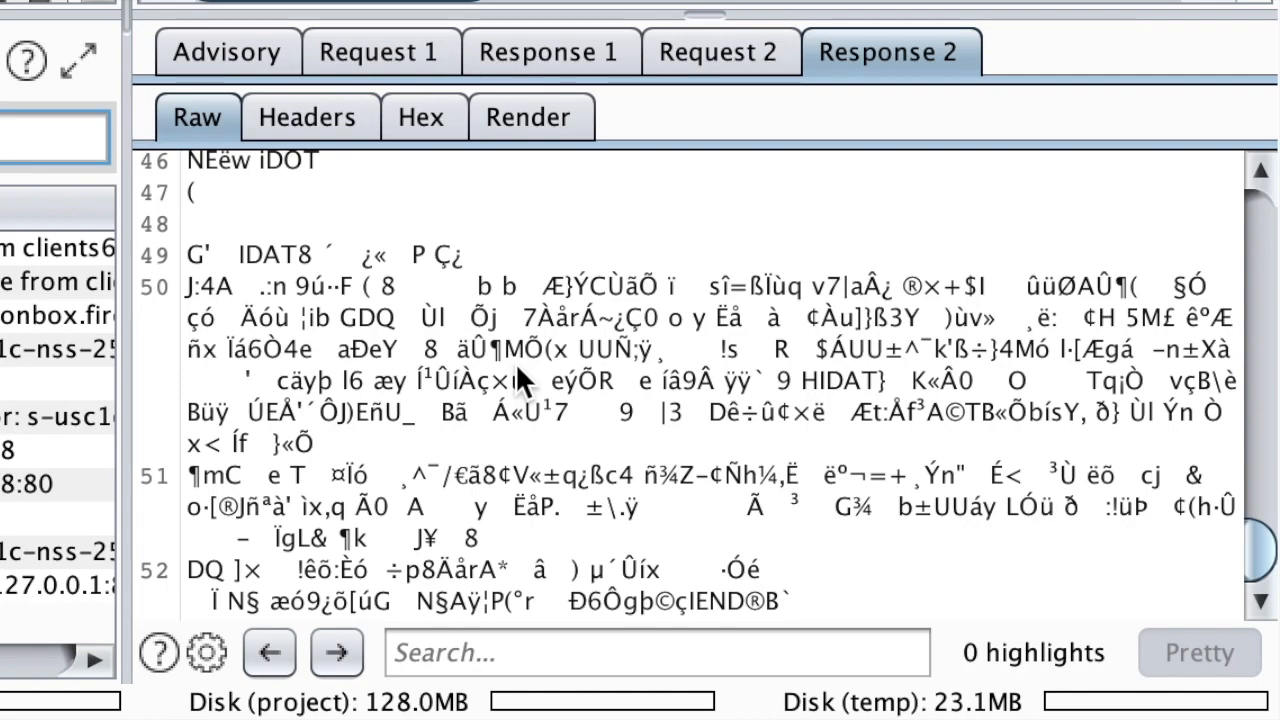
left_click(380, 52)
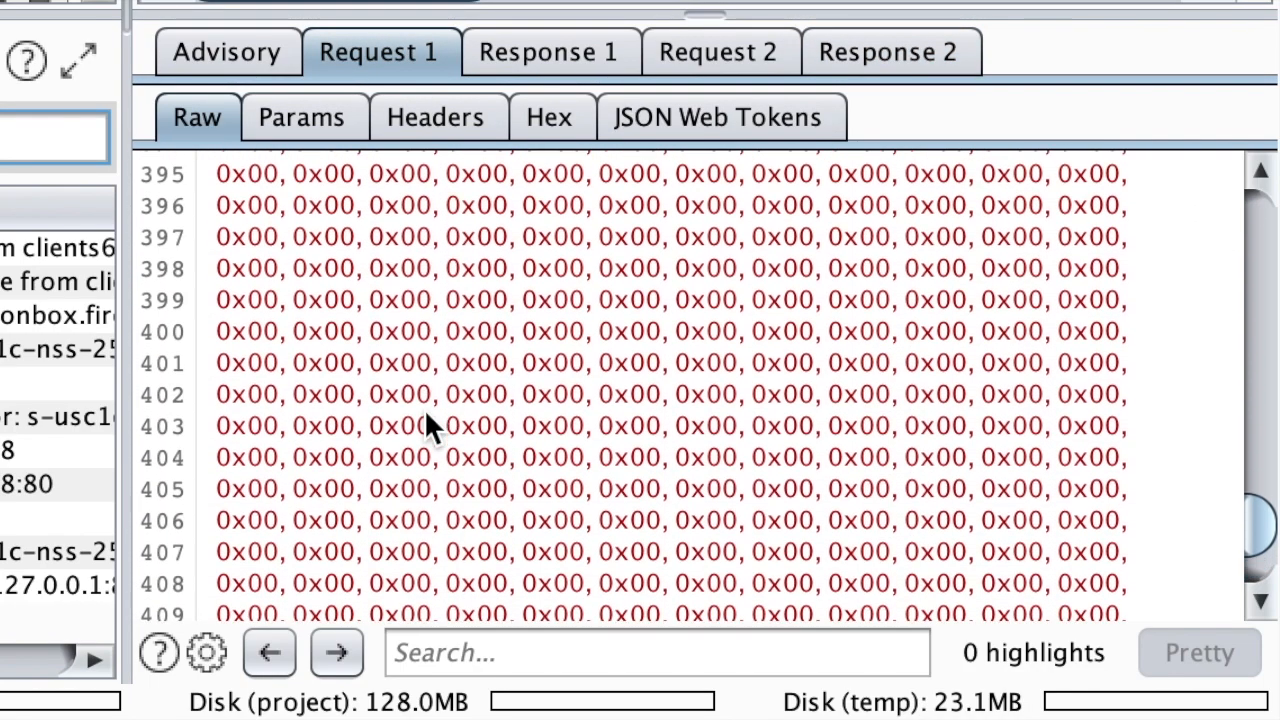
scroll("up", 3)
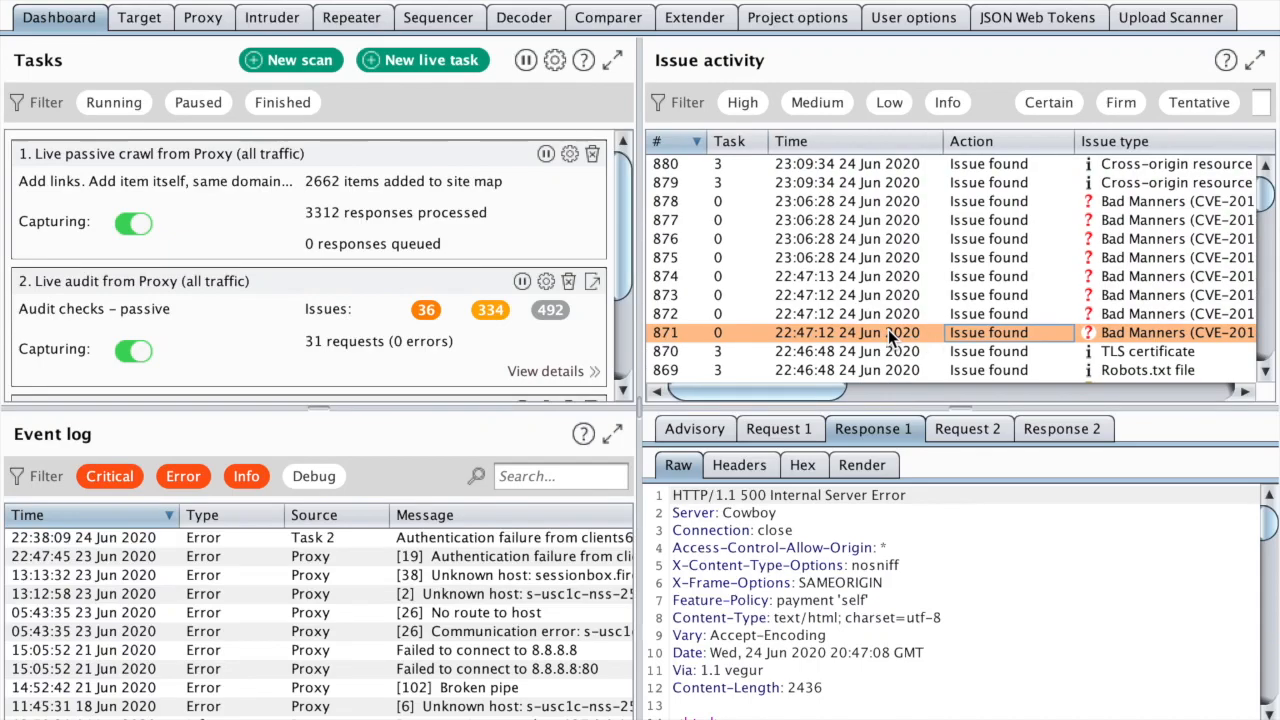
mouse_move(878, 252)
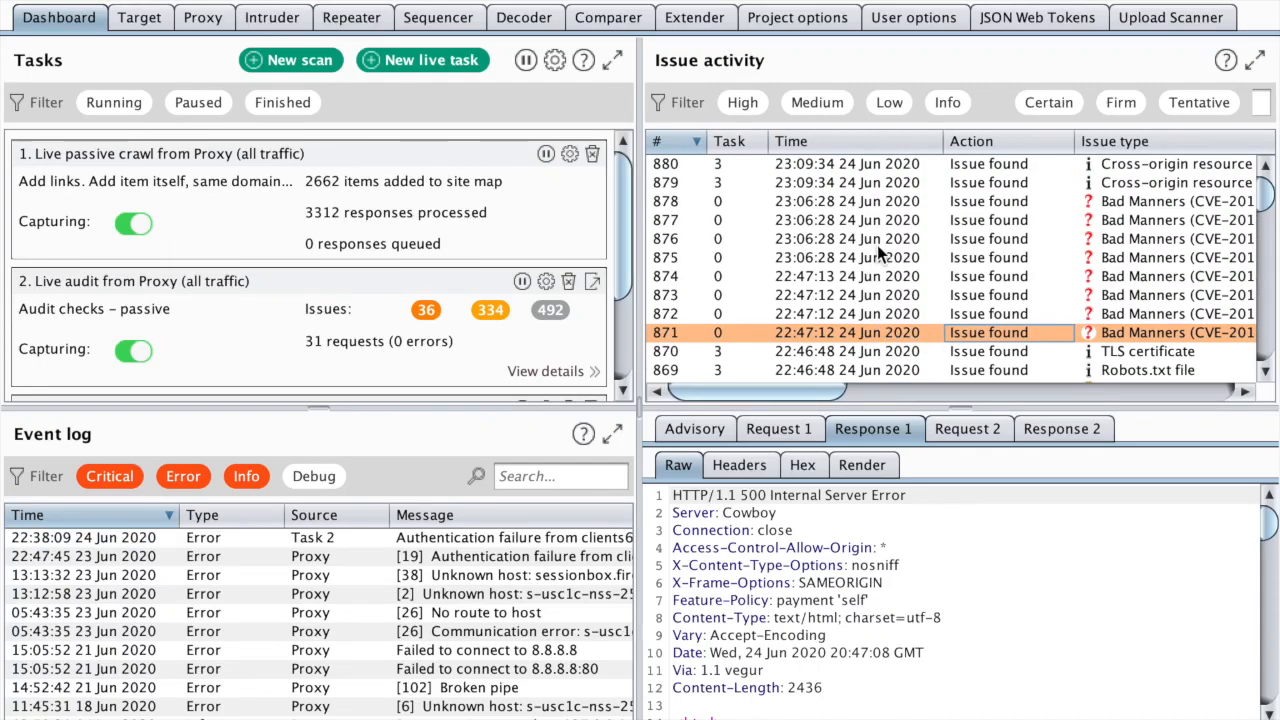